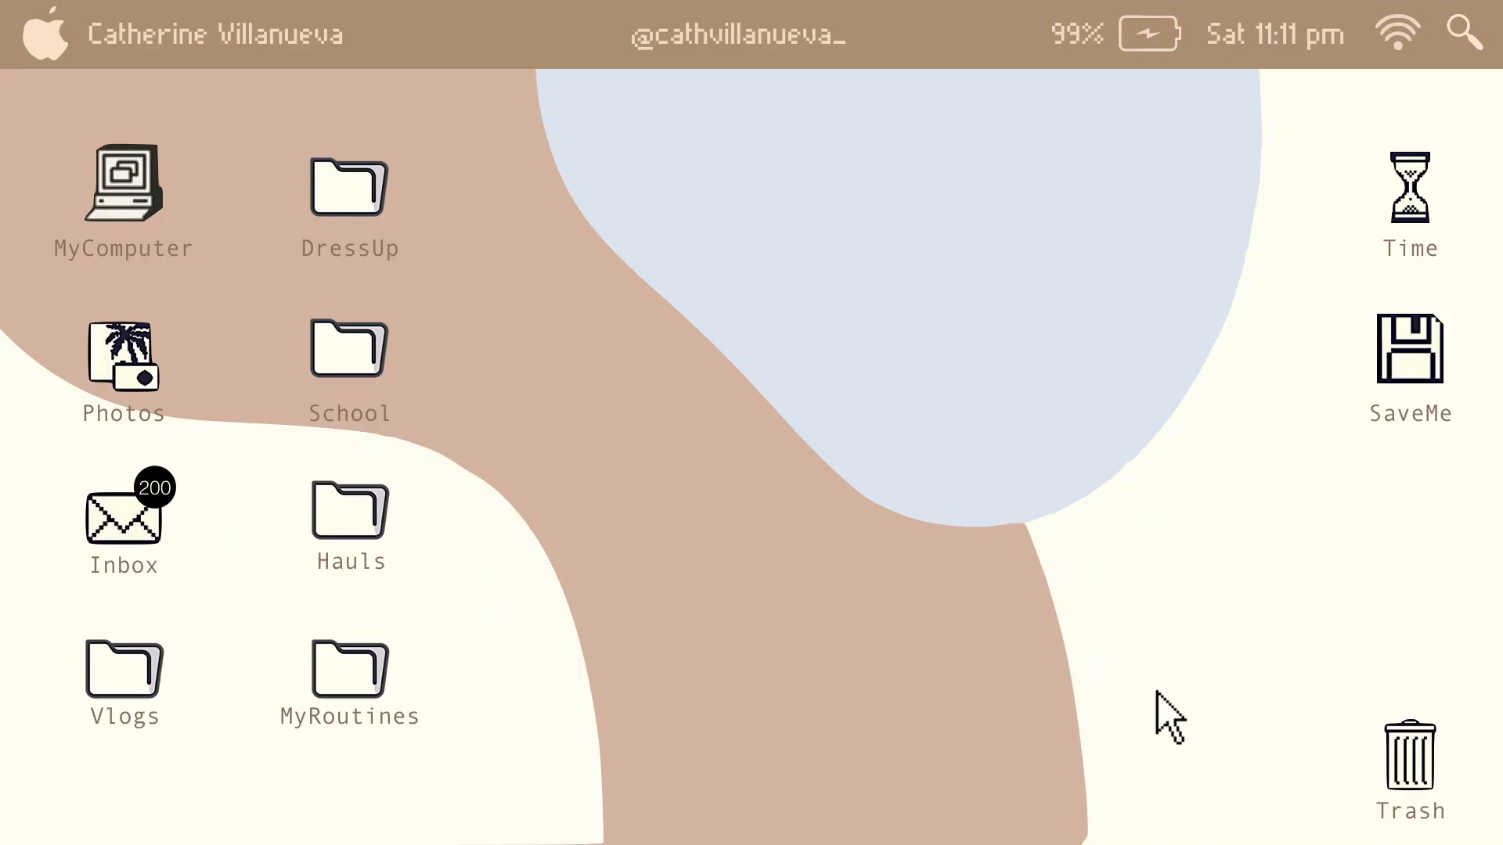
mouse_move(1039, 748)
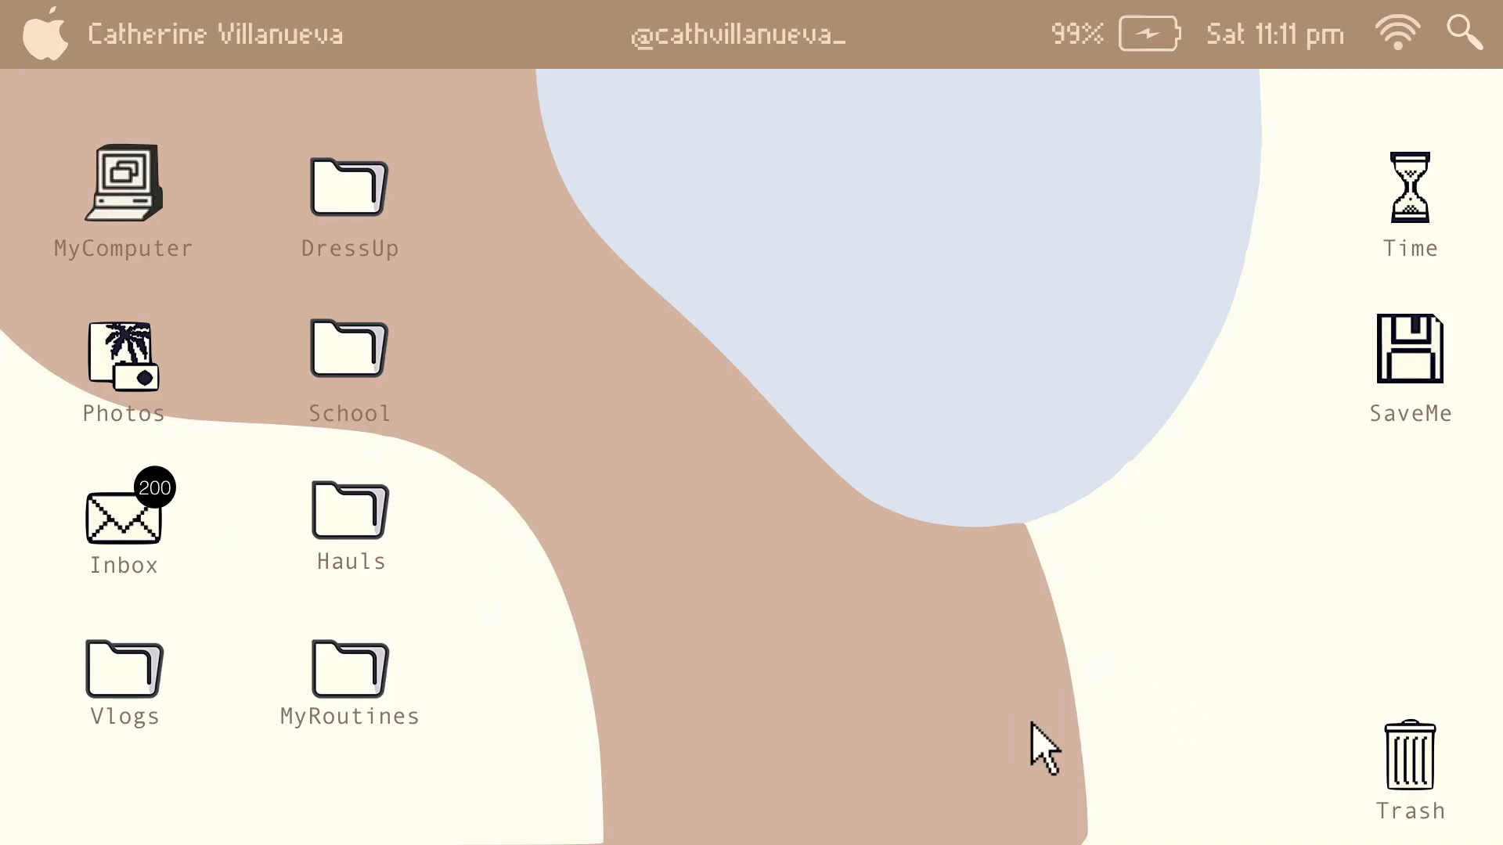
mouse_move(631, 493)
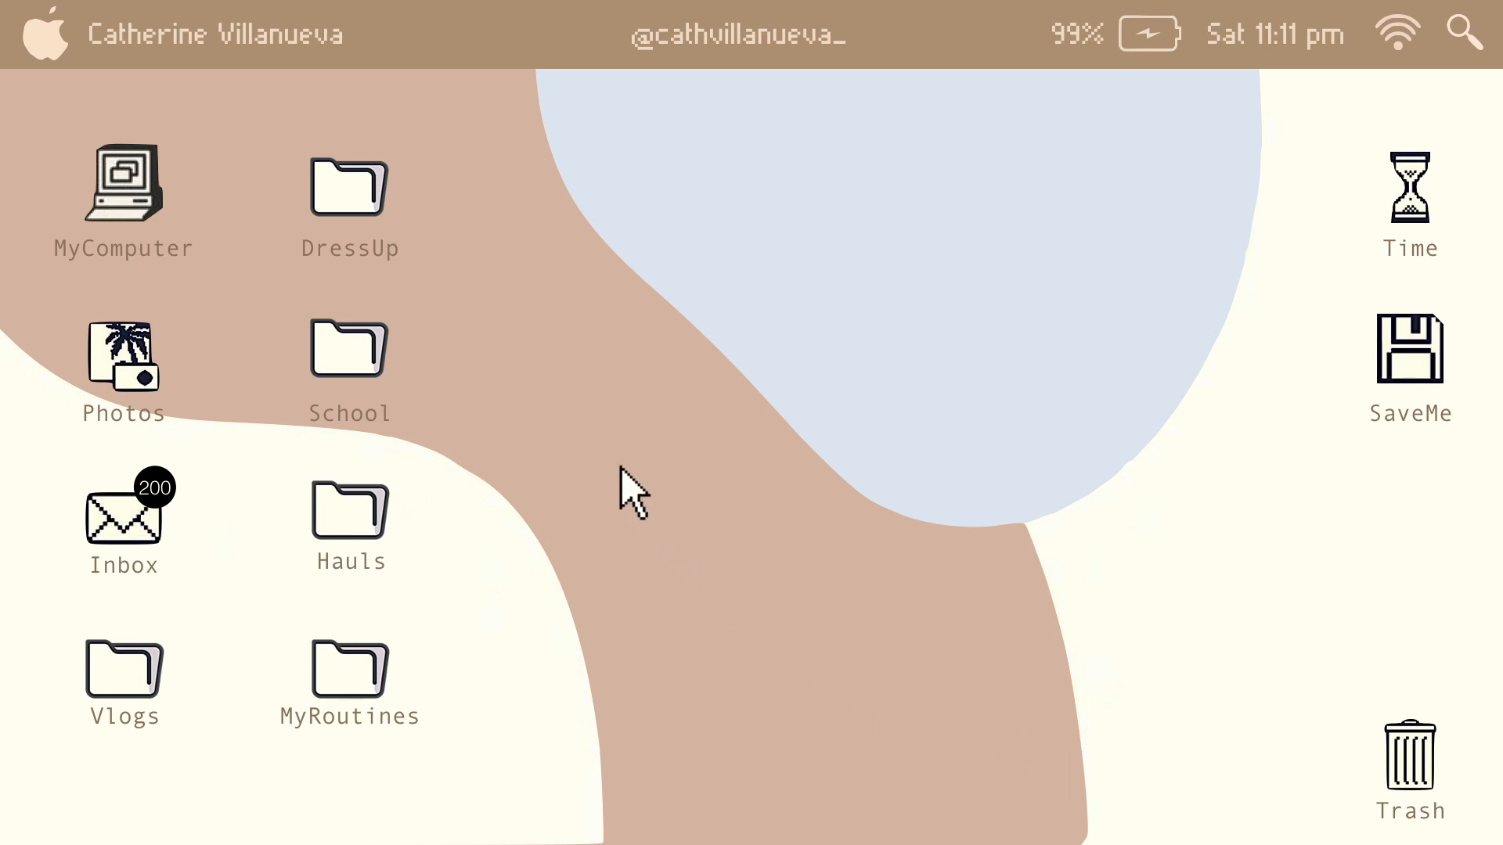
mouse_move(365, 384)
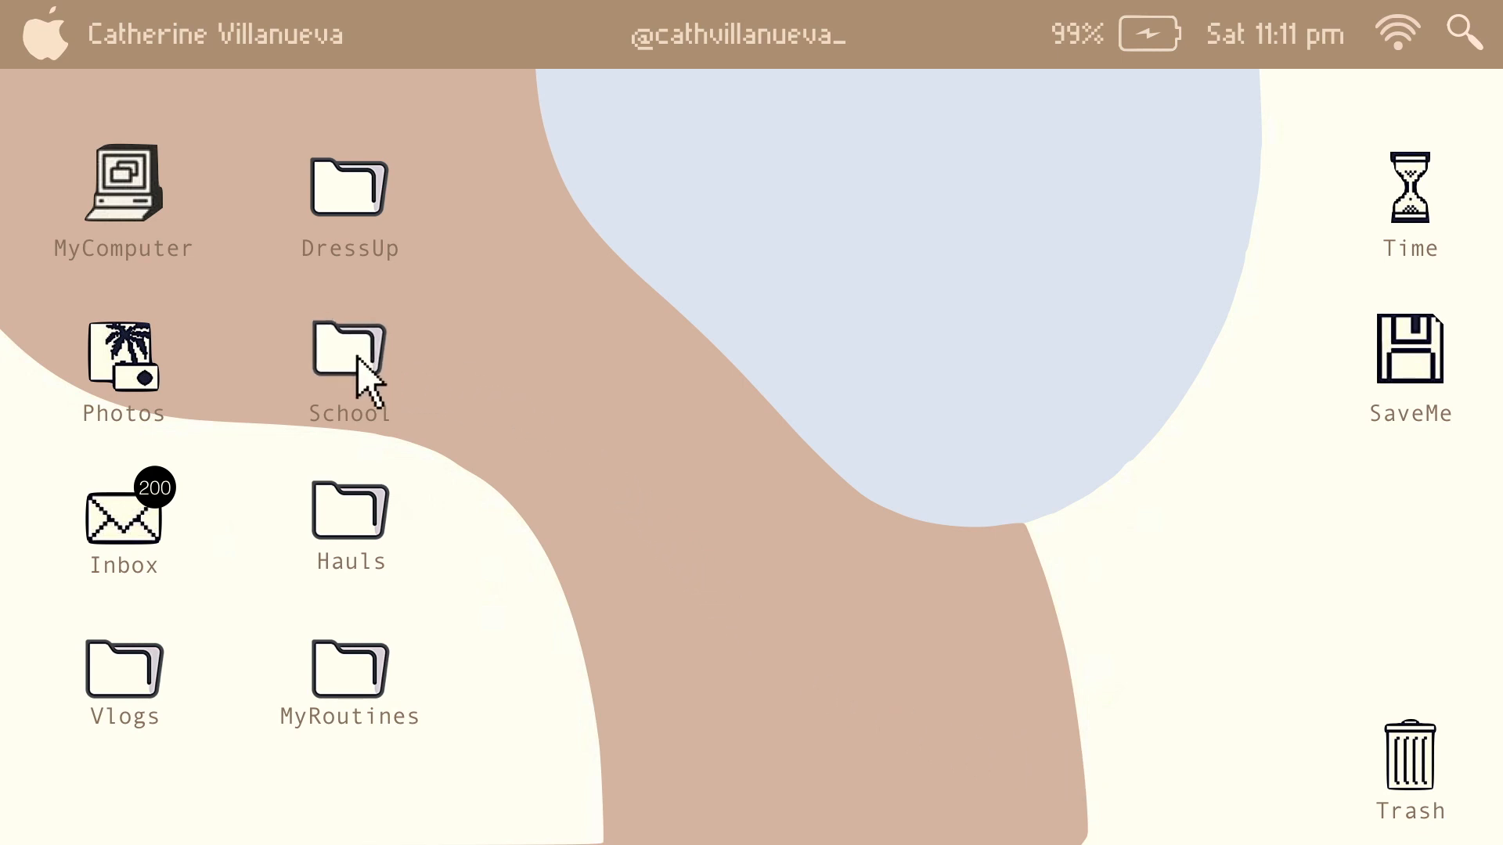
Open the School folder on the desktop to load Chrome_Extensions_for_Students.mp4
double_click(348, 365)
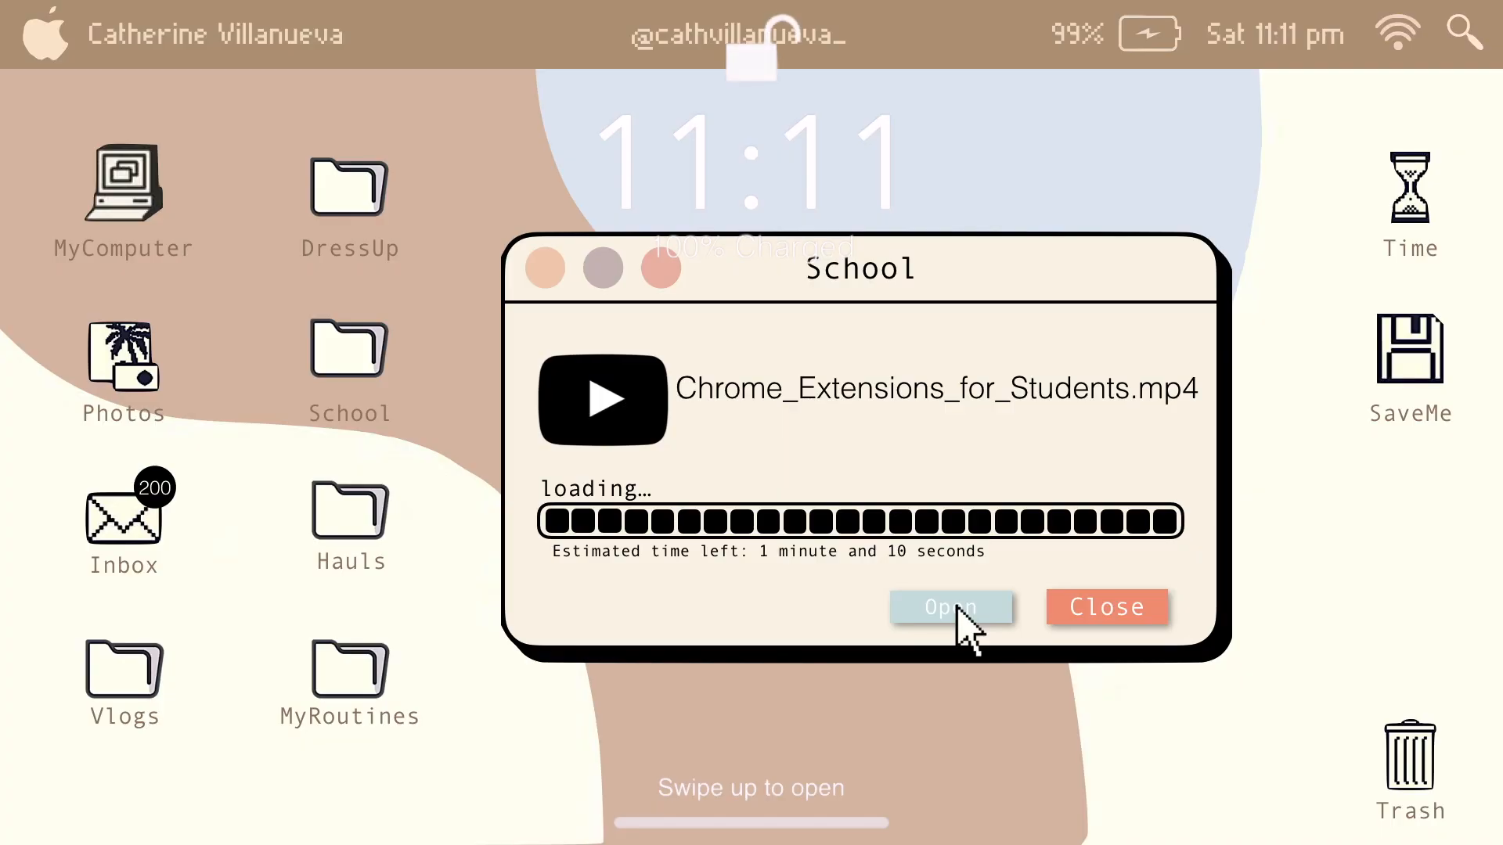
Maximize Chrome and show the installed extensions list with AdBlock, Dark Reader, Momentum and others
click(950, 608)
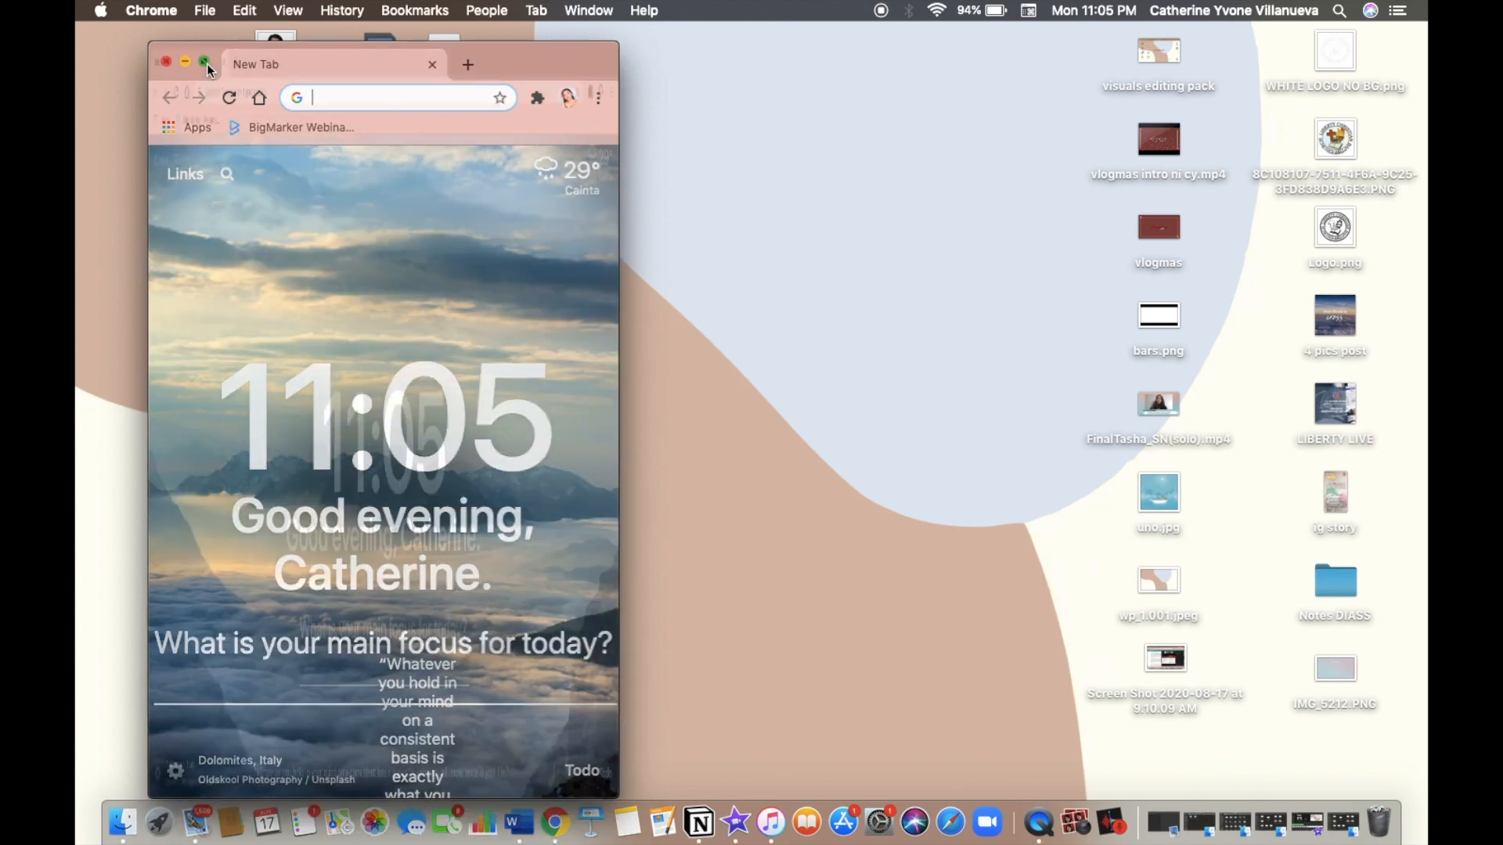
click(203, 62)
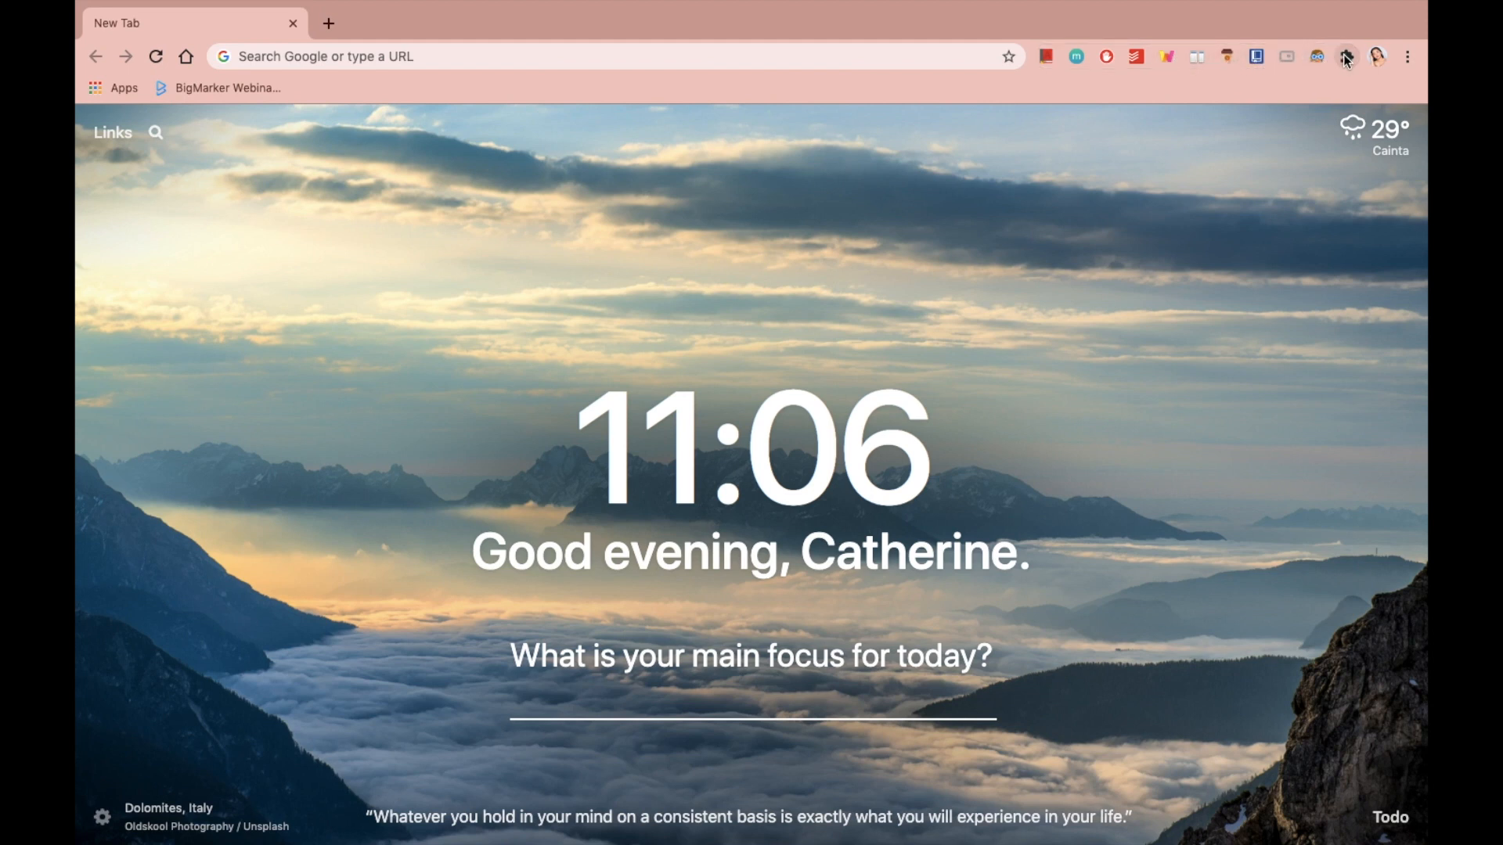
click(1347, 56)
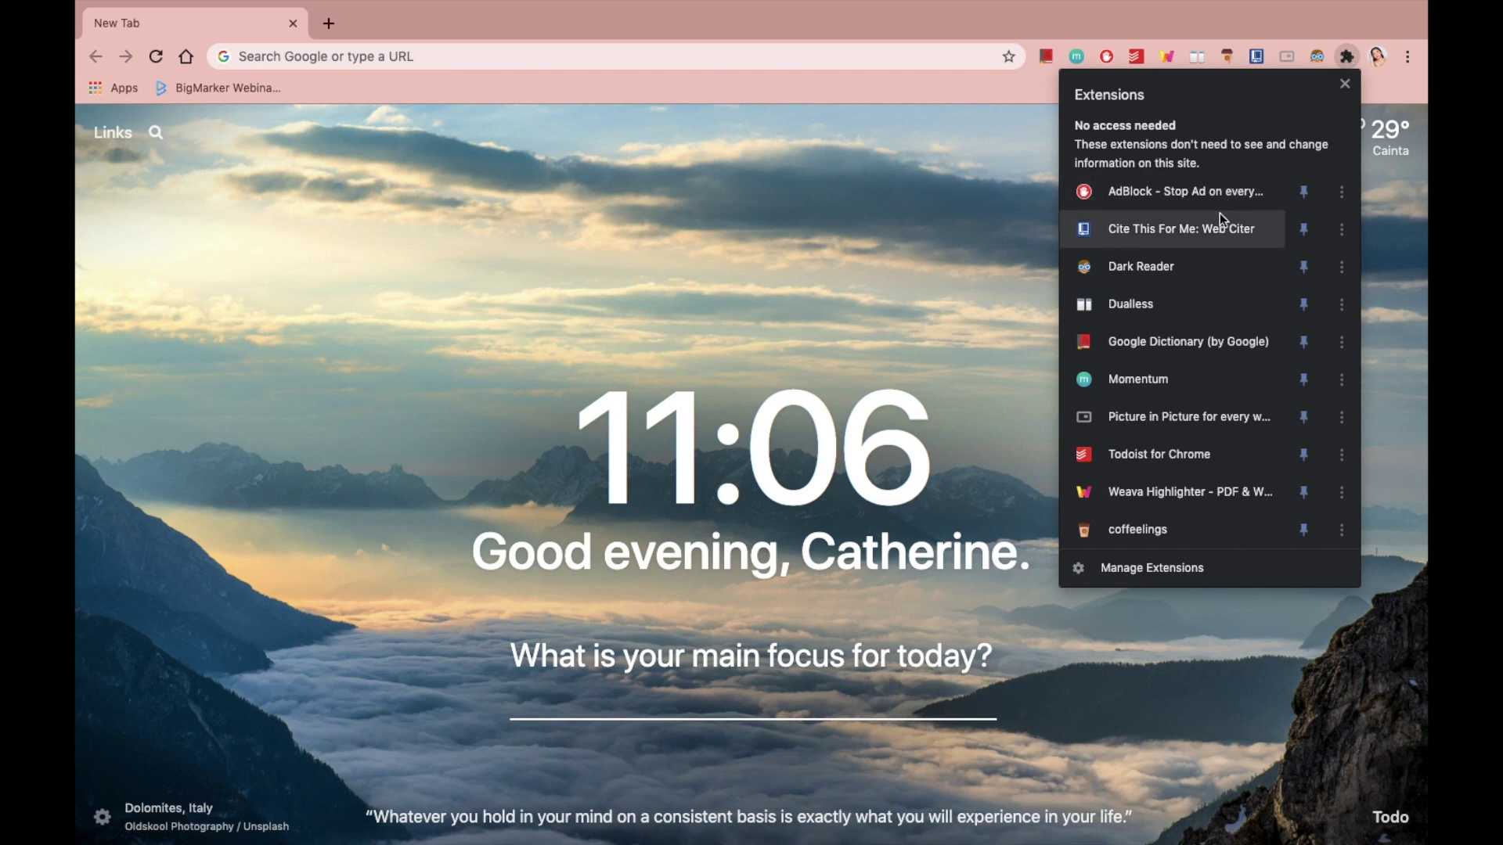
mouse_move(1207, 343)
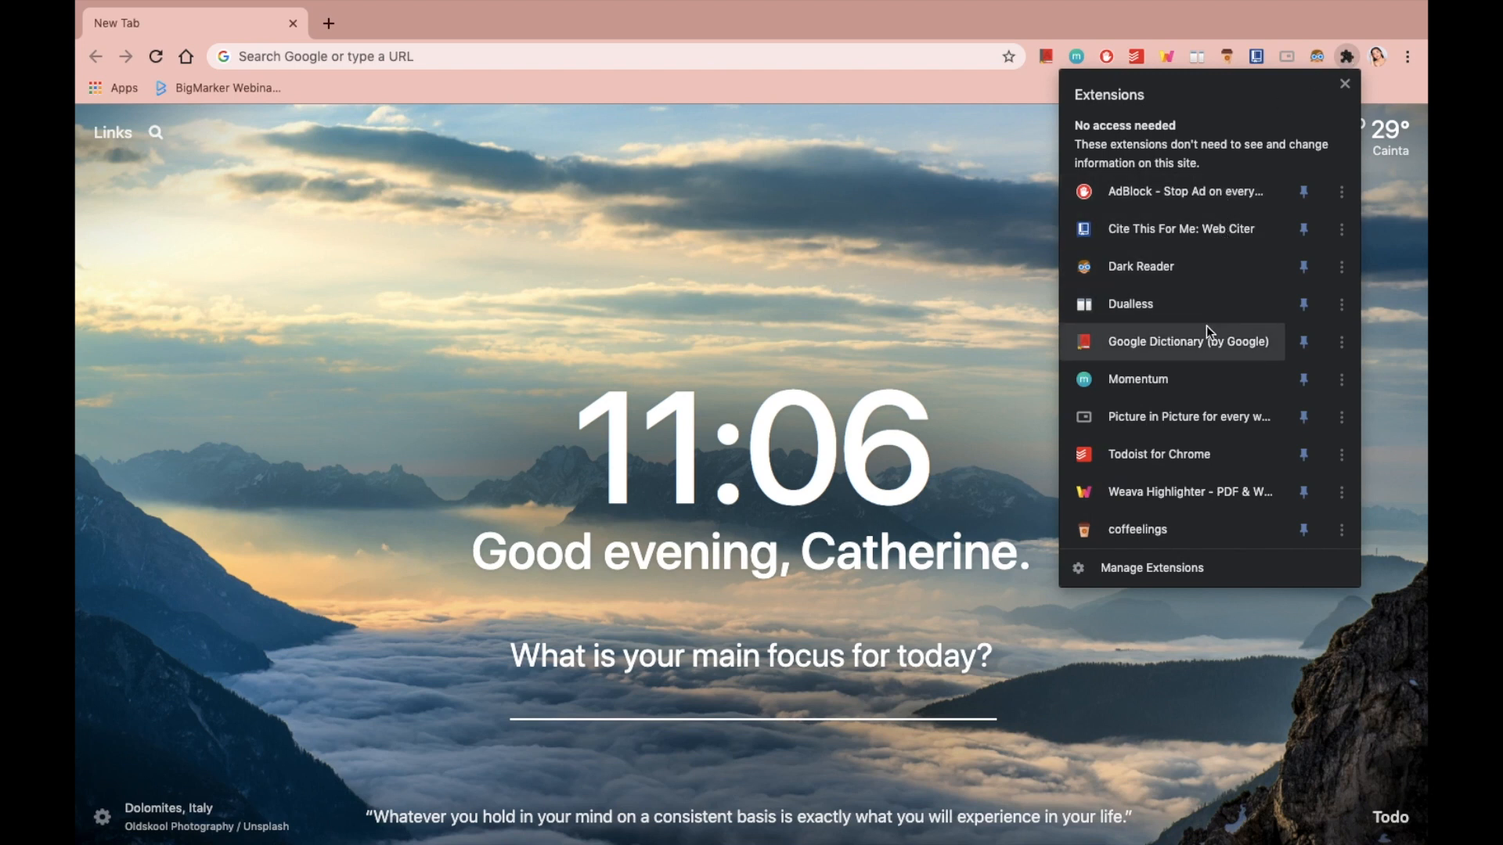
mouse_move(1192, 491)
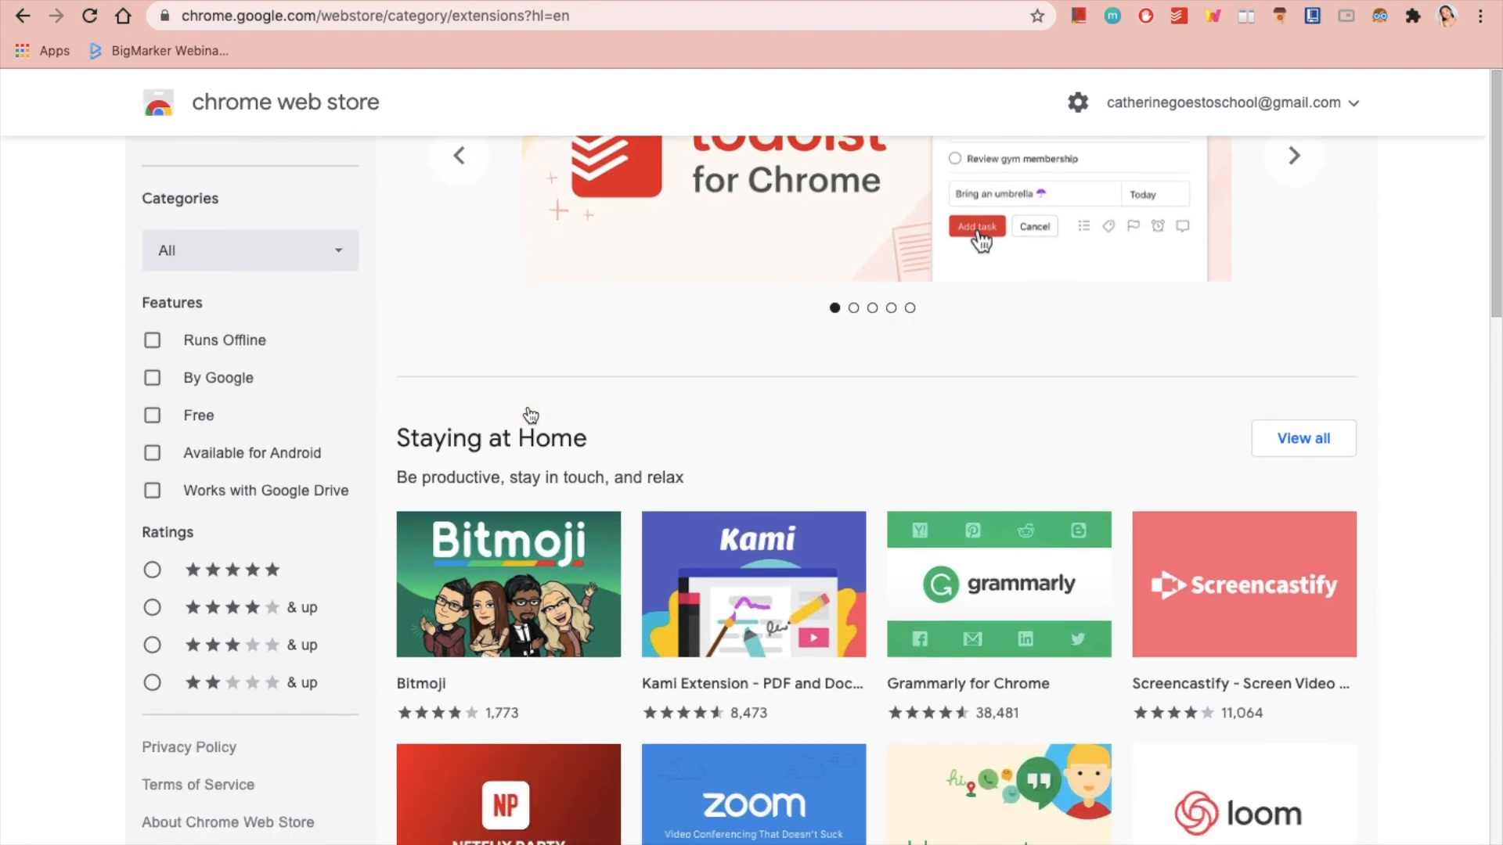
Scroll the Chrome Web Store listings to reach the Momentum extension
scroll(down, 3)
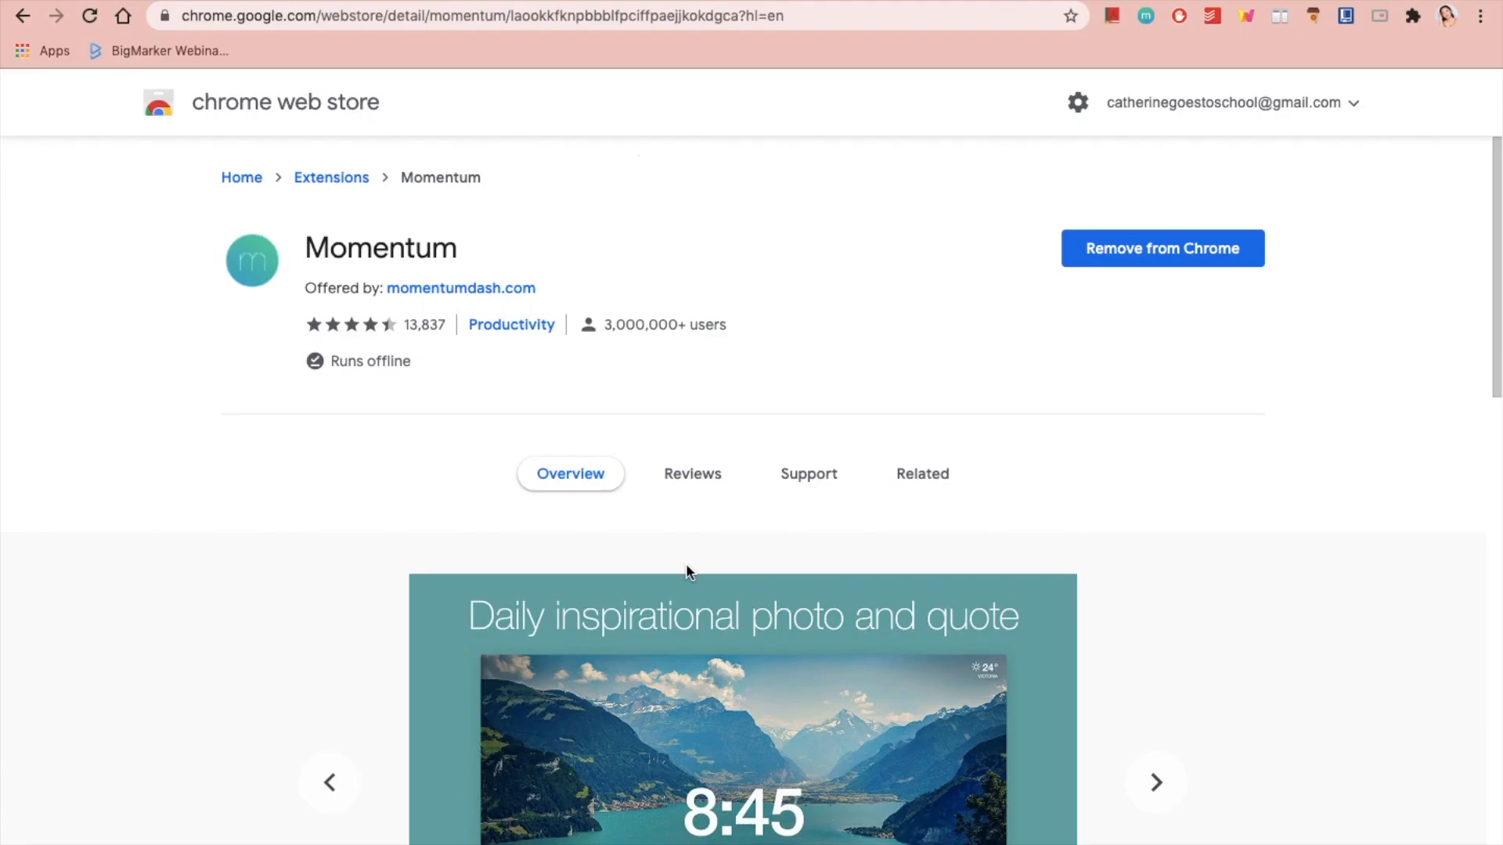
scroll(down, 3)
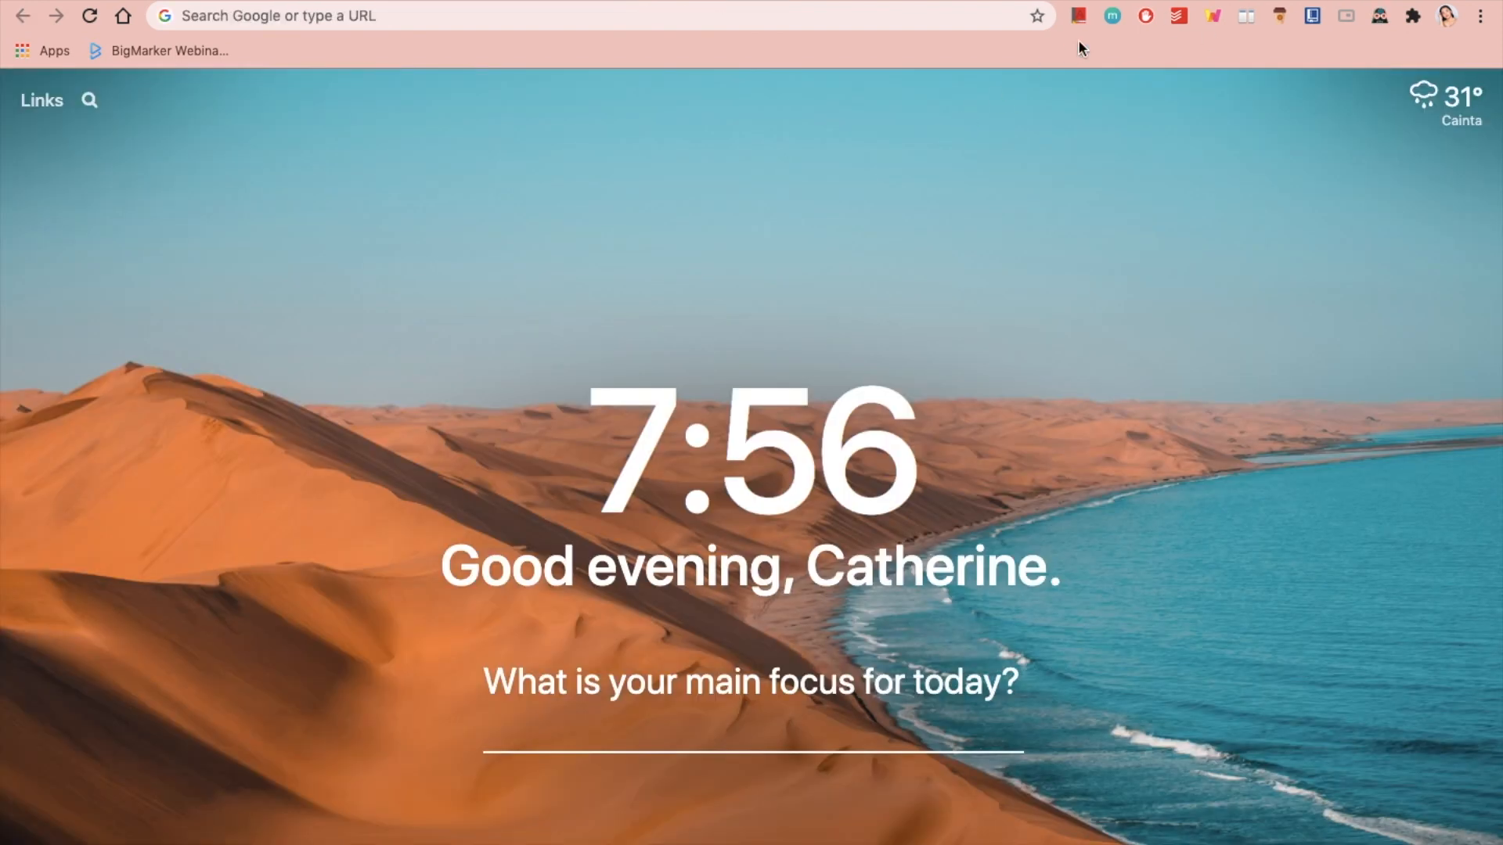
mouse_move(855, 199)
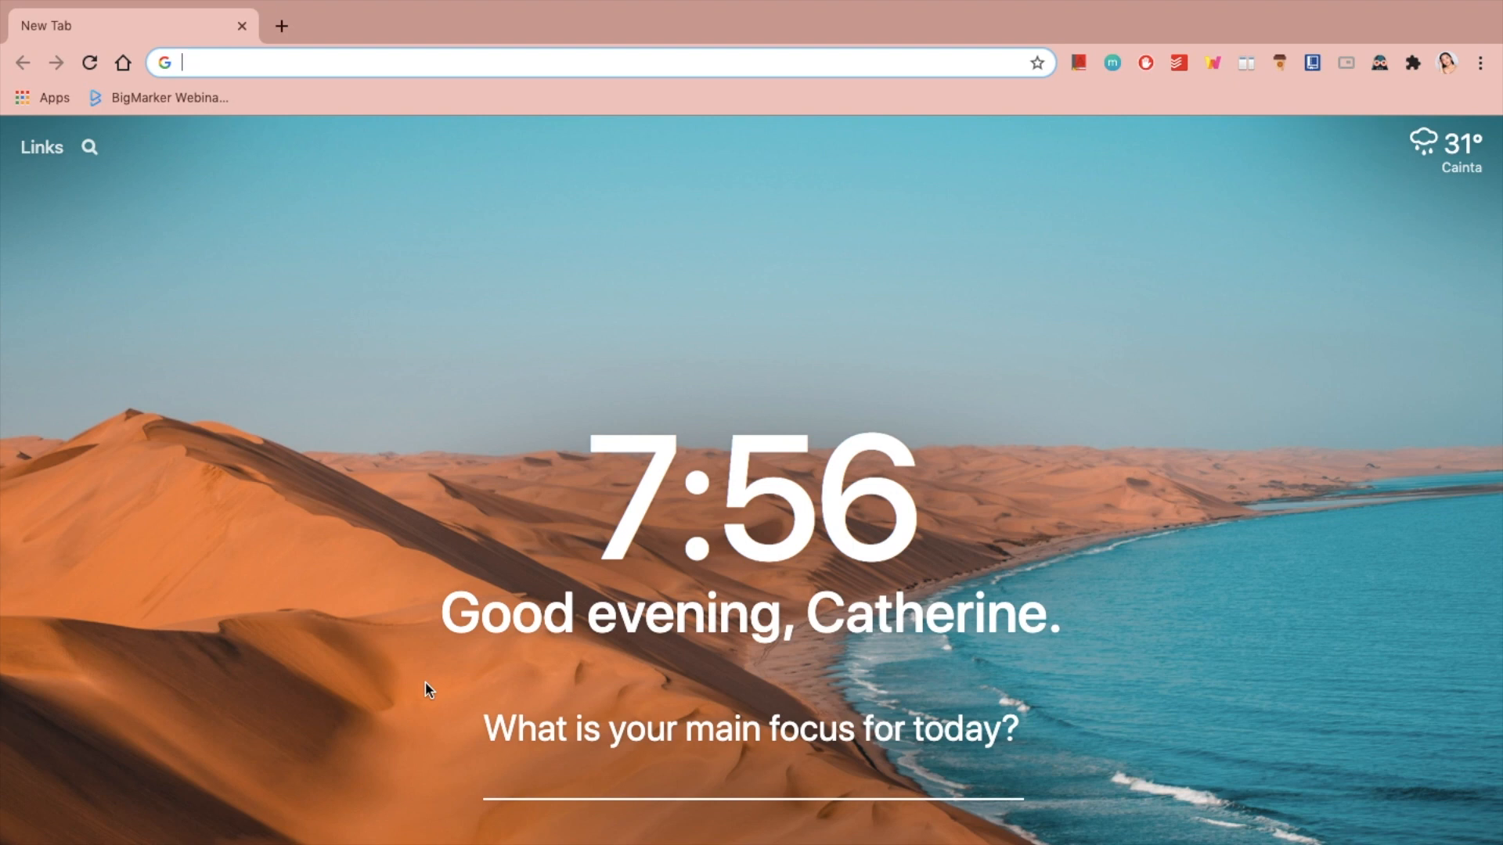
mouse_move(839, 414)
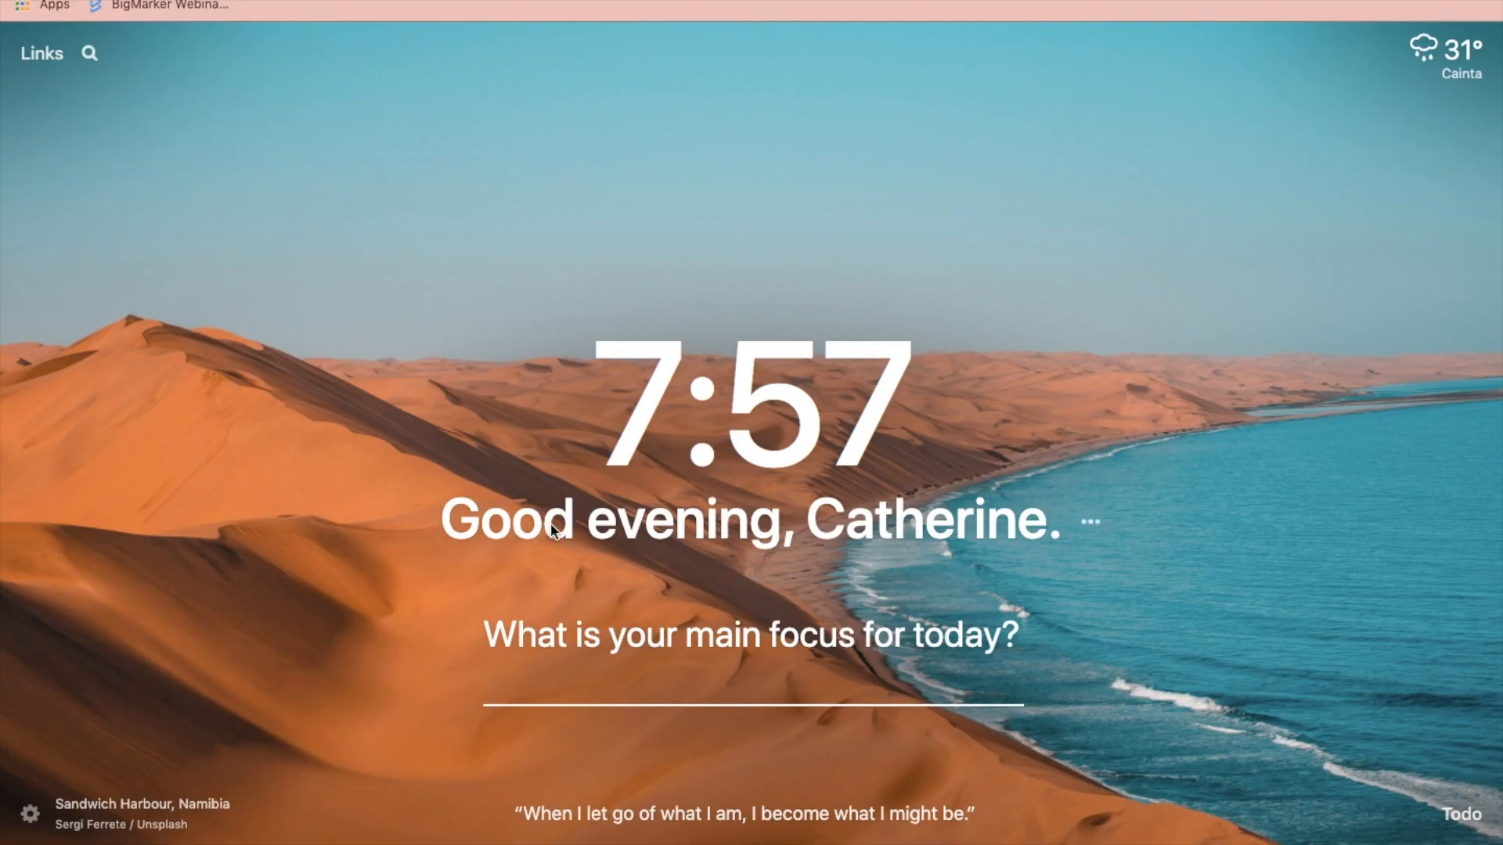
mouse_move(880, 606)
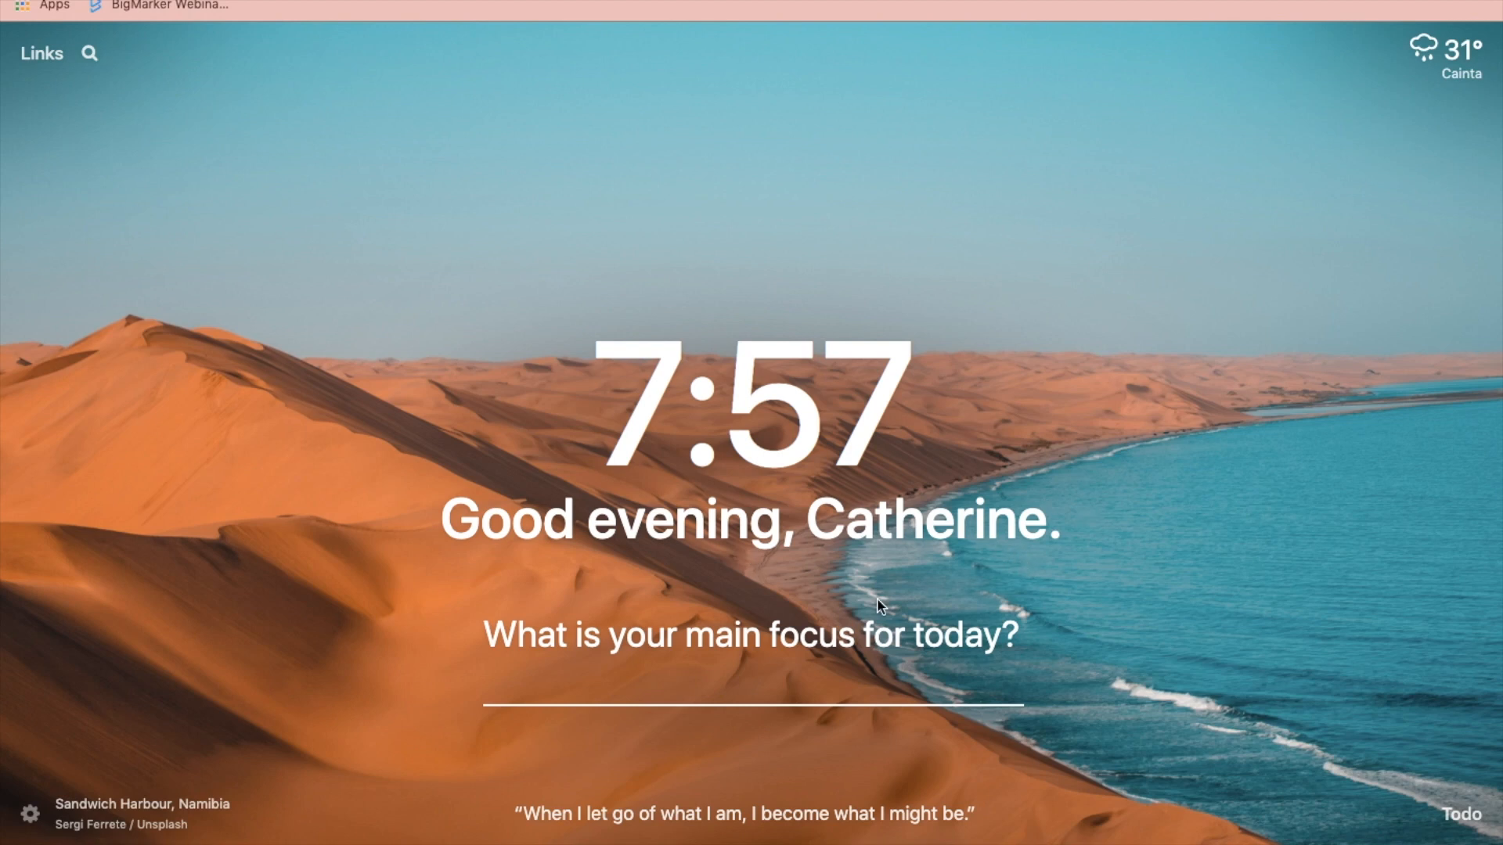
Check the clock's options in Momentum and close them without changes
click(1090, 524)
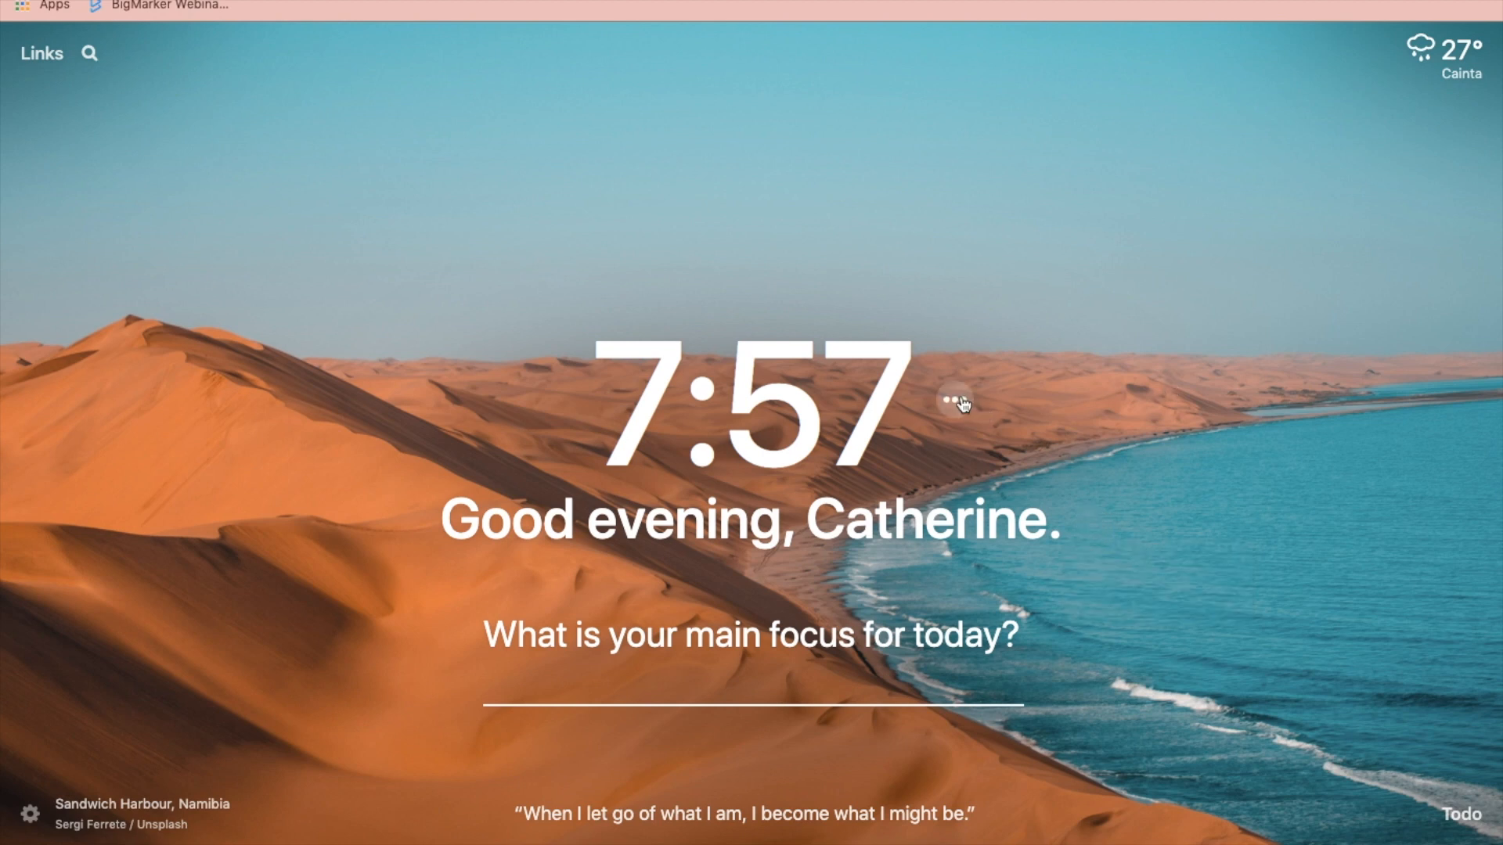
click(953, 401)
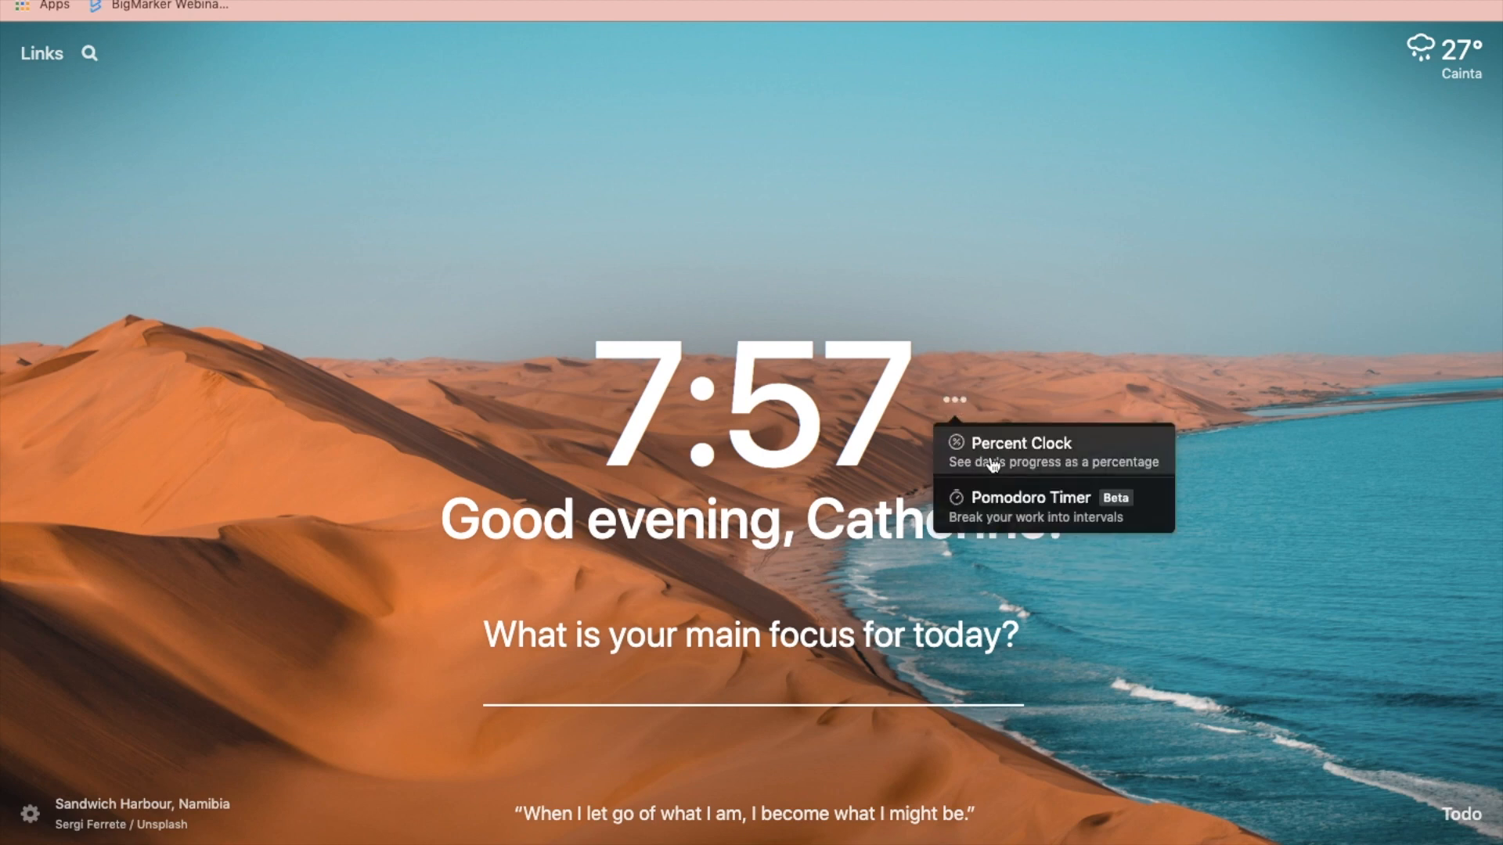
click(1020, 443)
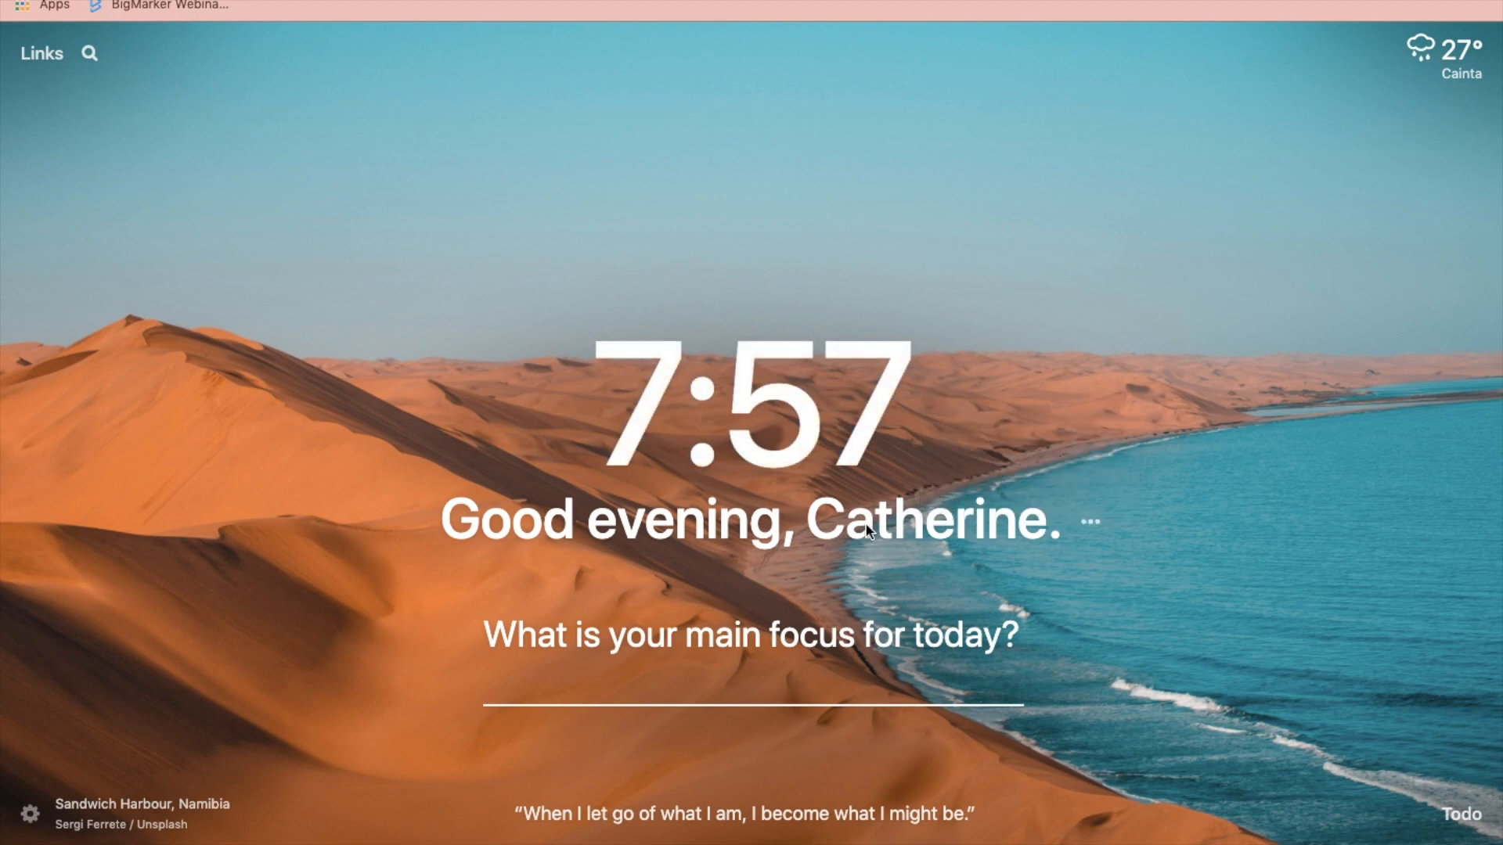
mouse_move(748, 674)
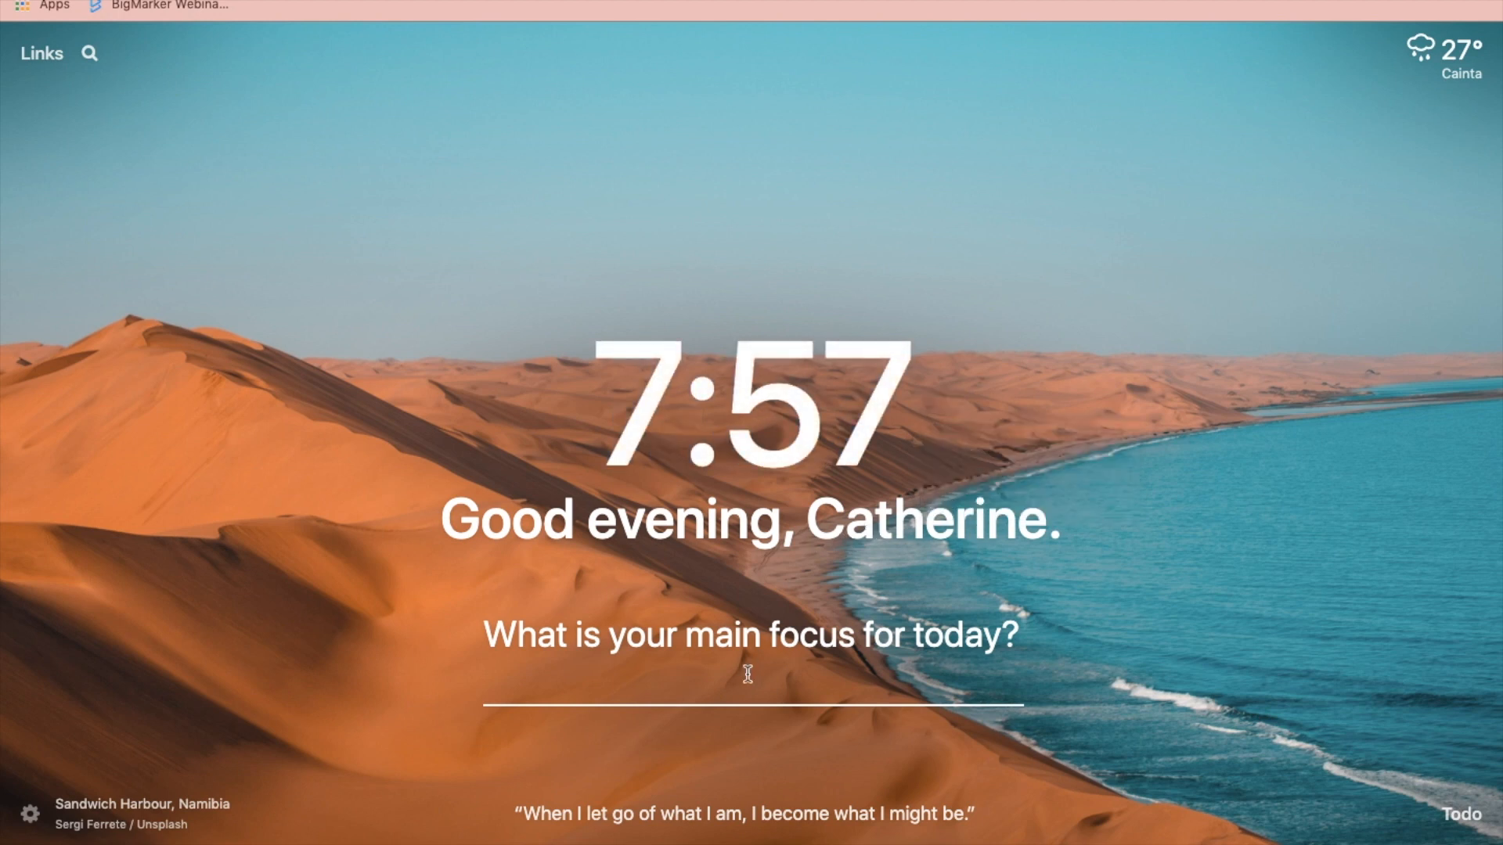
Set 'study' as today's main focus, mark it done, and tick off the edit thumbnail to-do
click(750, 686)
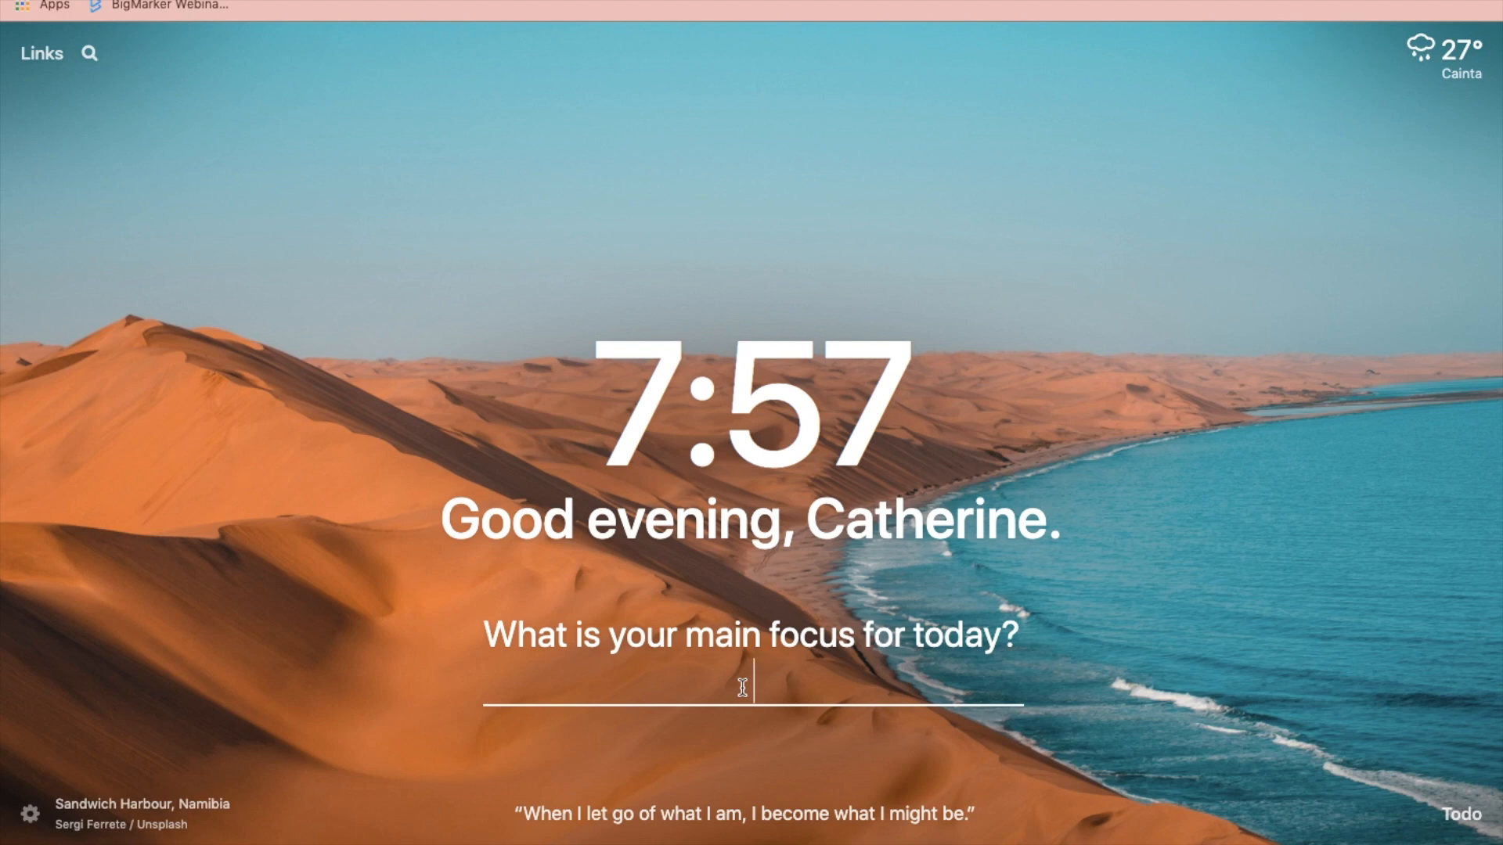
text(st)
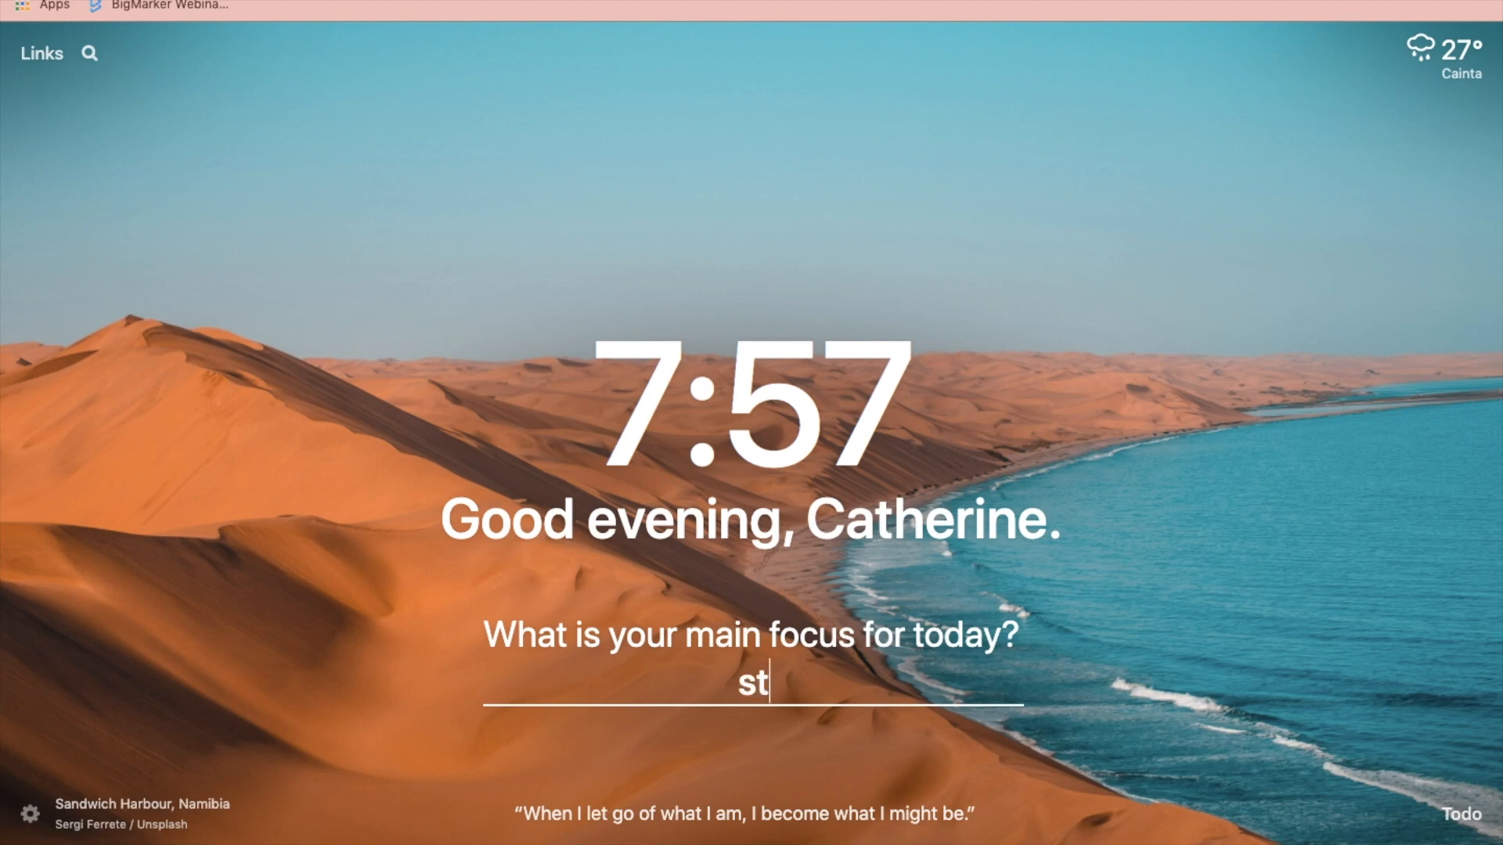
key(Return)
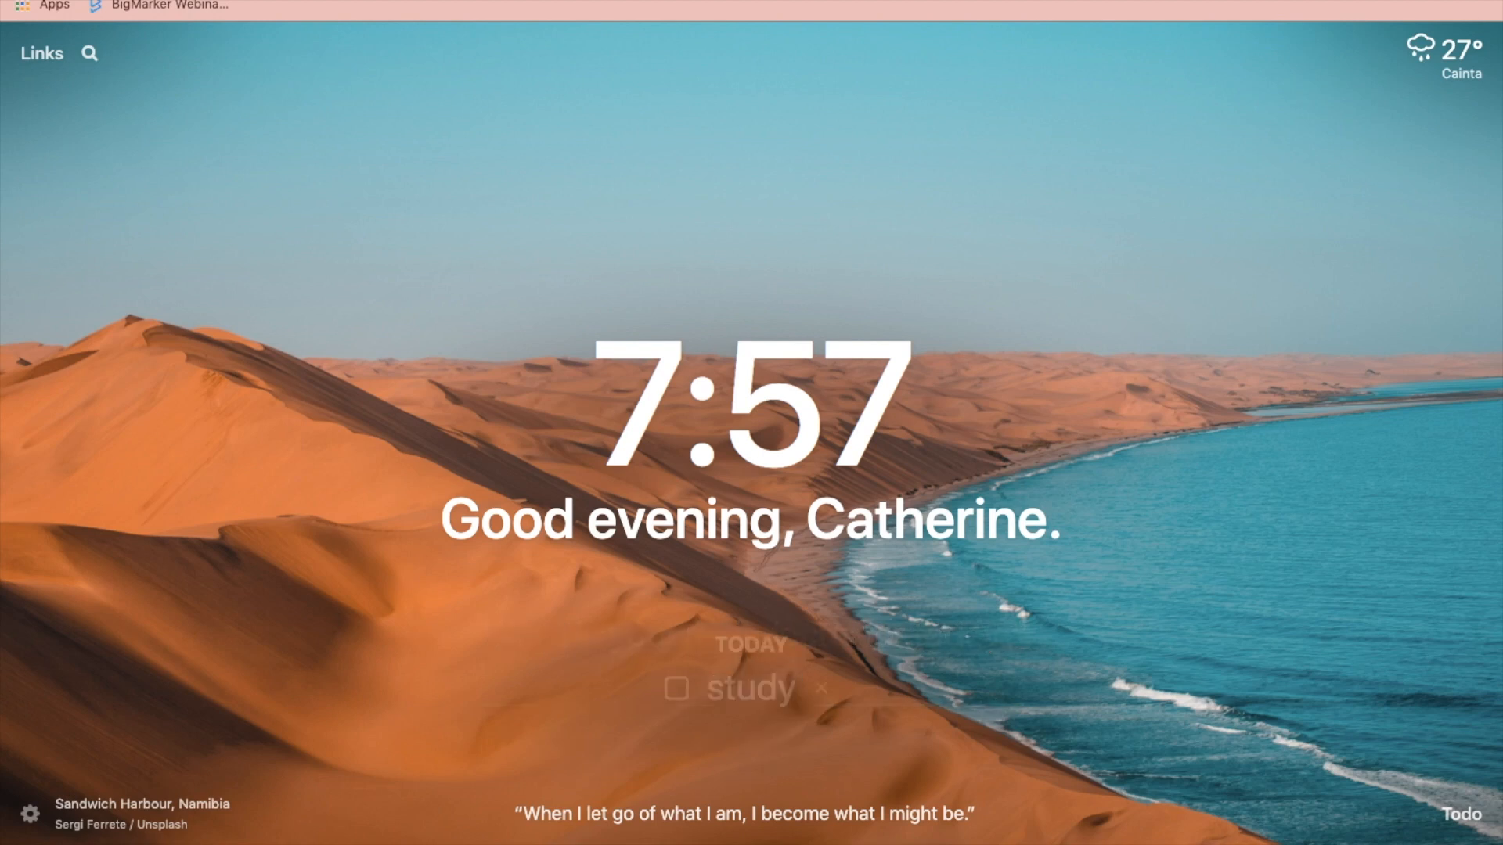
click(678, 689)
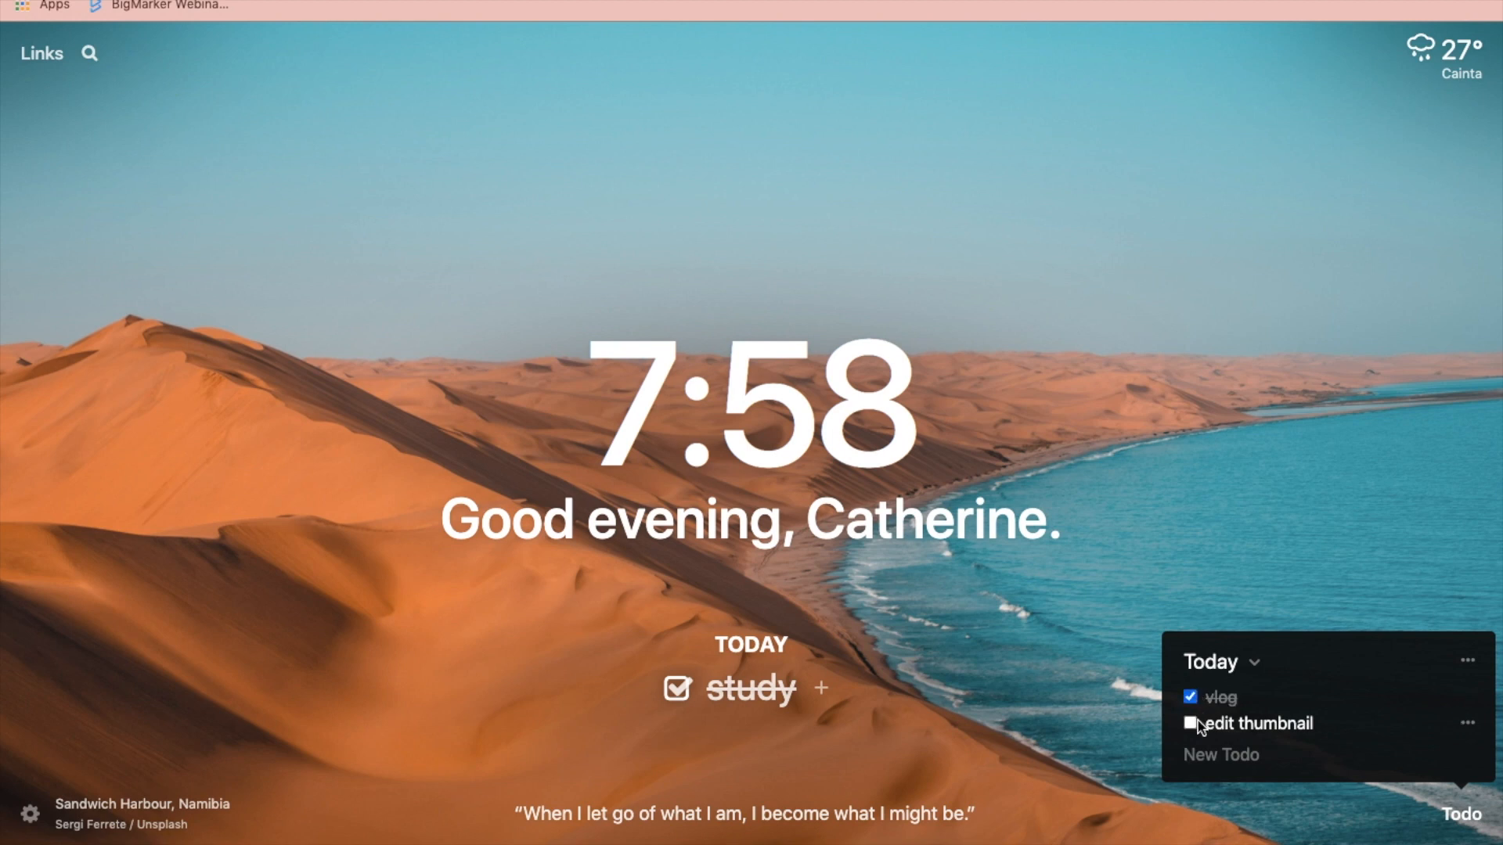
click(1189, 724)
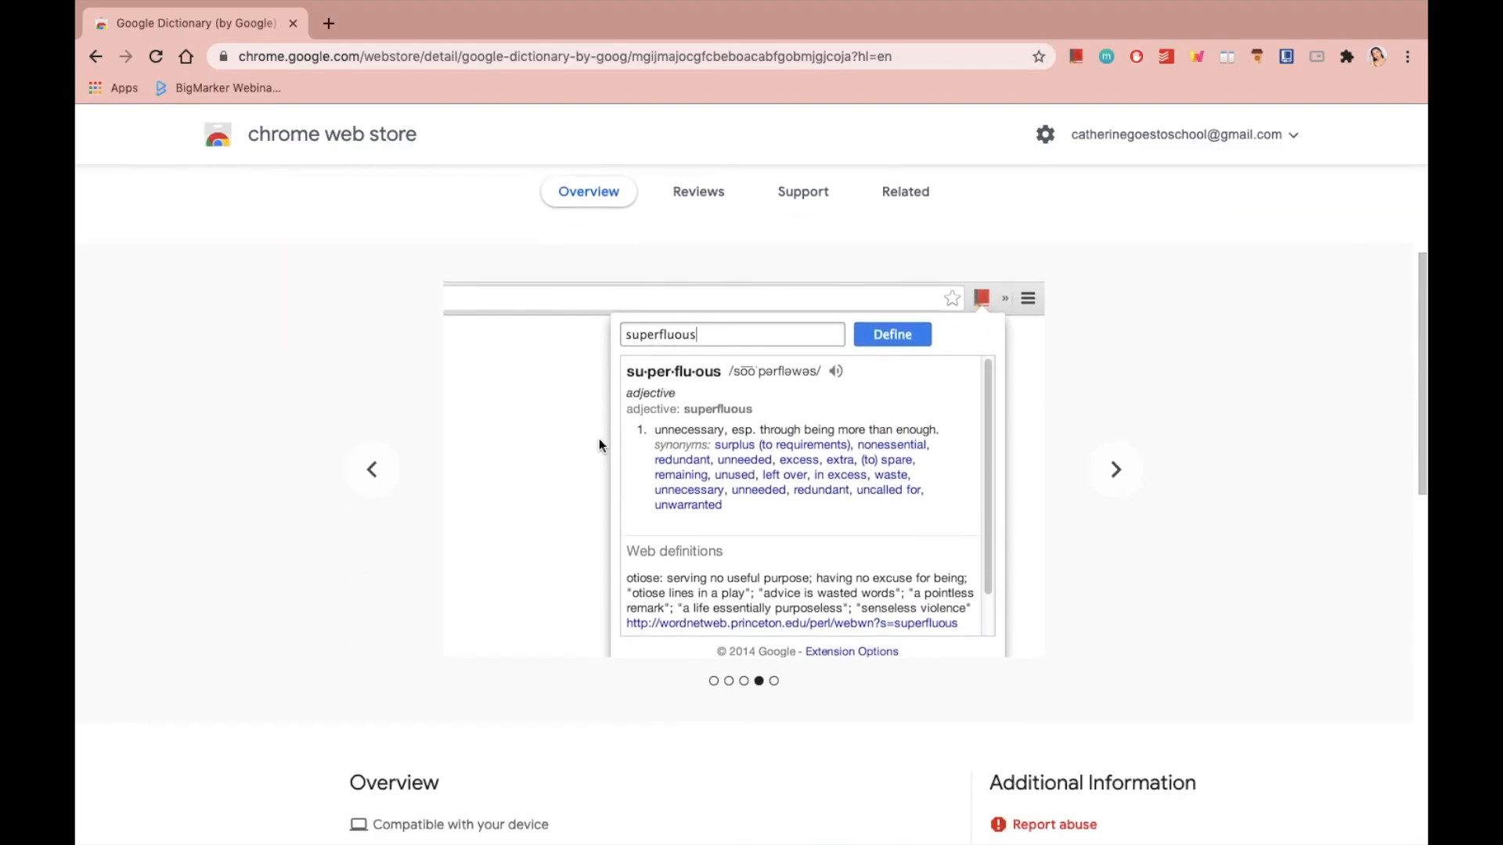
Switch to the Google Dictionary (by Google) listing in the Chrome Web Store
click(418, 23)
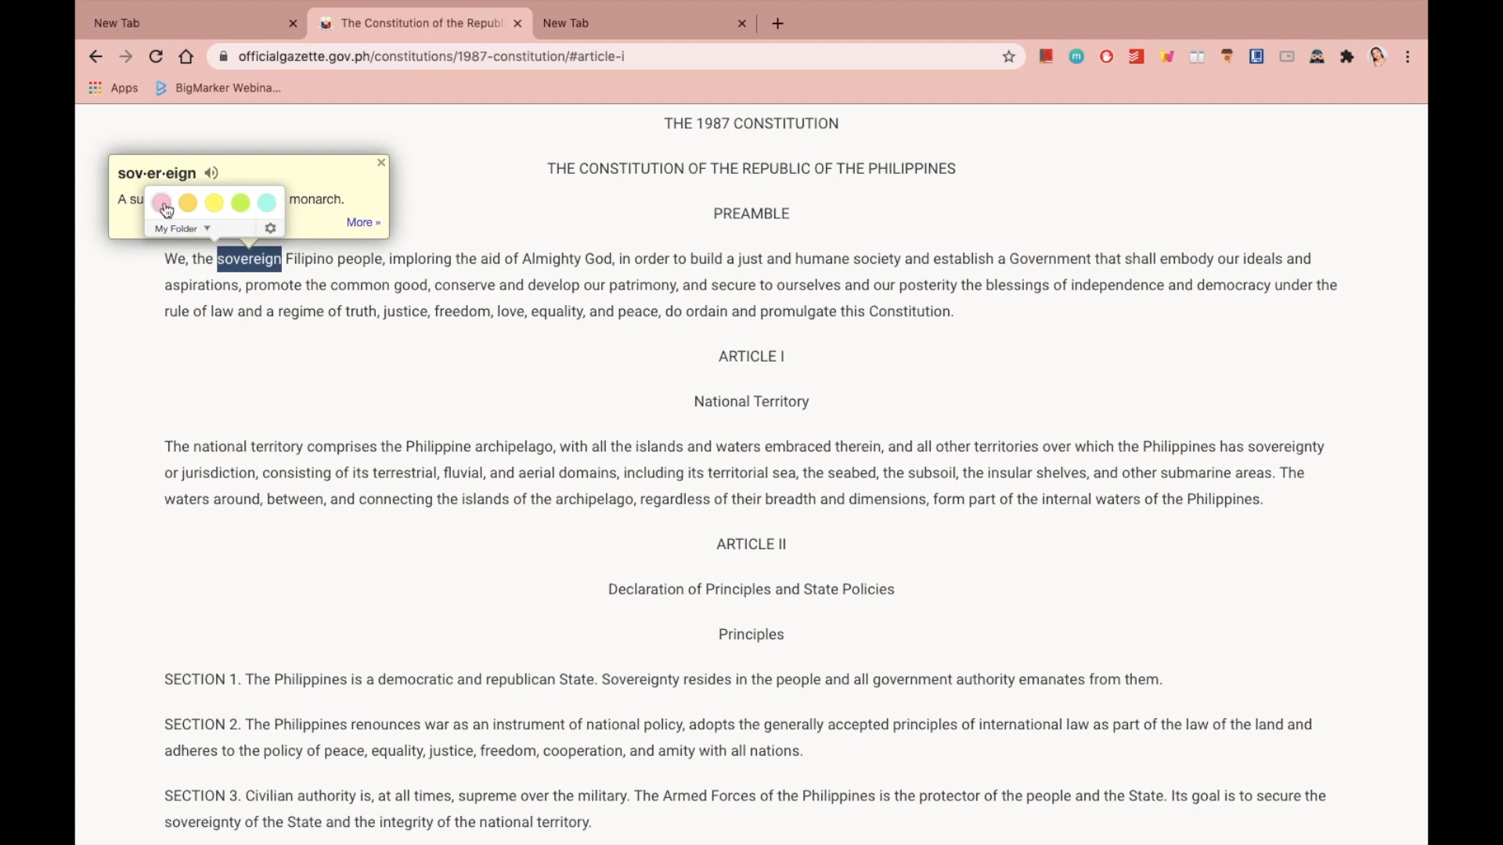
Highlight 'sovereign' in the Preamble and show its Google Dictionary definition popup
click(162, 202)
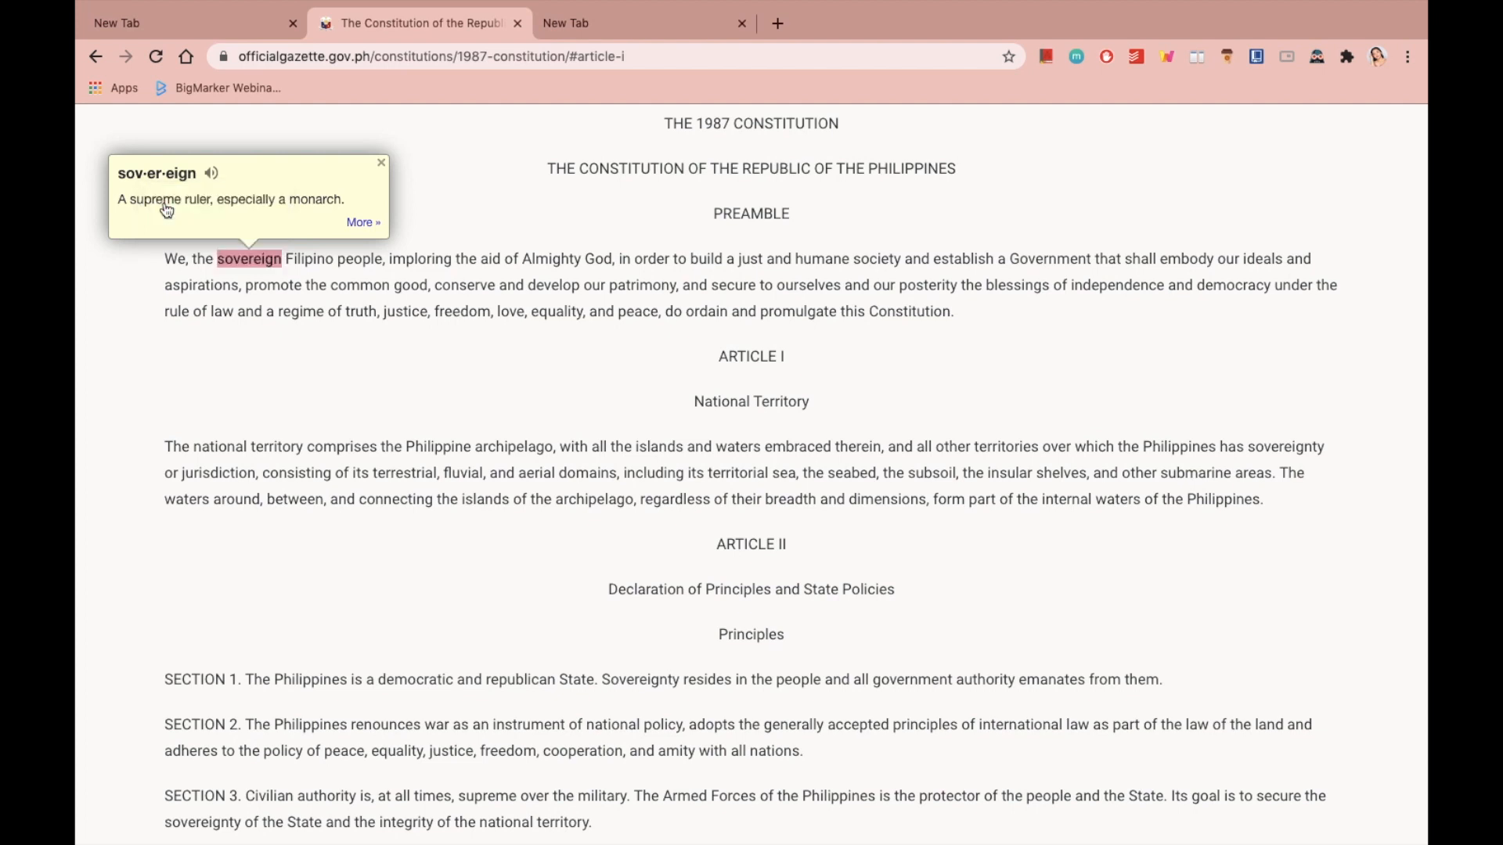
mouse_move(130, 204)
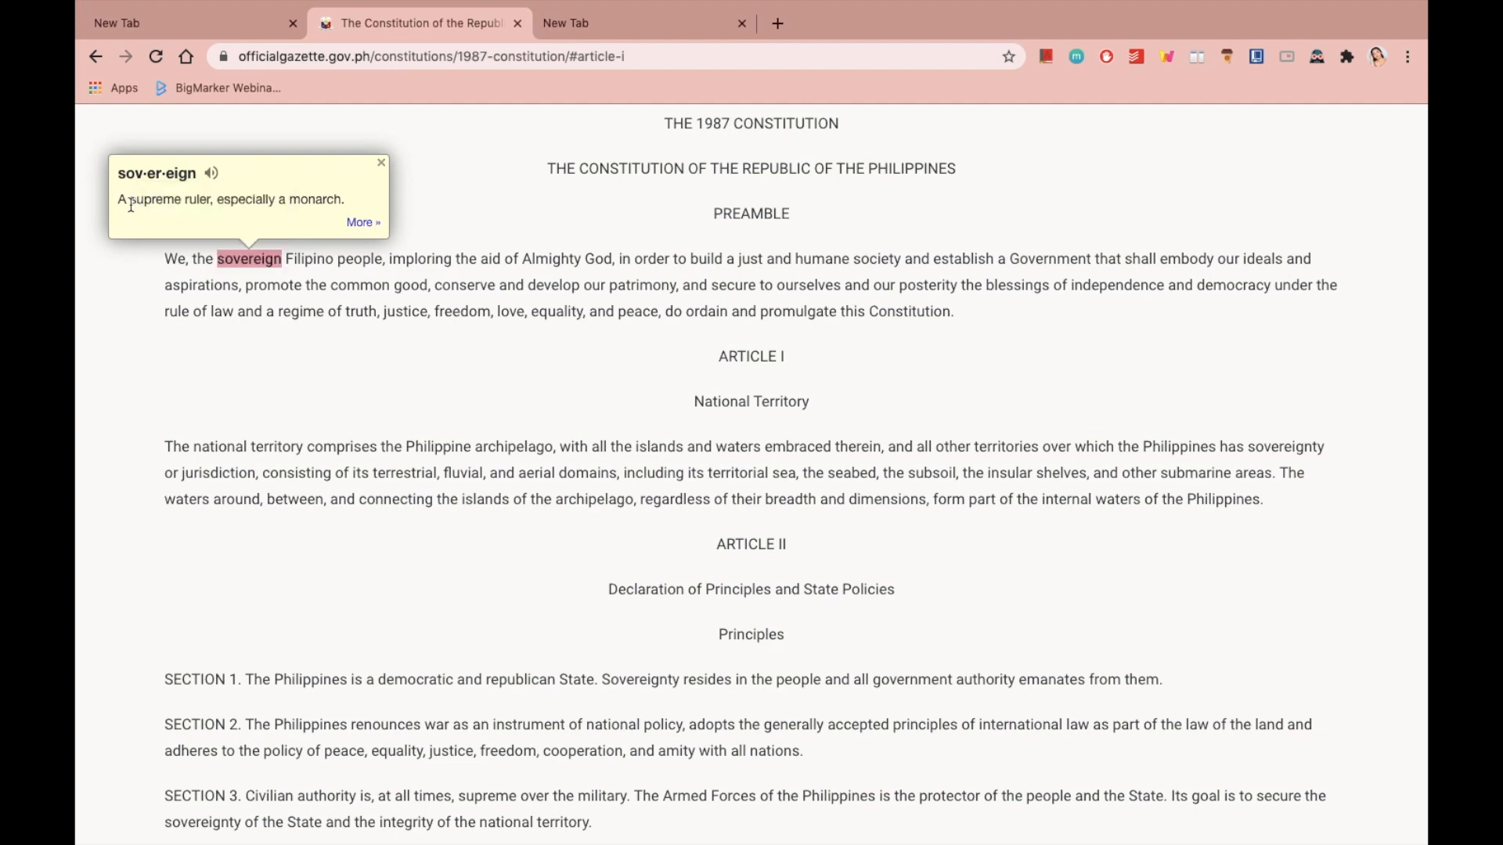
mouse_move(285, 217)
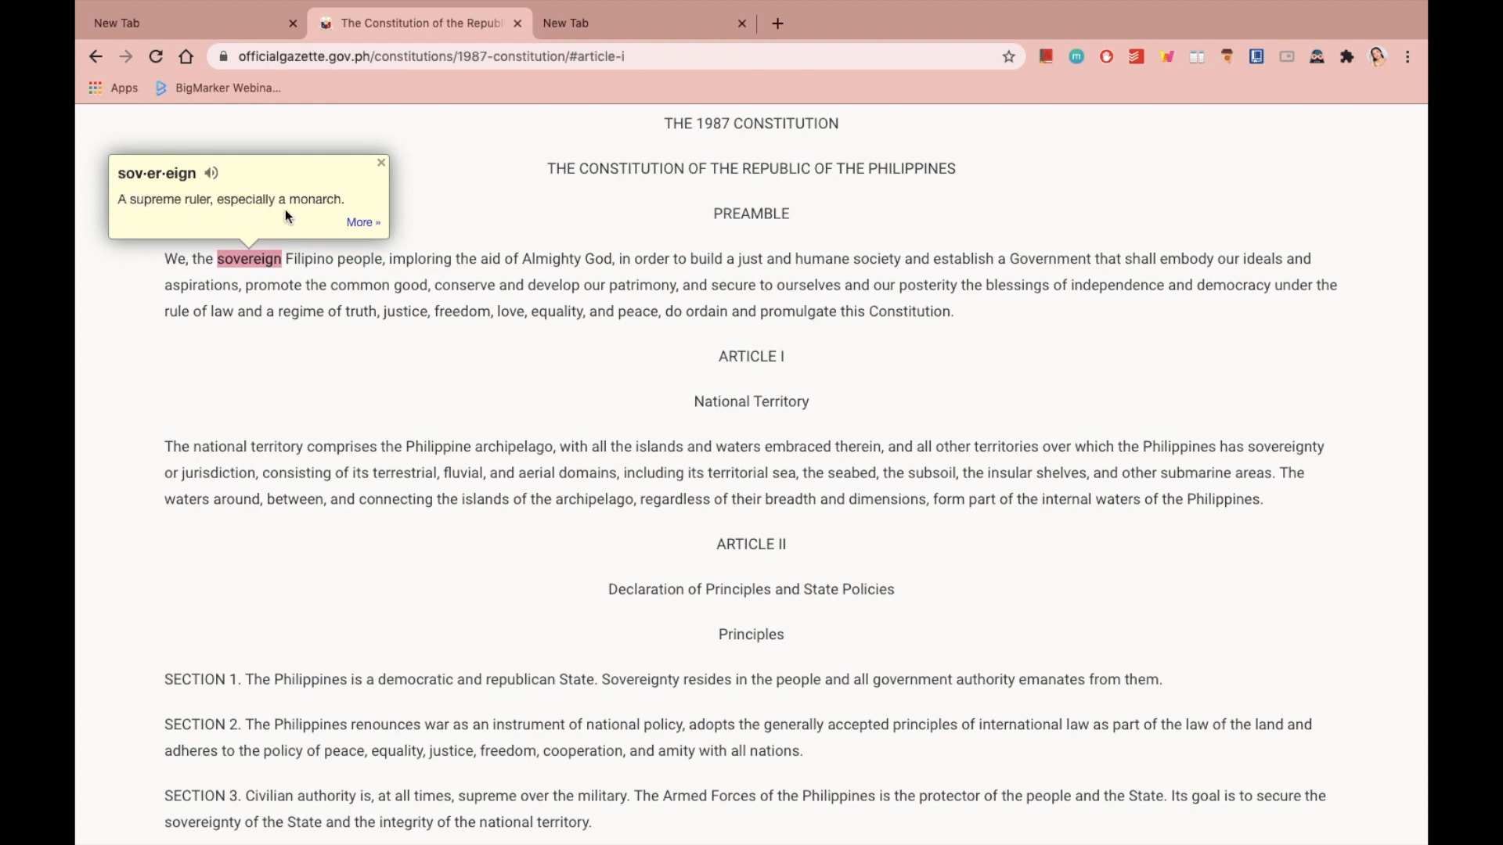
mouse_move(436, 343)
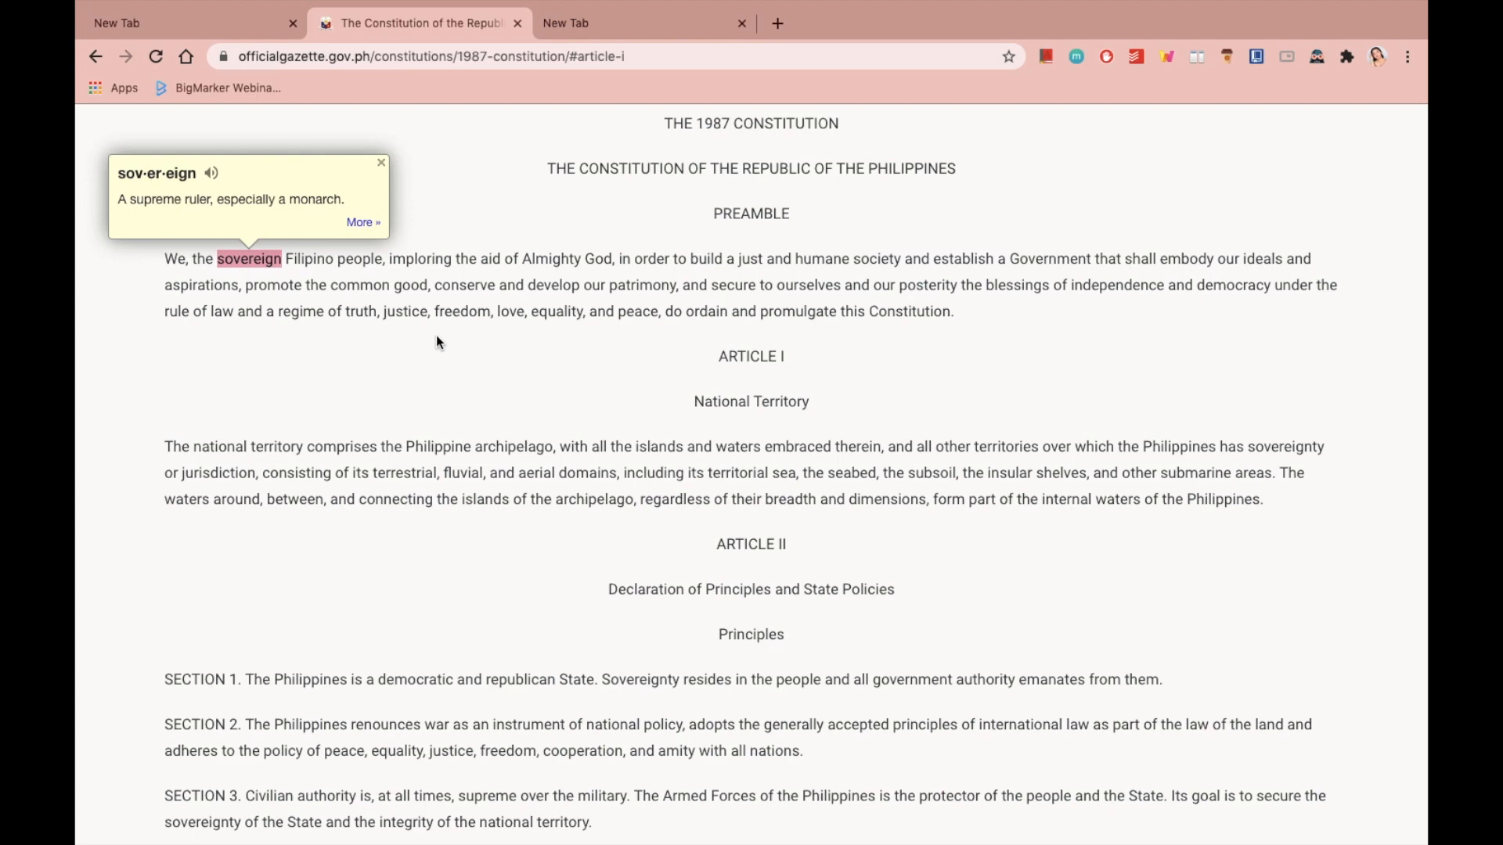
scroll(down, 3)
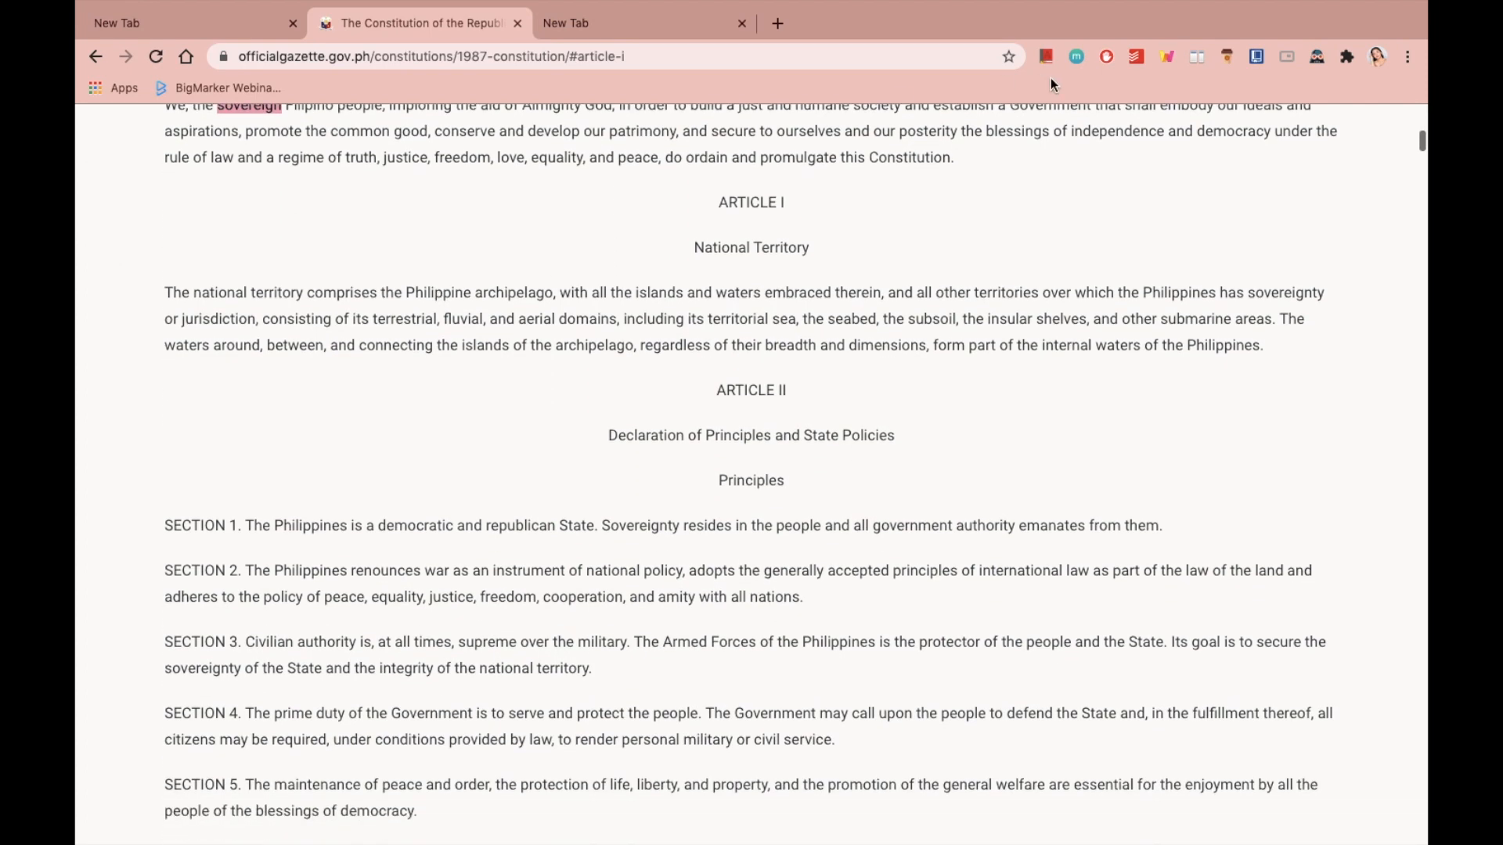
double_click(518, 303)
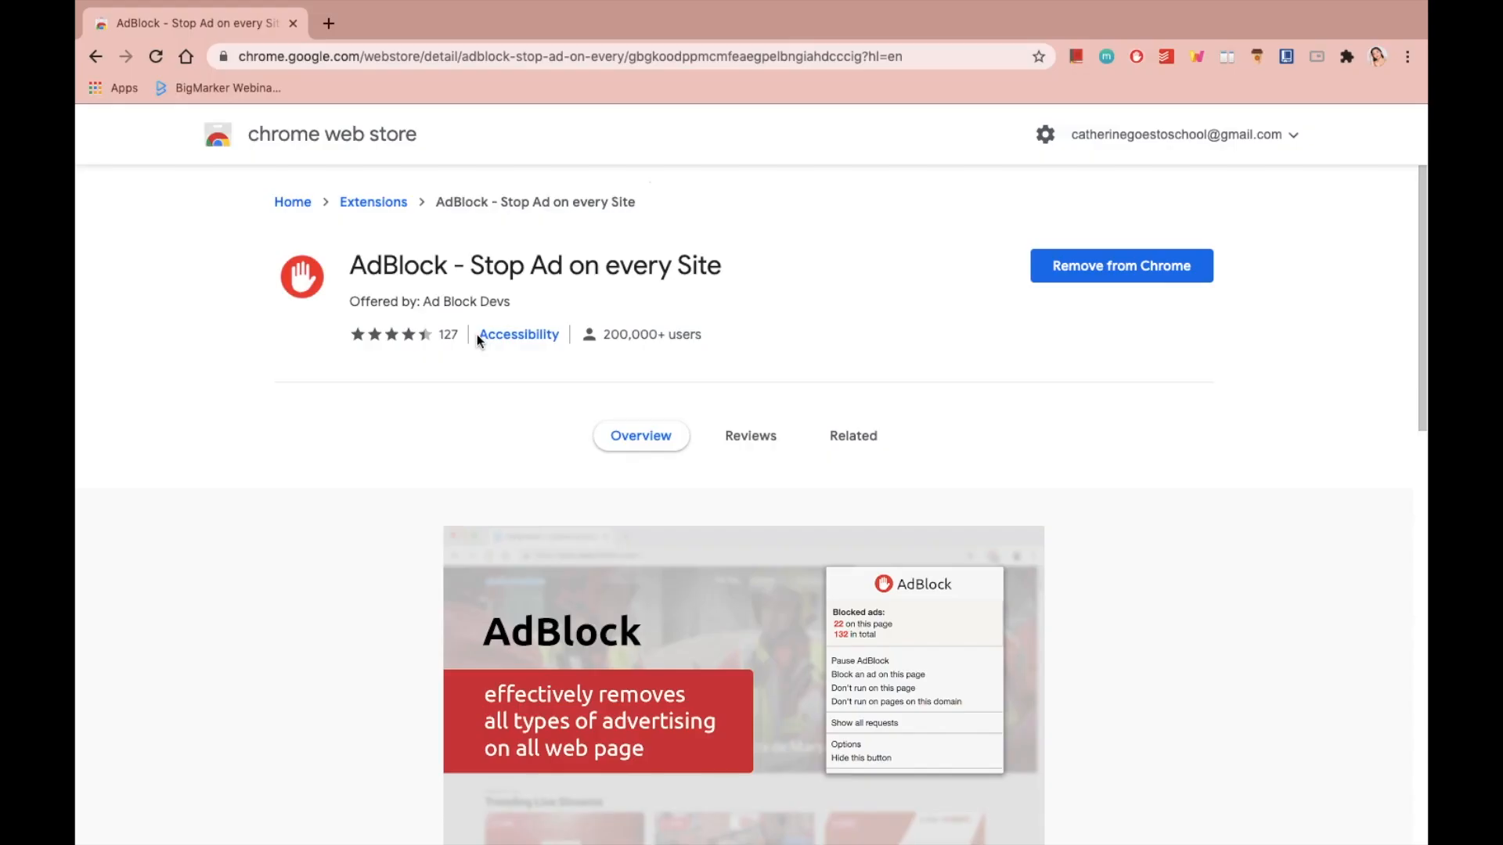
Show AdBlock's blocked-ad counts for the 123Movies page and in total
scroll(down, 3)
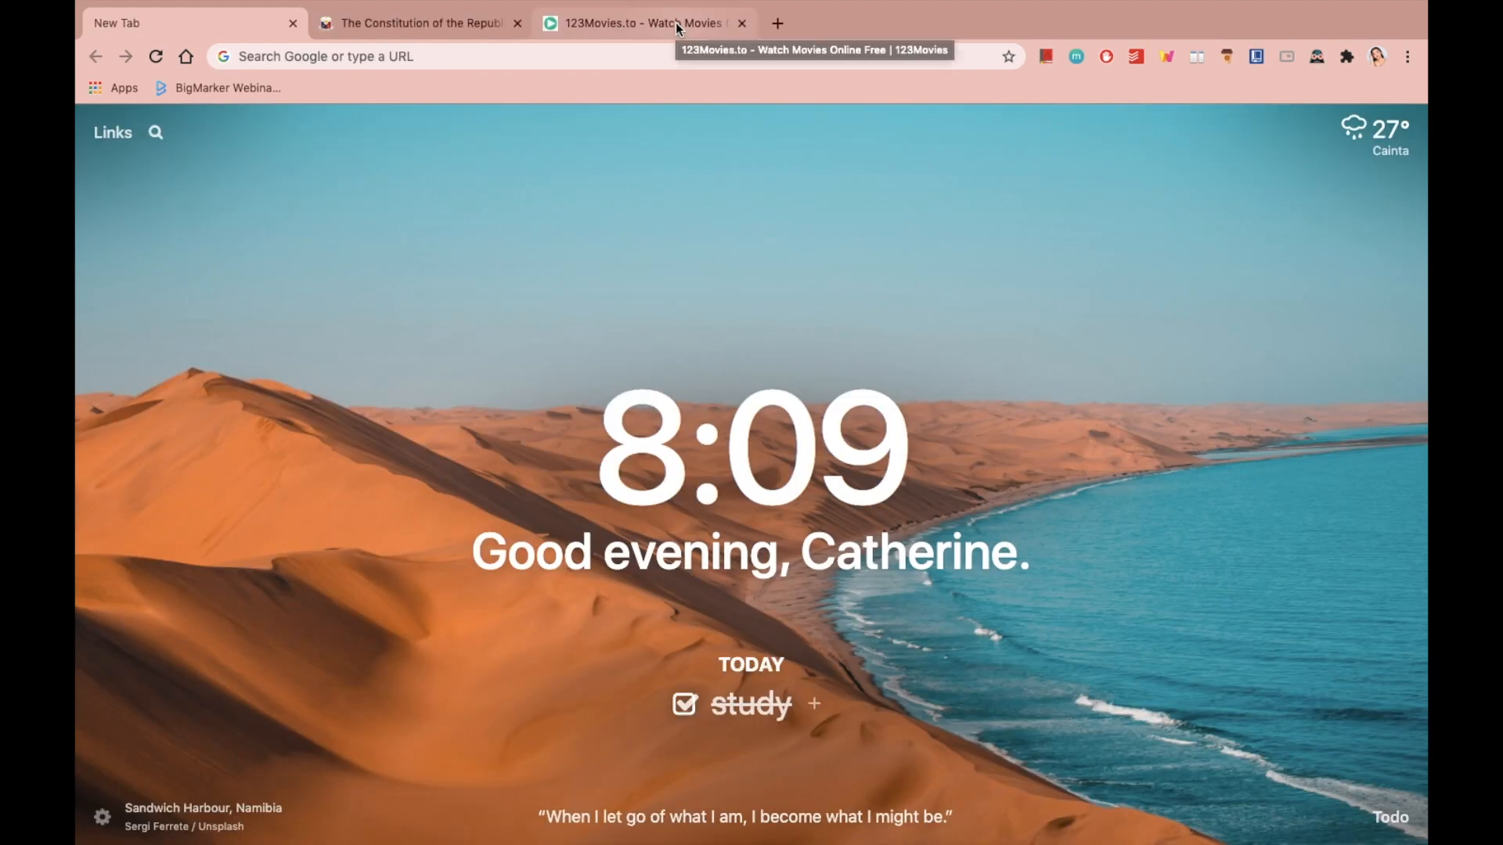
click(642, 22)
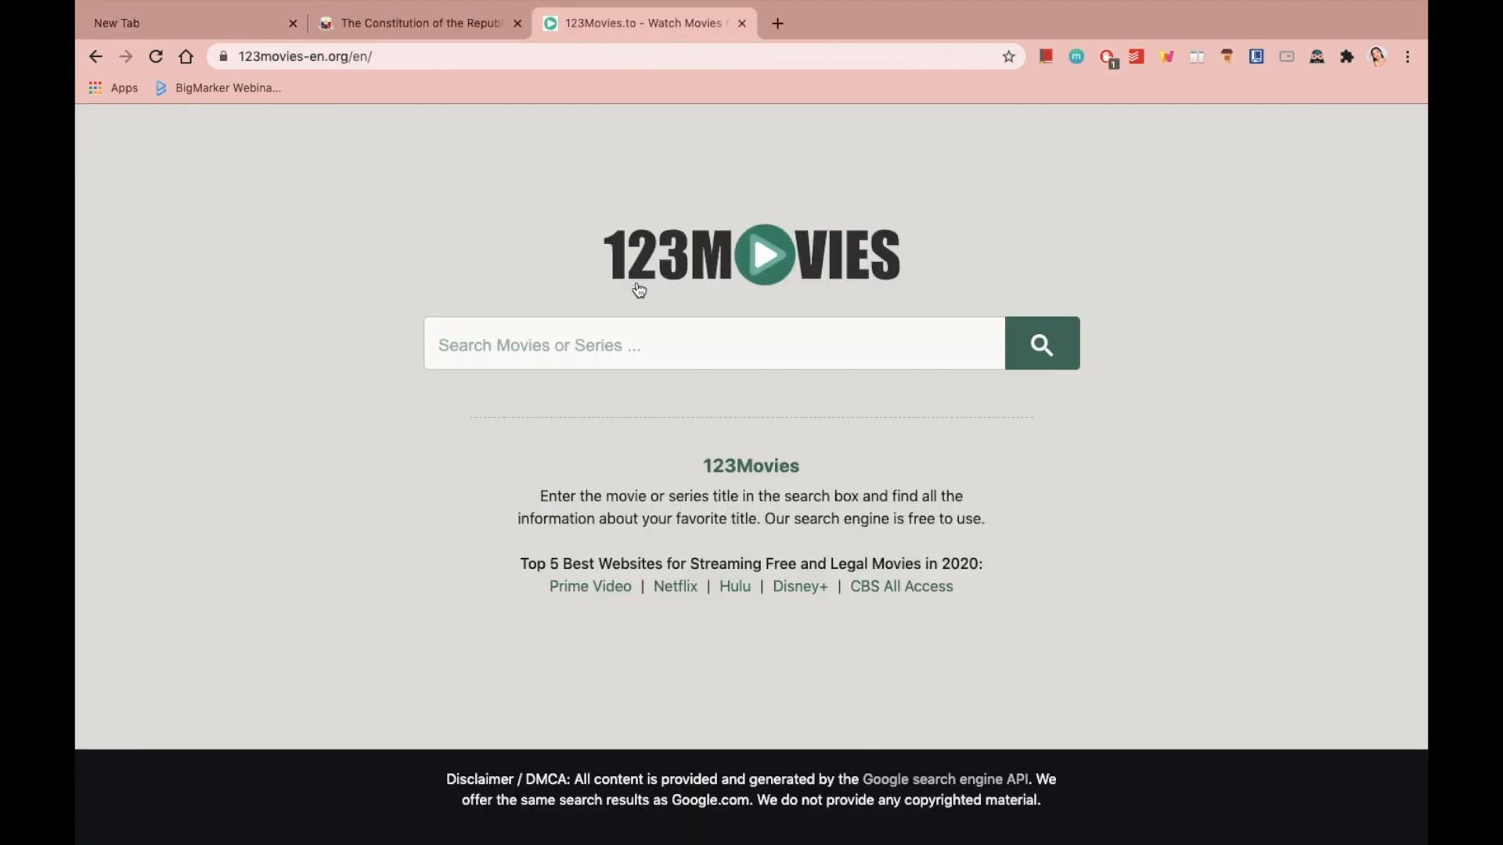
click(1107, 57)
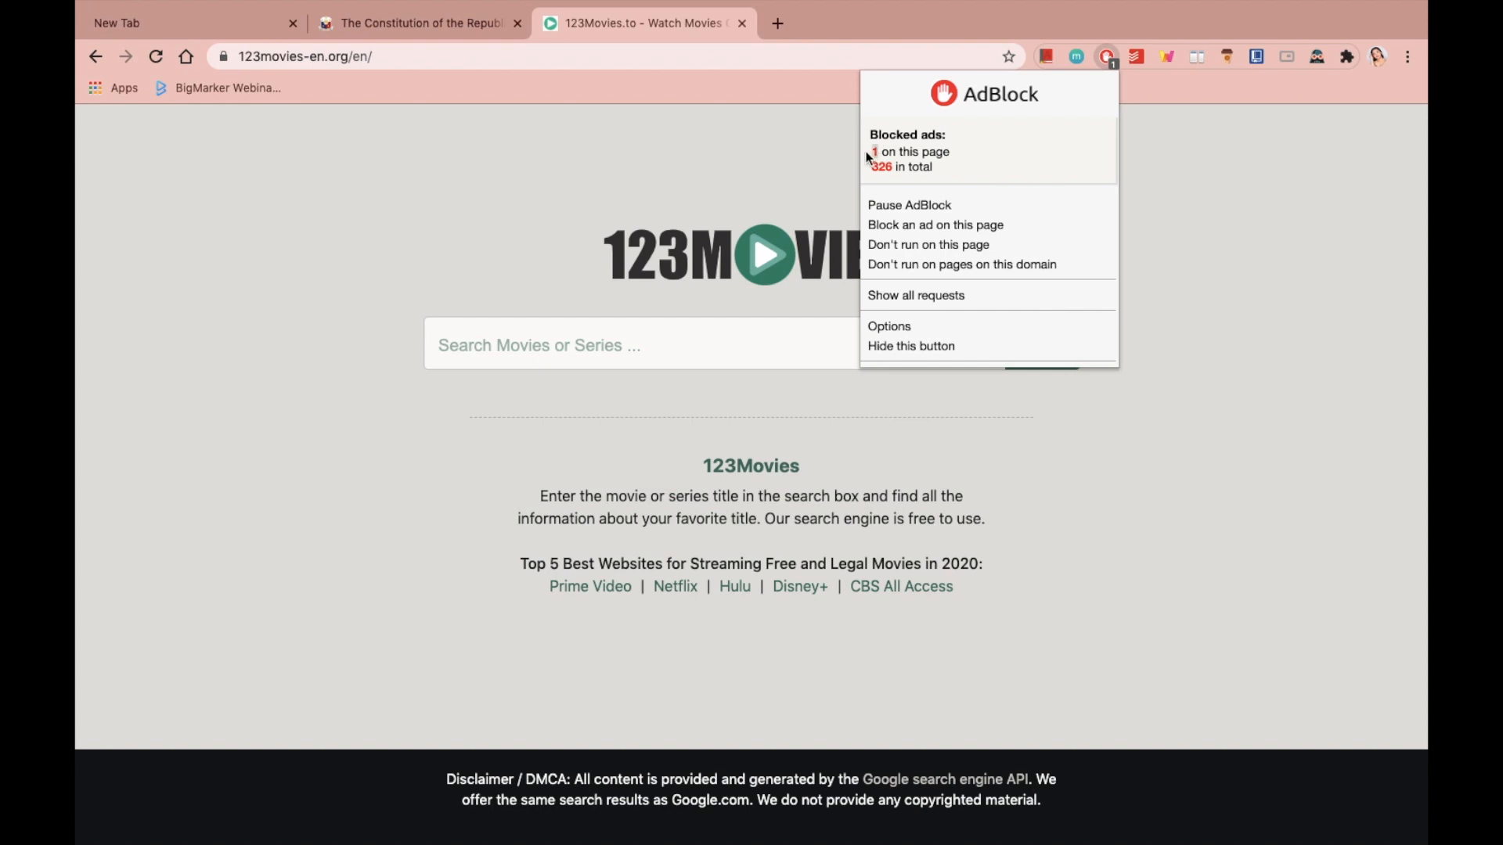
mouse_move(877, 190)
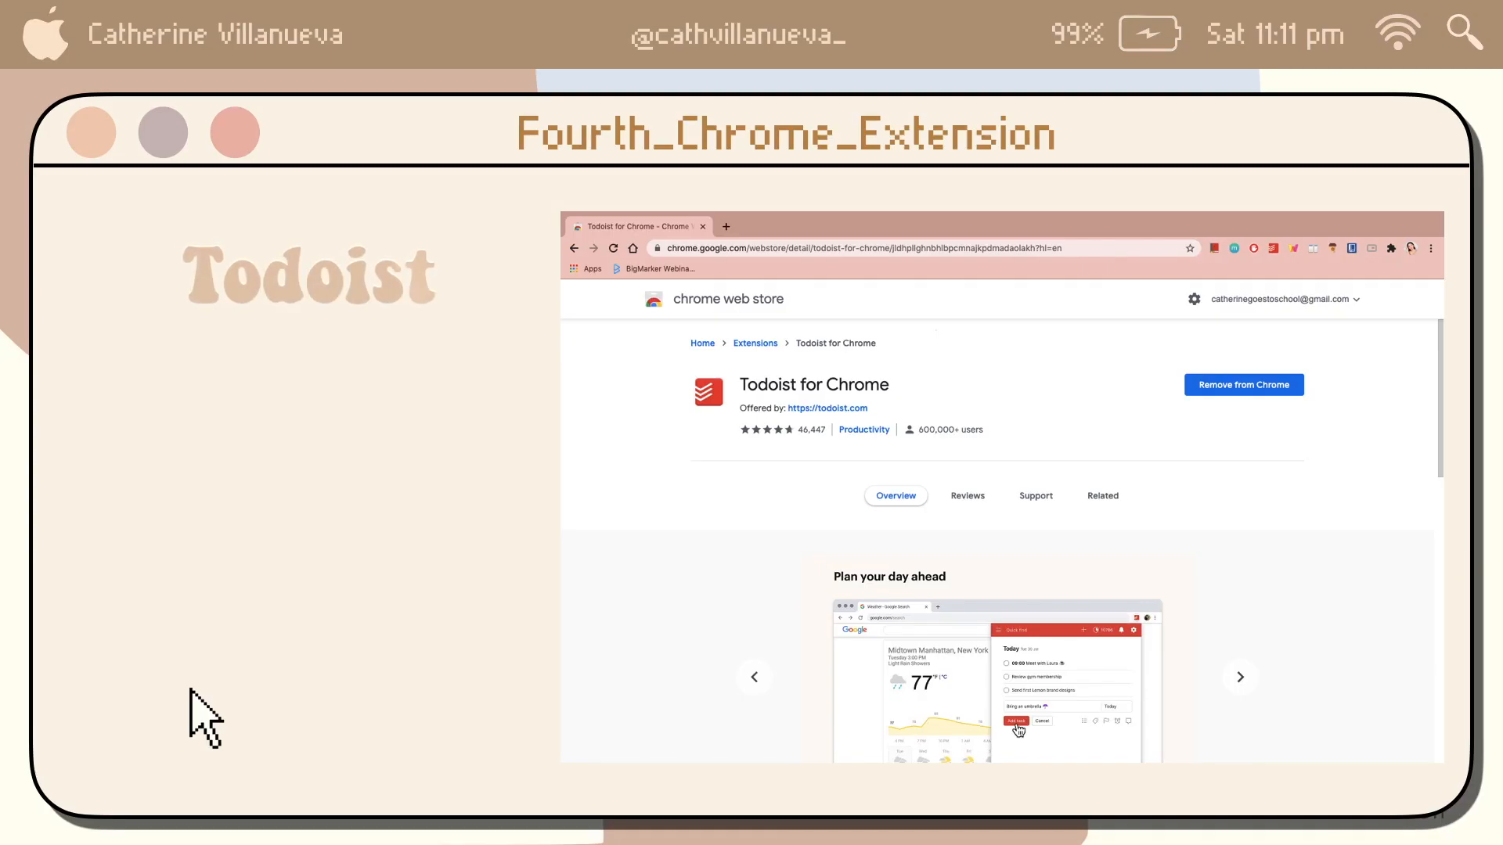
mouse_move(523, 570)
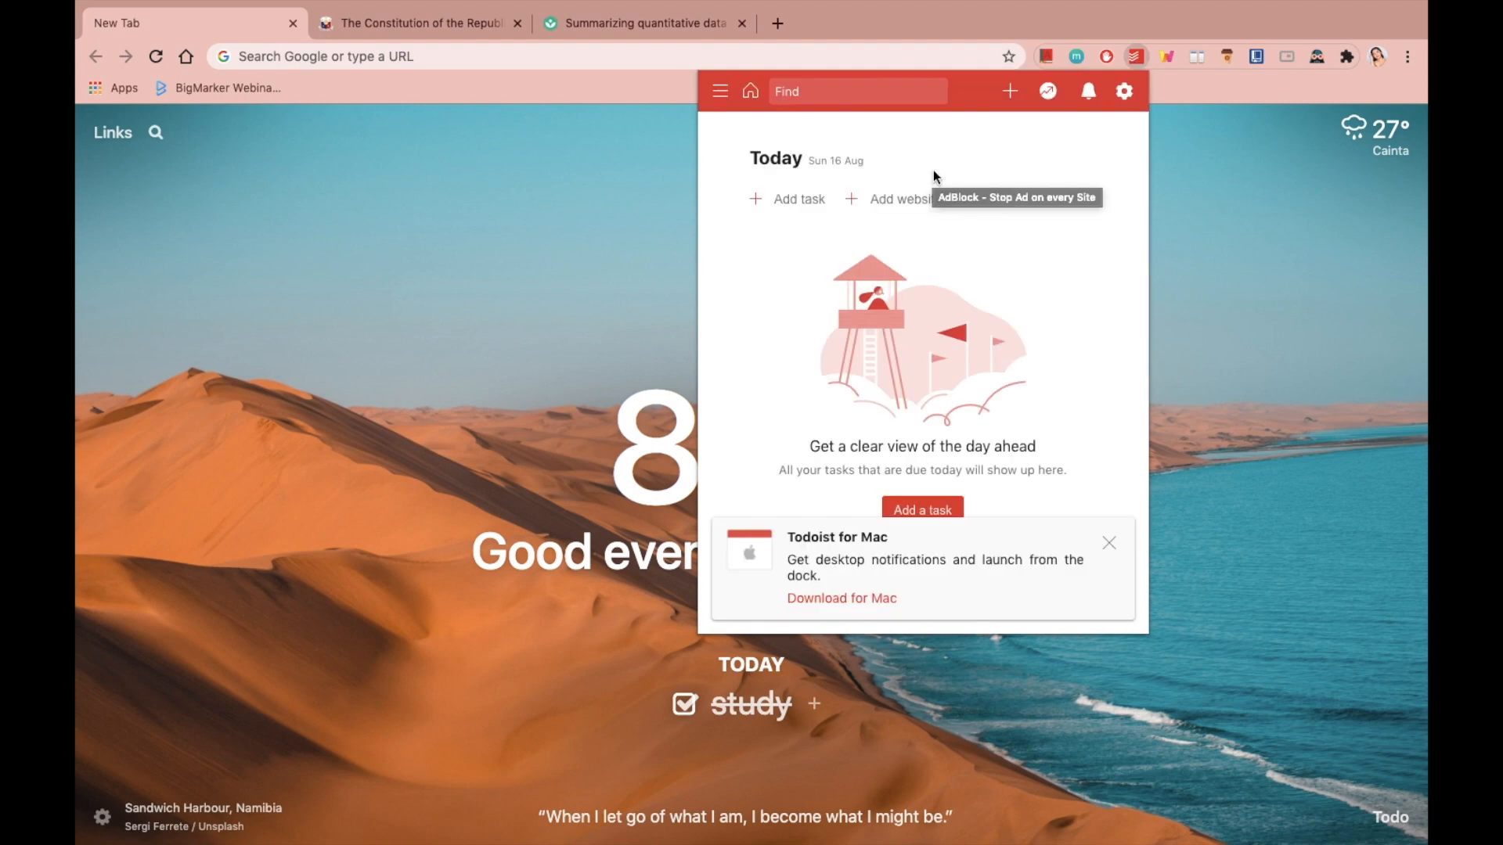
Add 'creative writing hw' and 'research' as Todoist tasks for today
text(creative wrting h)
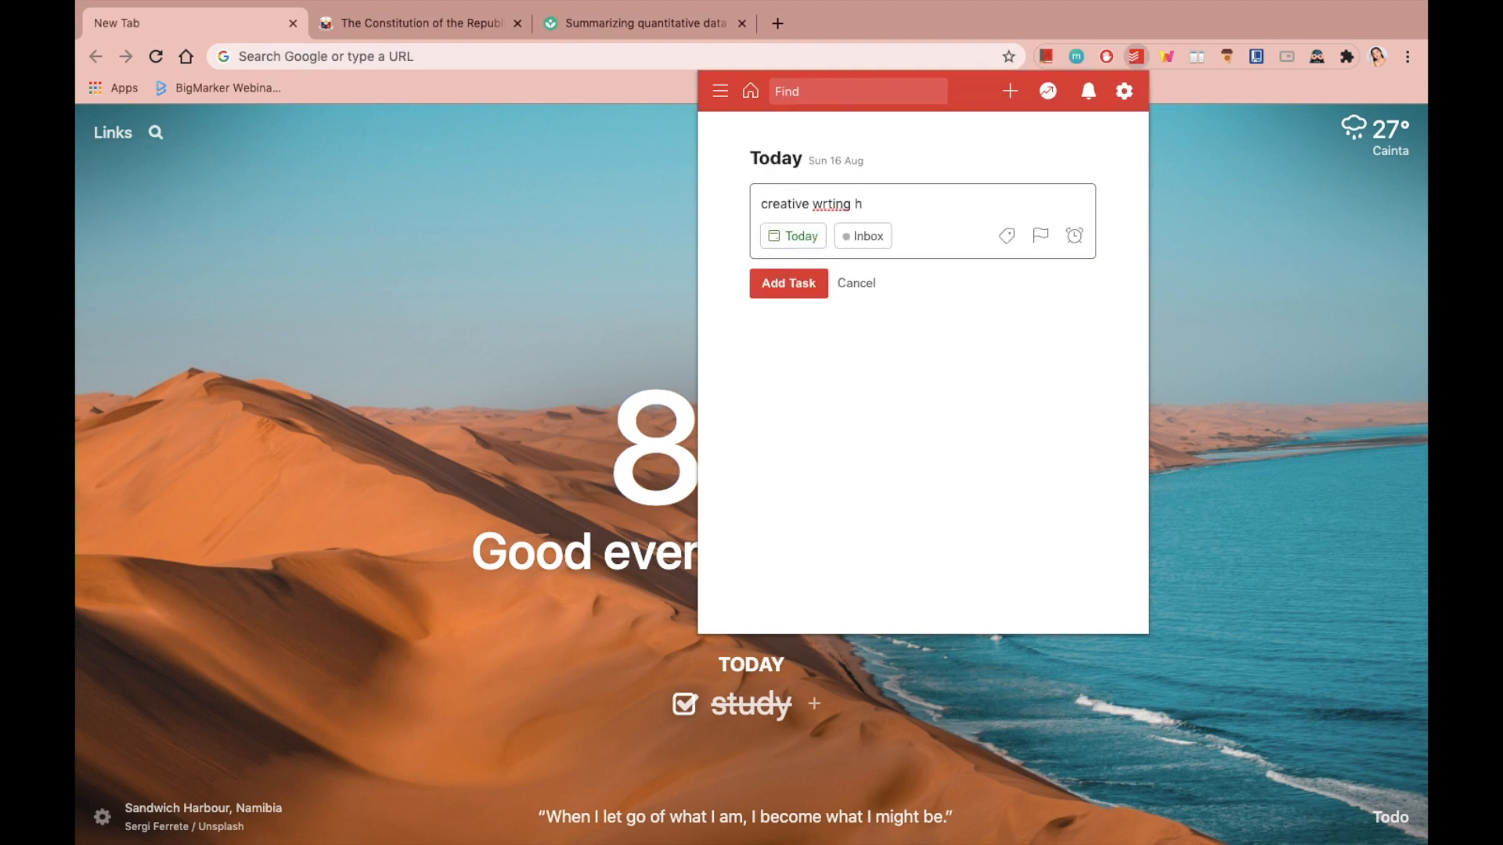
click(788, 284)
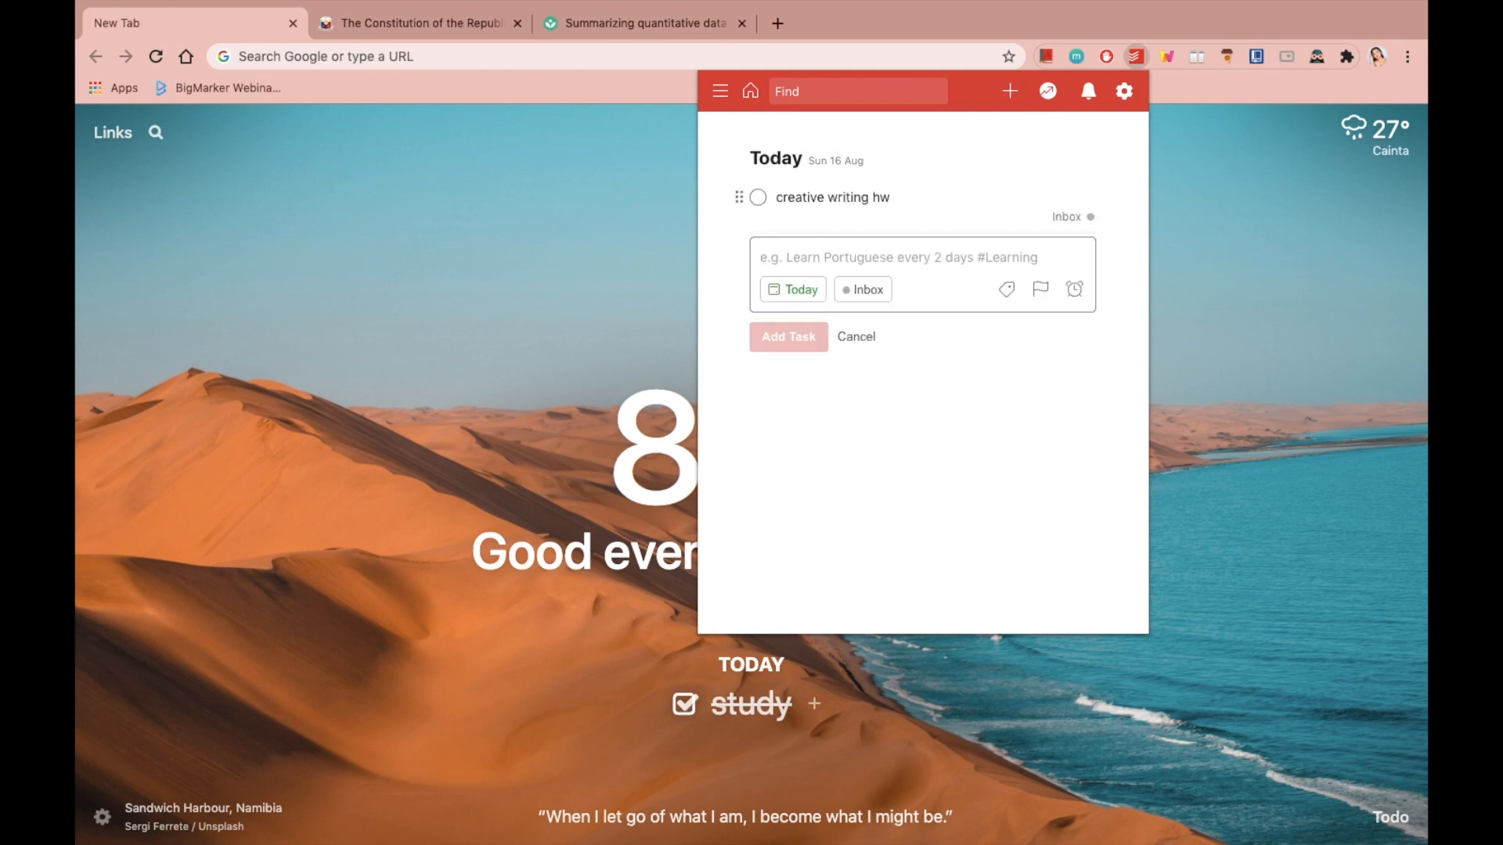
text(research)
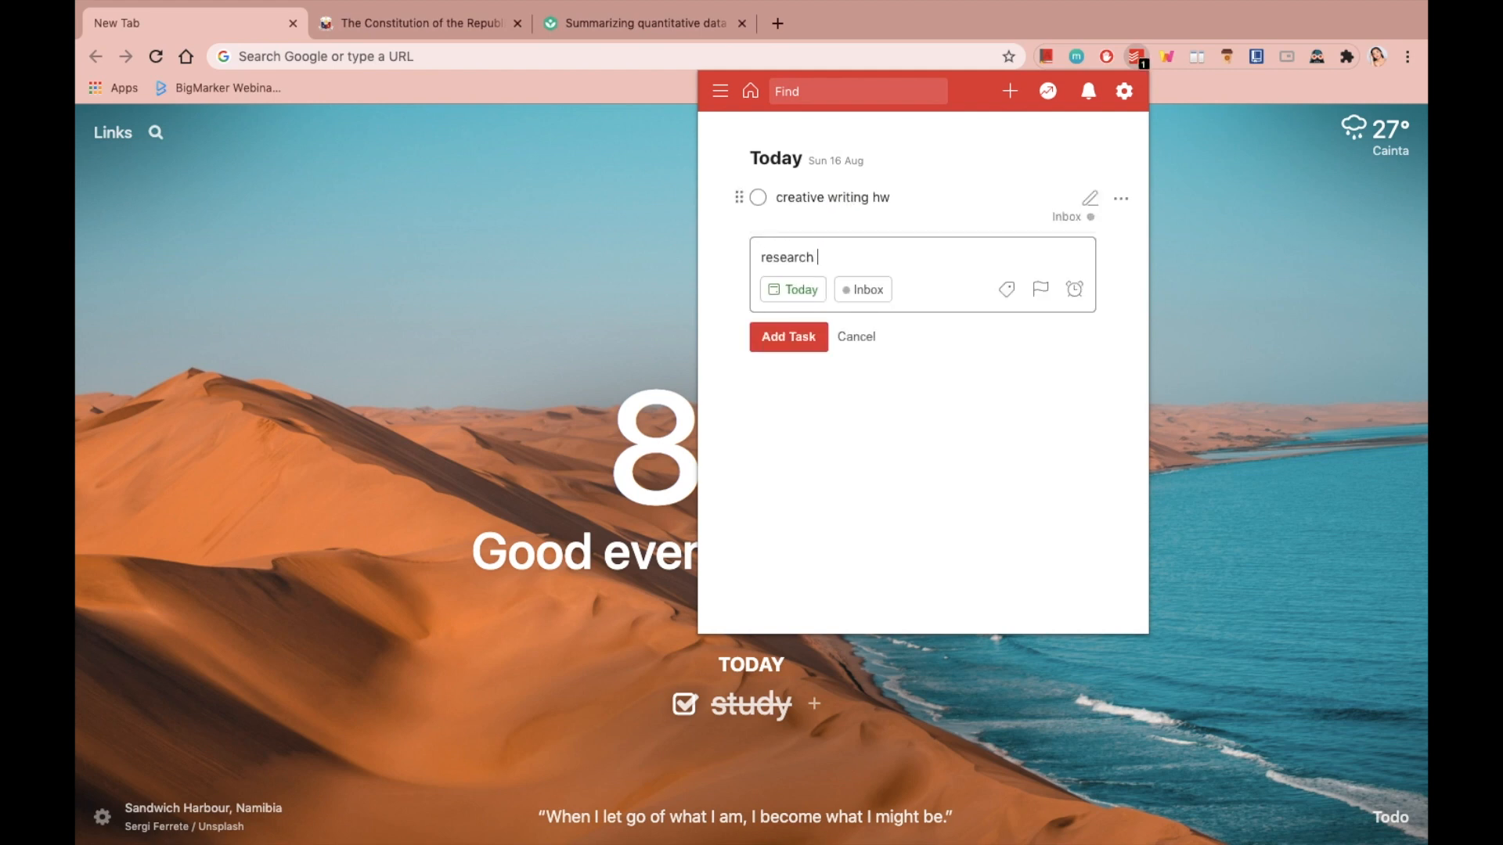
click(787, 336)
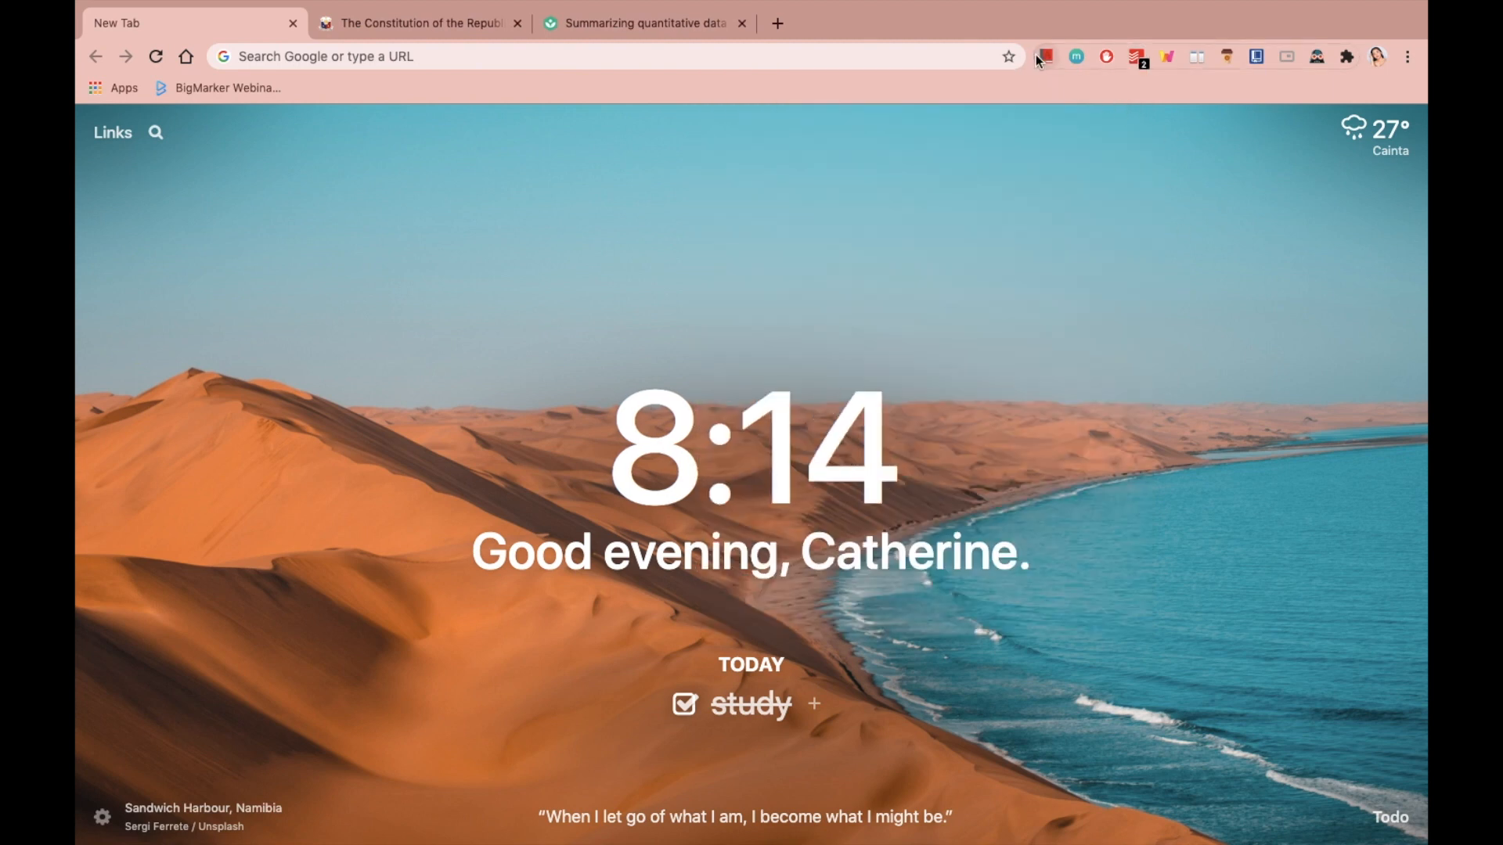
mouse_move(1138, 64)
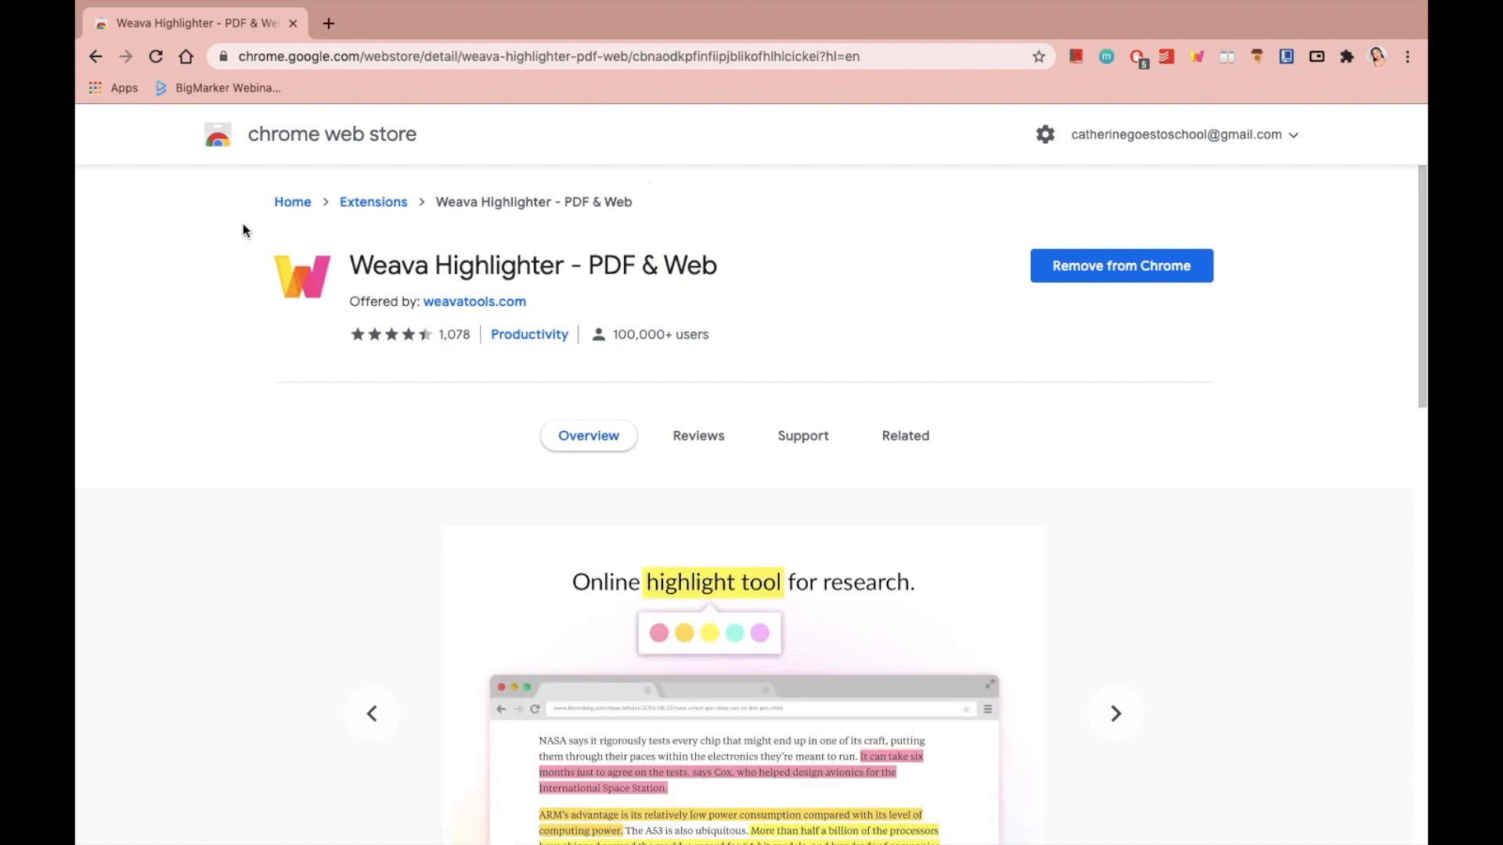
Highlight 'Qualitative data' with a Weava colour on the What is Data? page
click(645, 22)
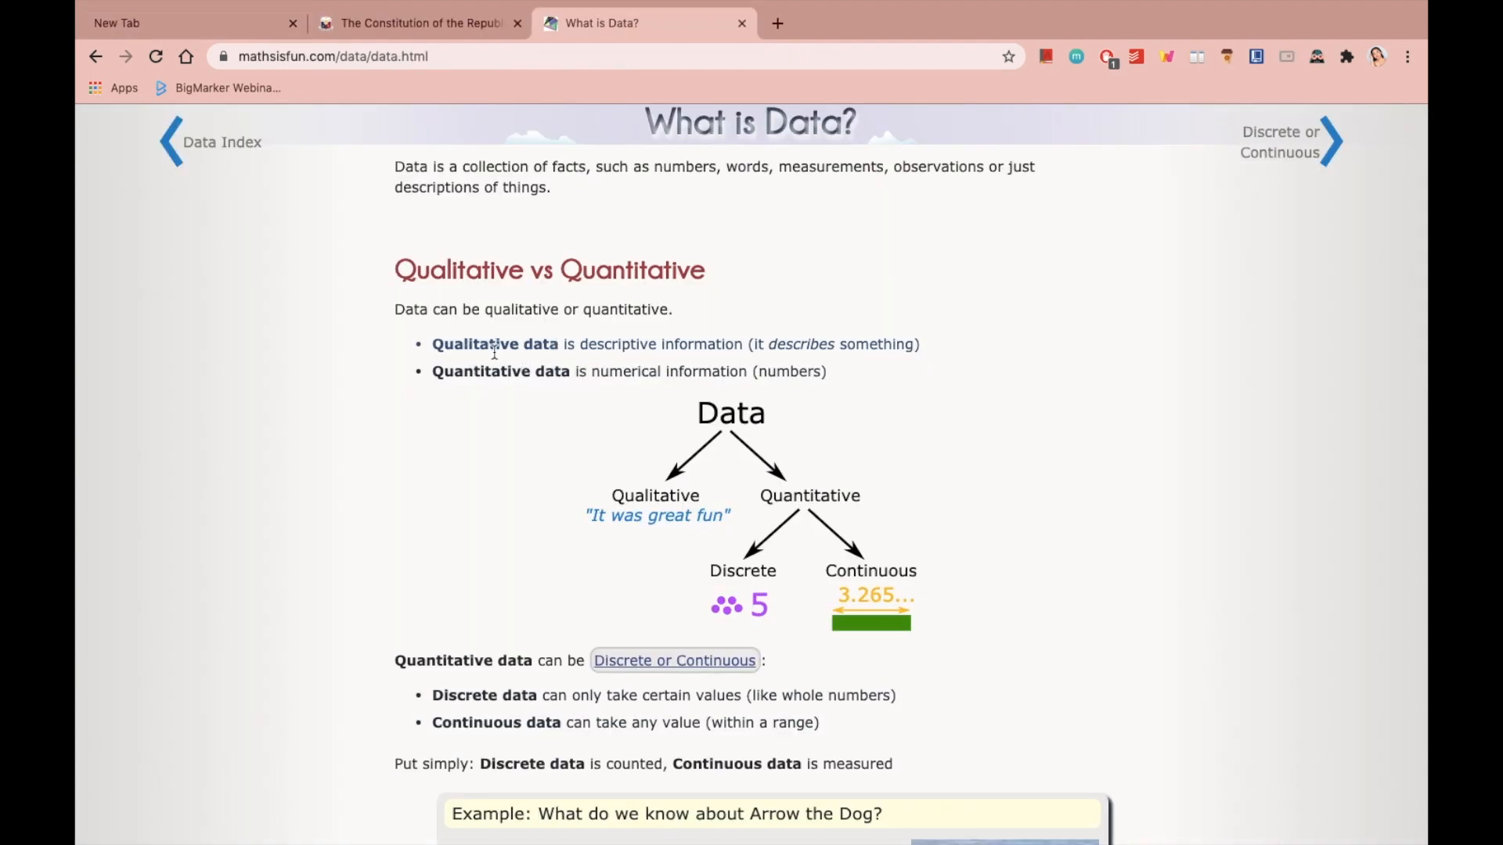
double_click(494, 344)
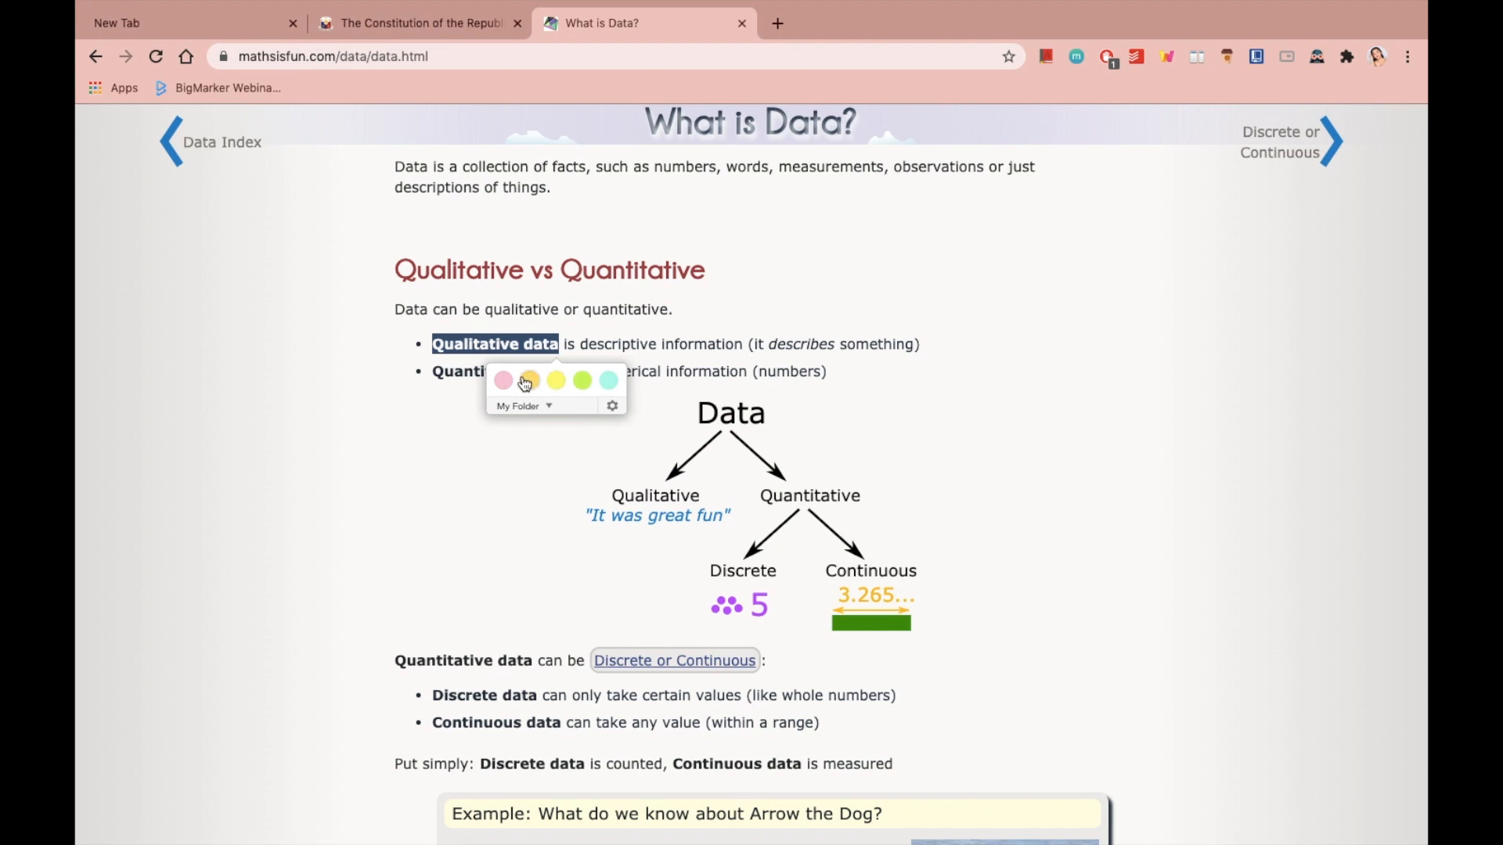
mouse_move(555, 385)
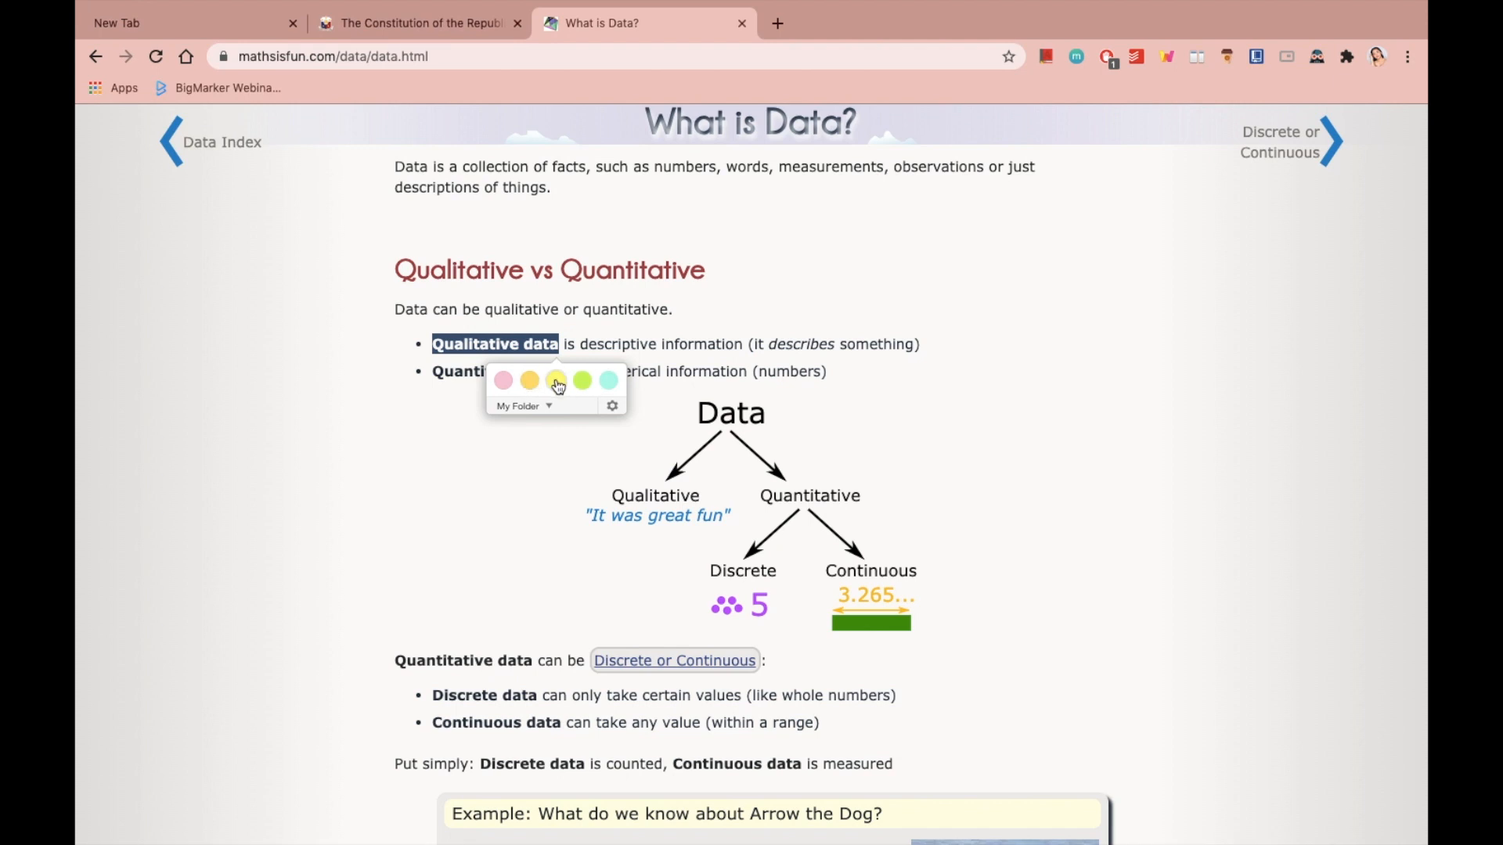
mouse_move(609, 380)
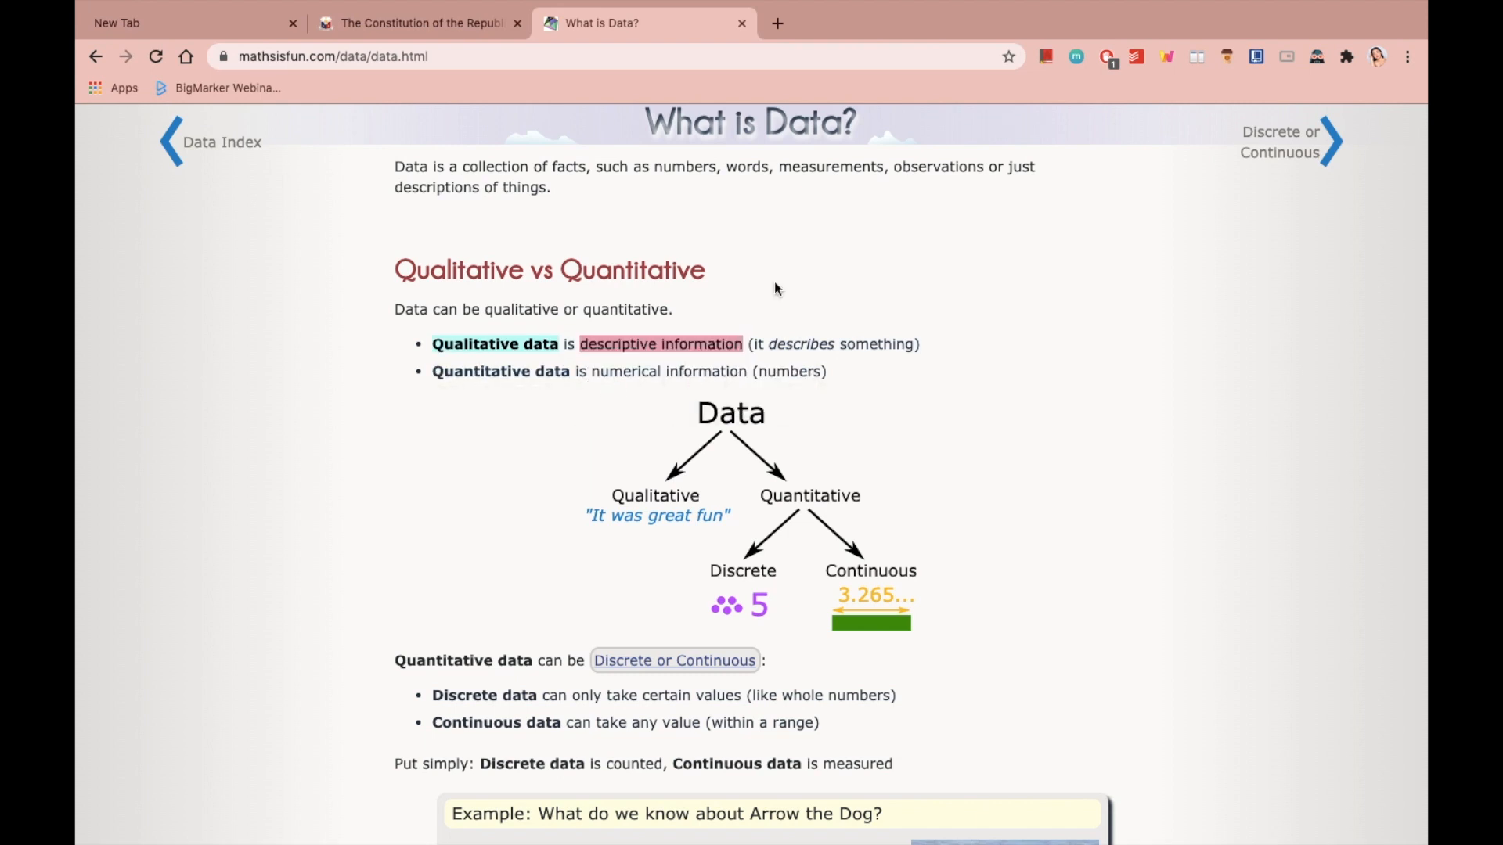
scroll(down, 3)
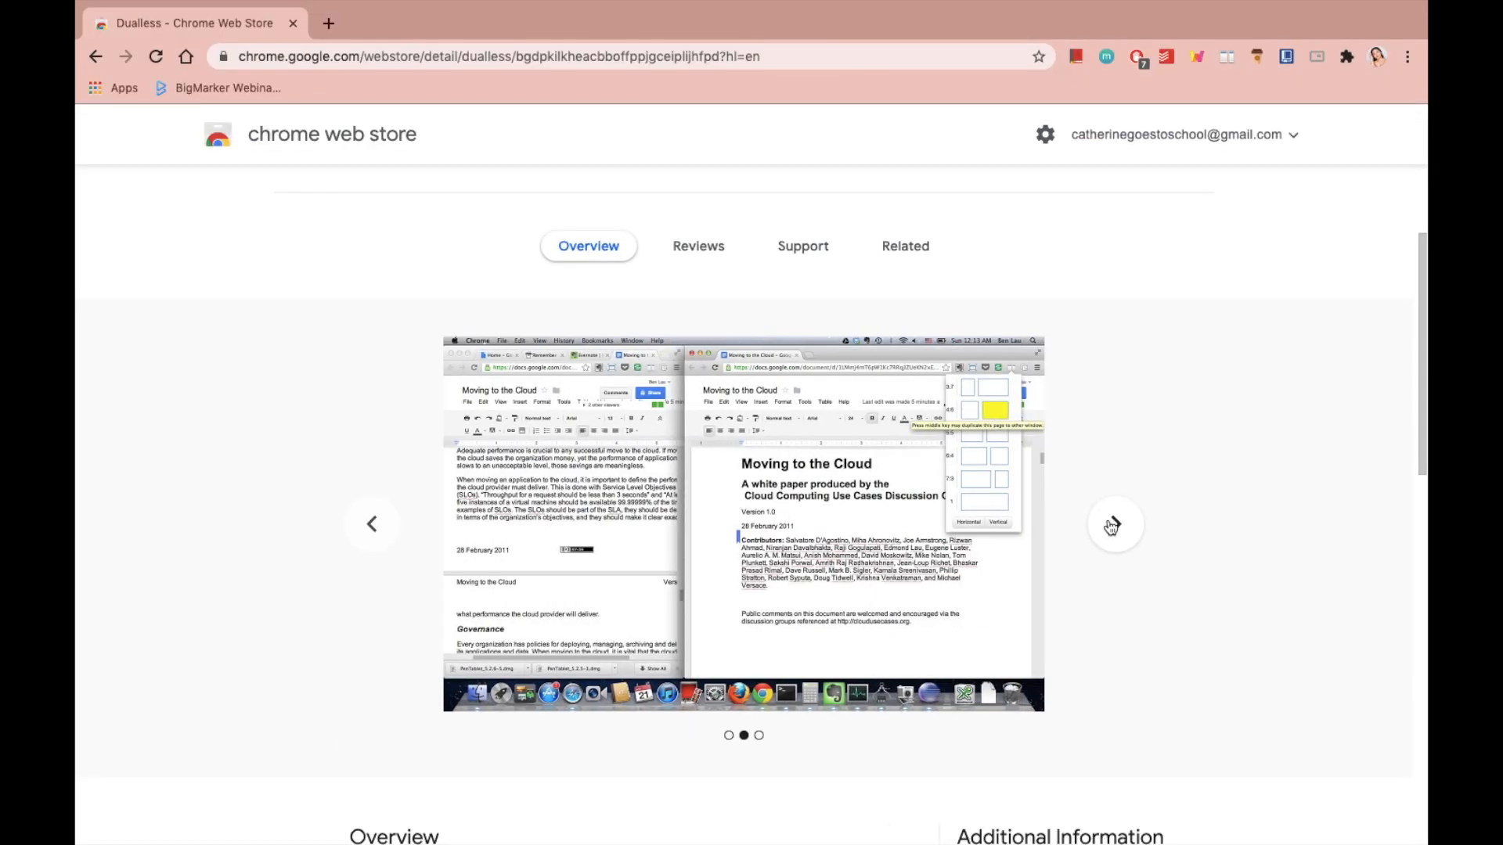
Split Chrome with Dualless into YouTube video left and Constitution page right, scrolling the Constitution
click(863, 22)
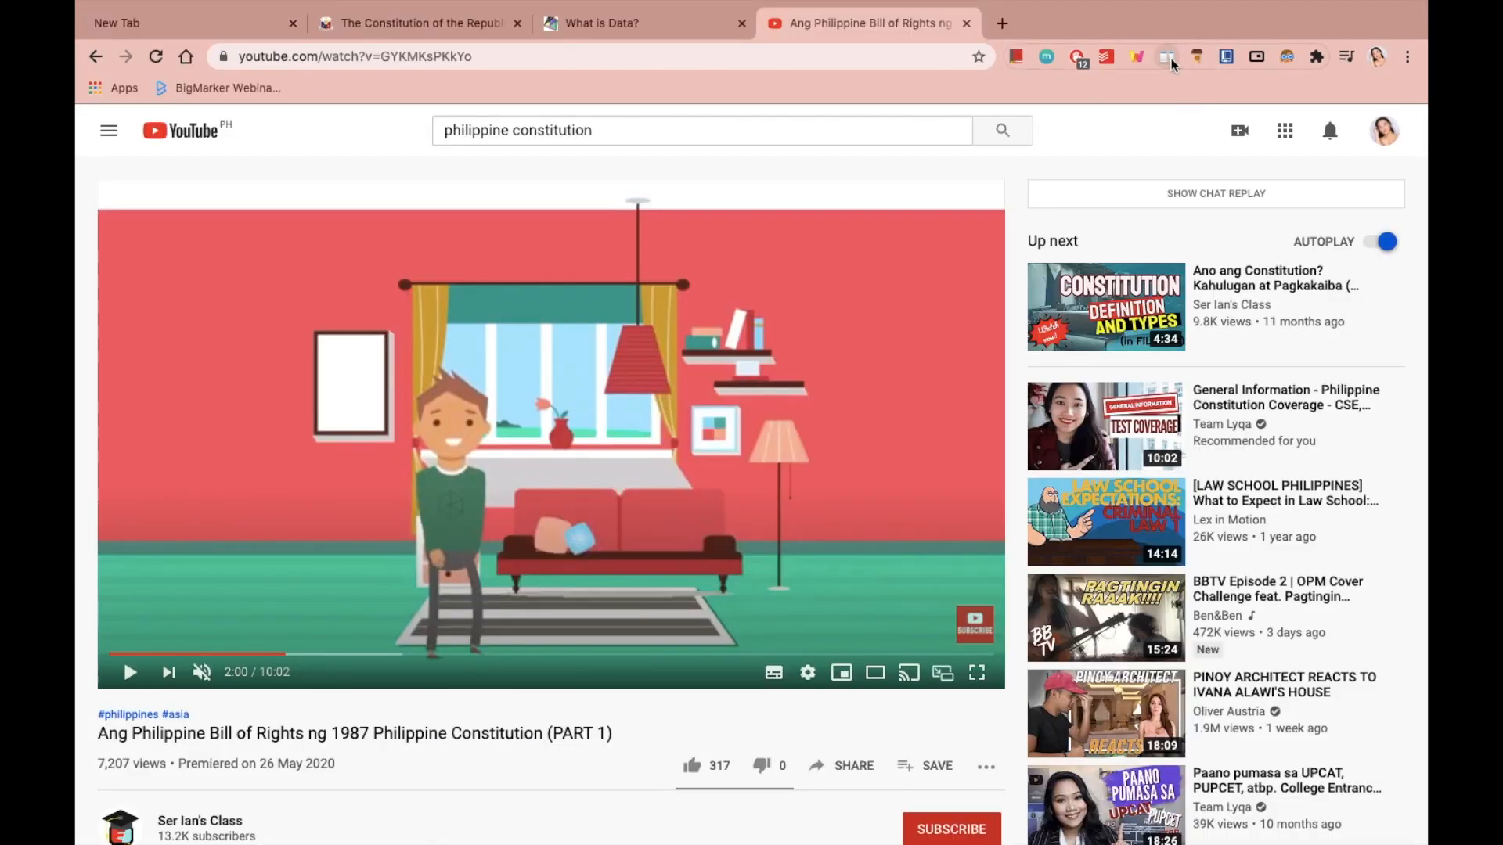
click(1168, 57)
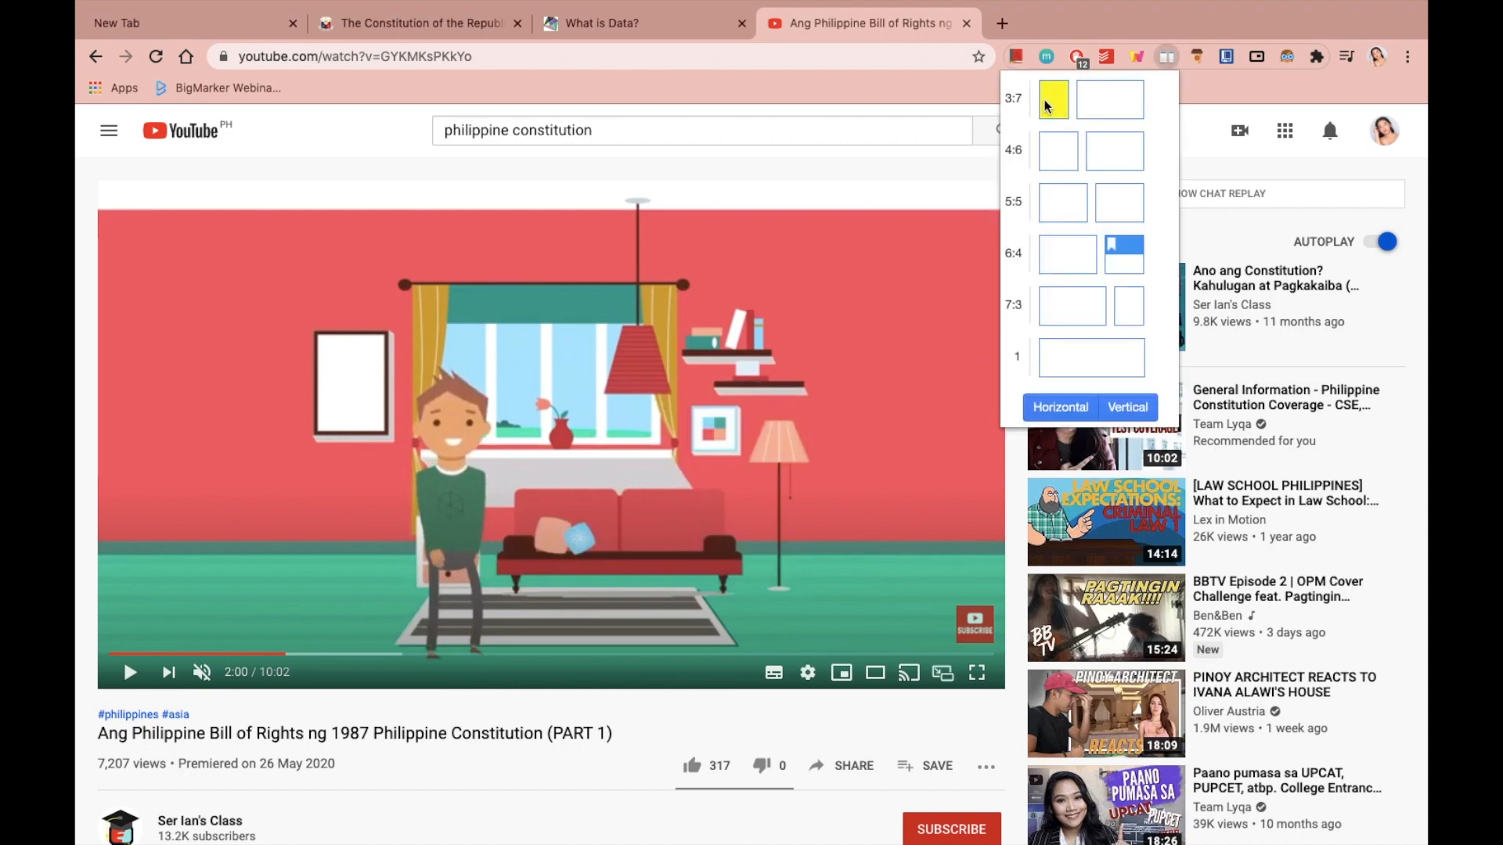
mouse_move(1113, 150)
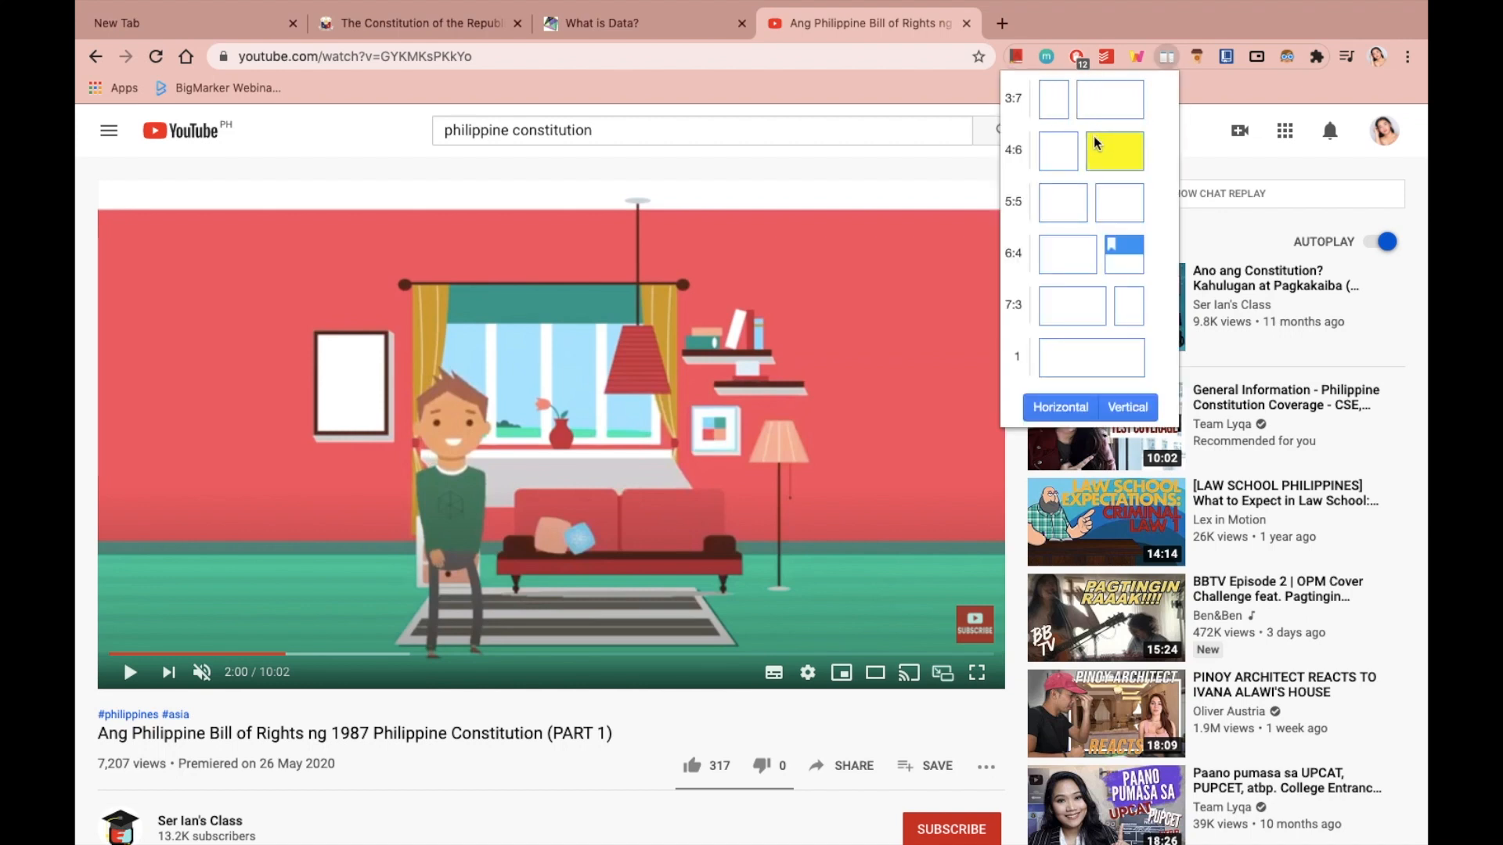
mouse_move(1112, 263)
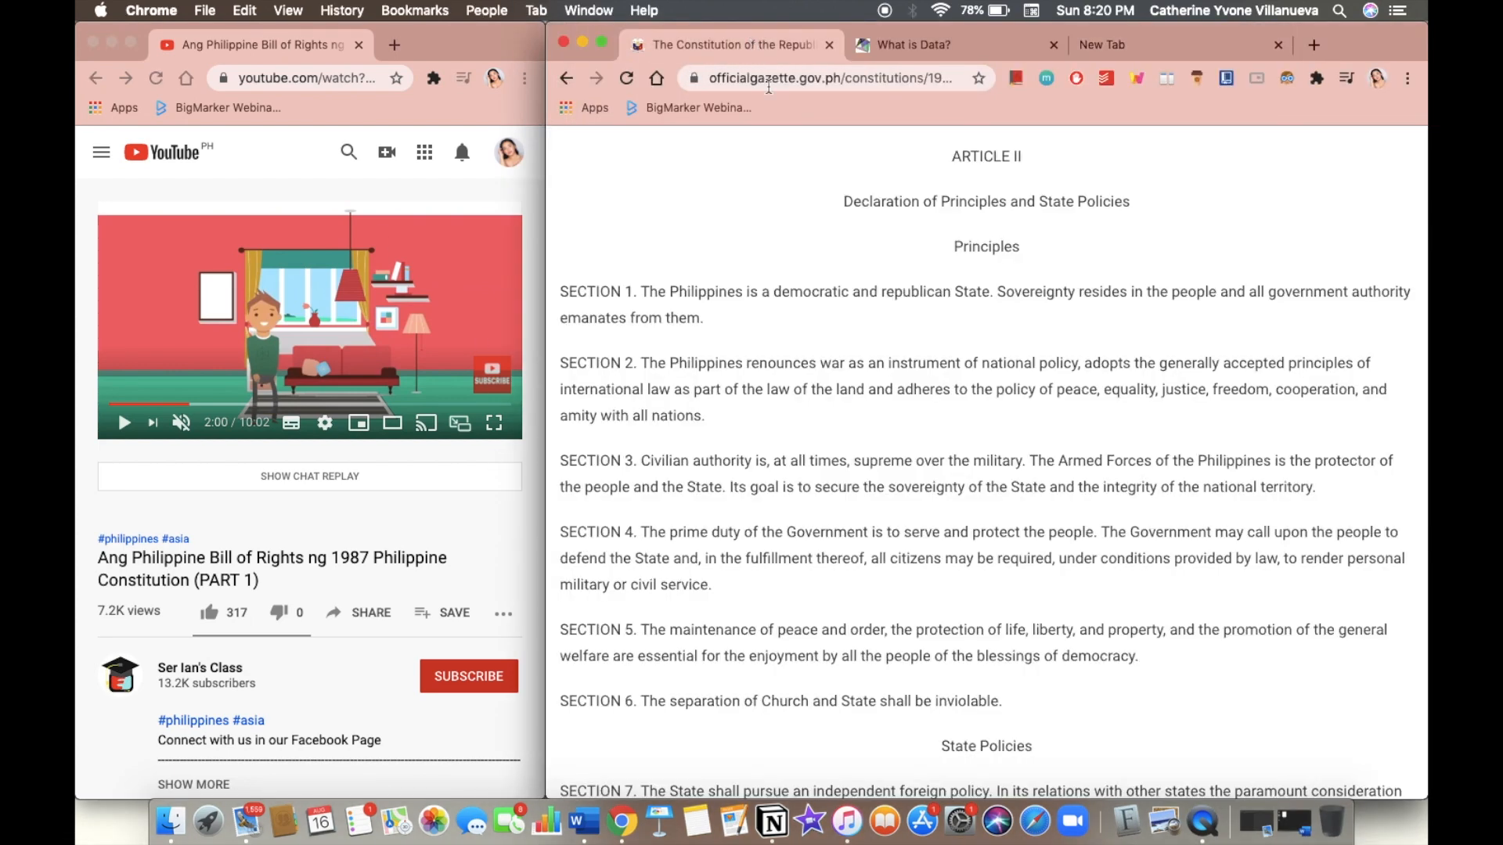
scroll(down, 3)
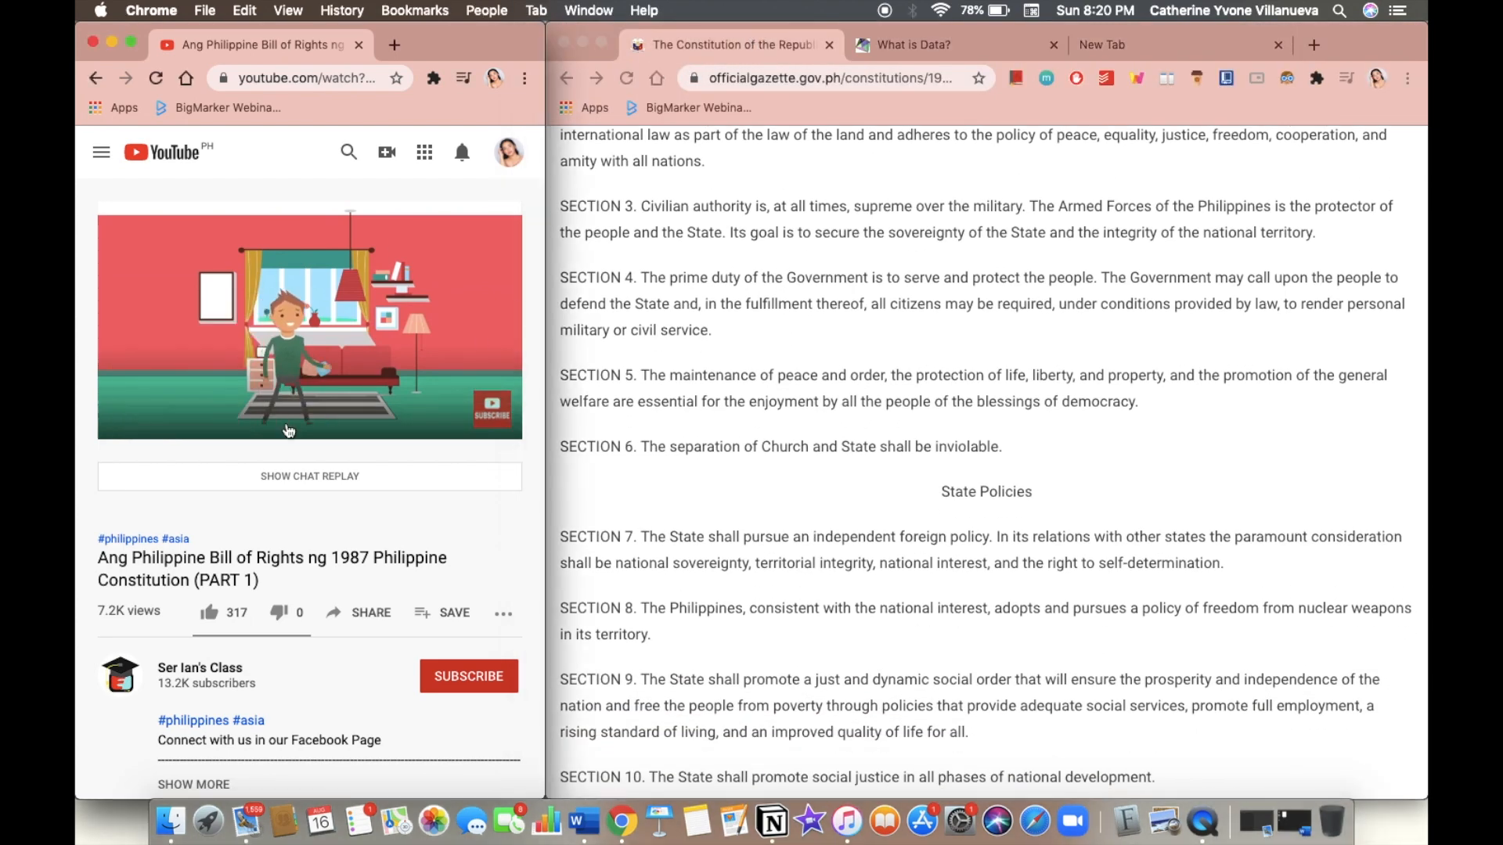
scroll(down, 3)
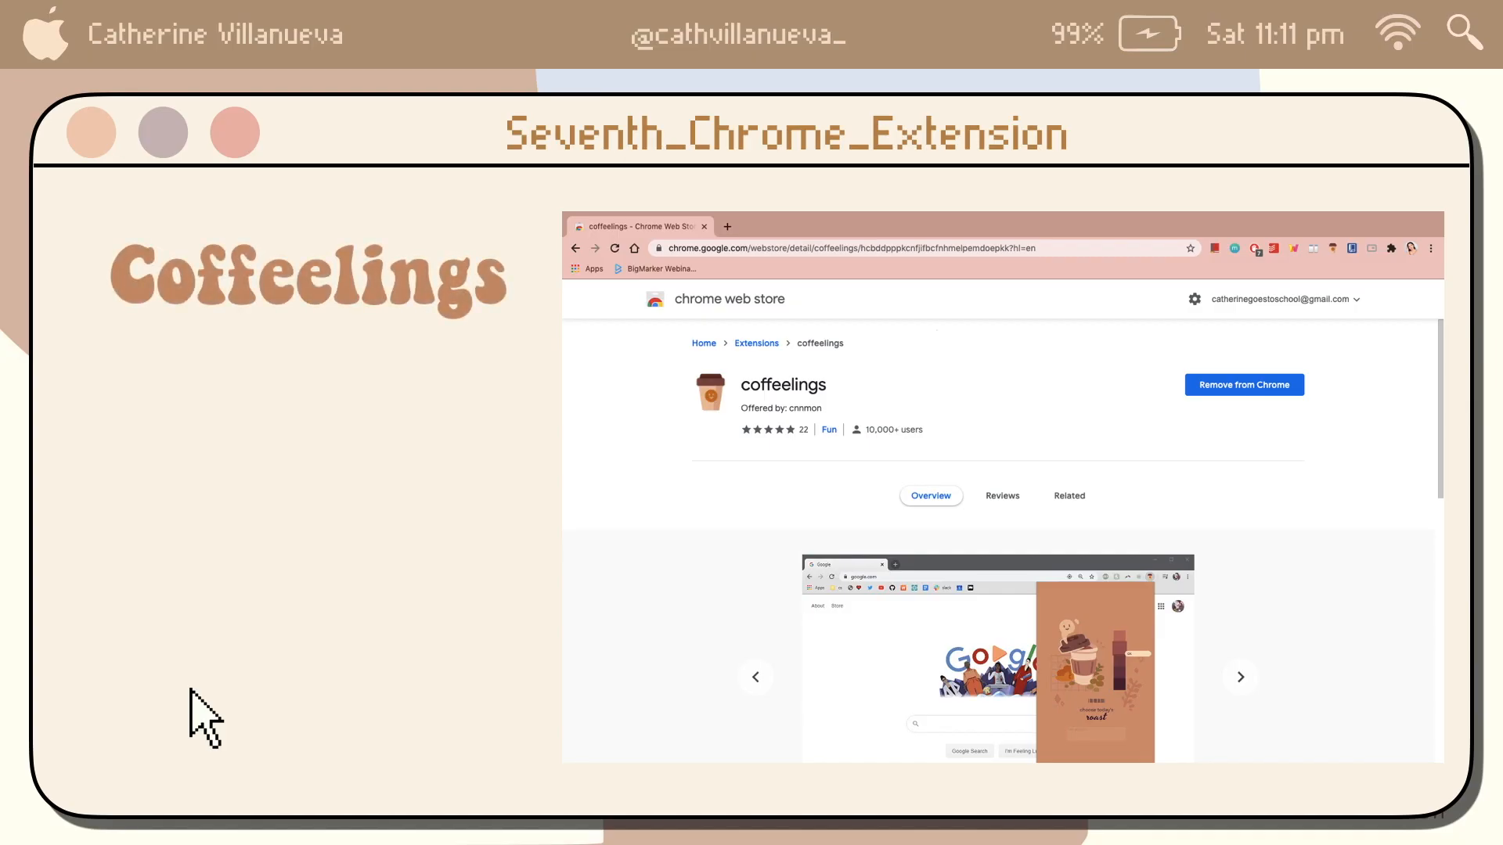
mouse_move(671, 584)
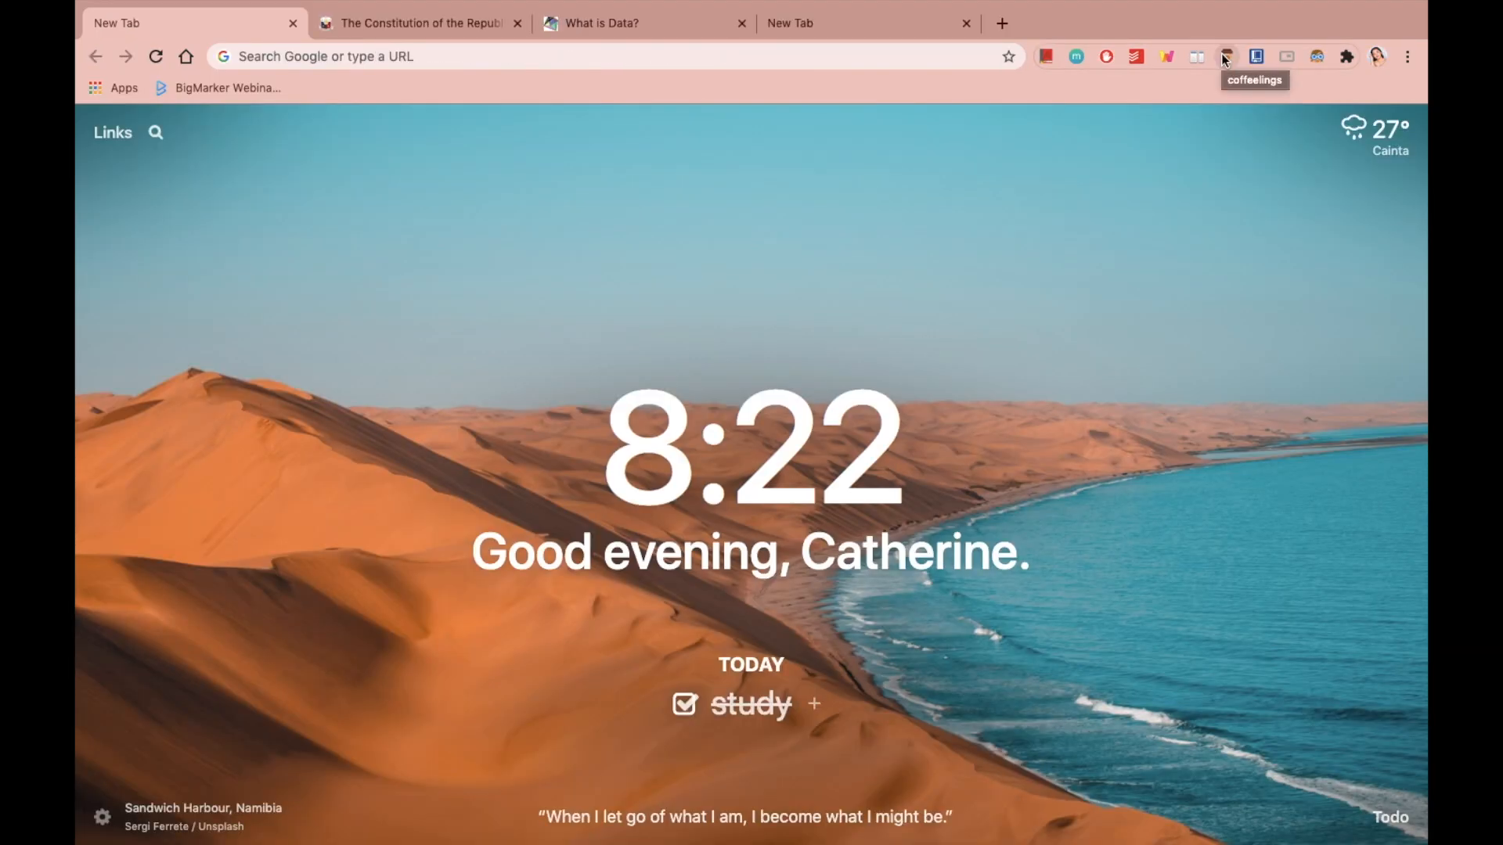
Show the coffeelings year-long mood calendar from its toolbar icon
click(1226, 56)
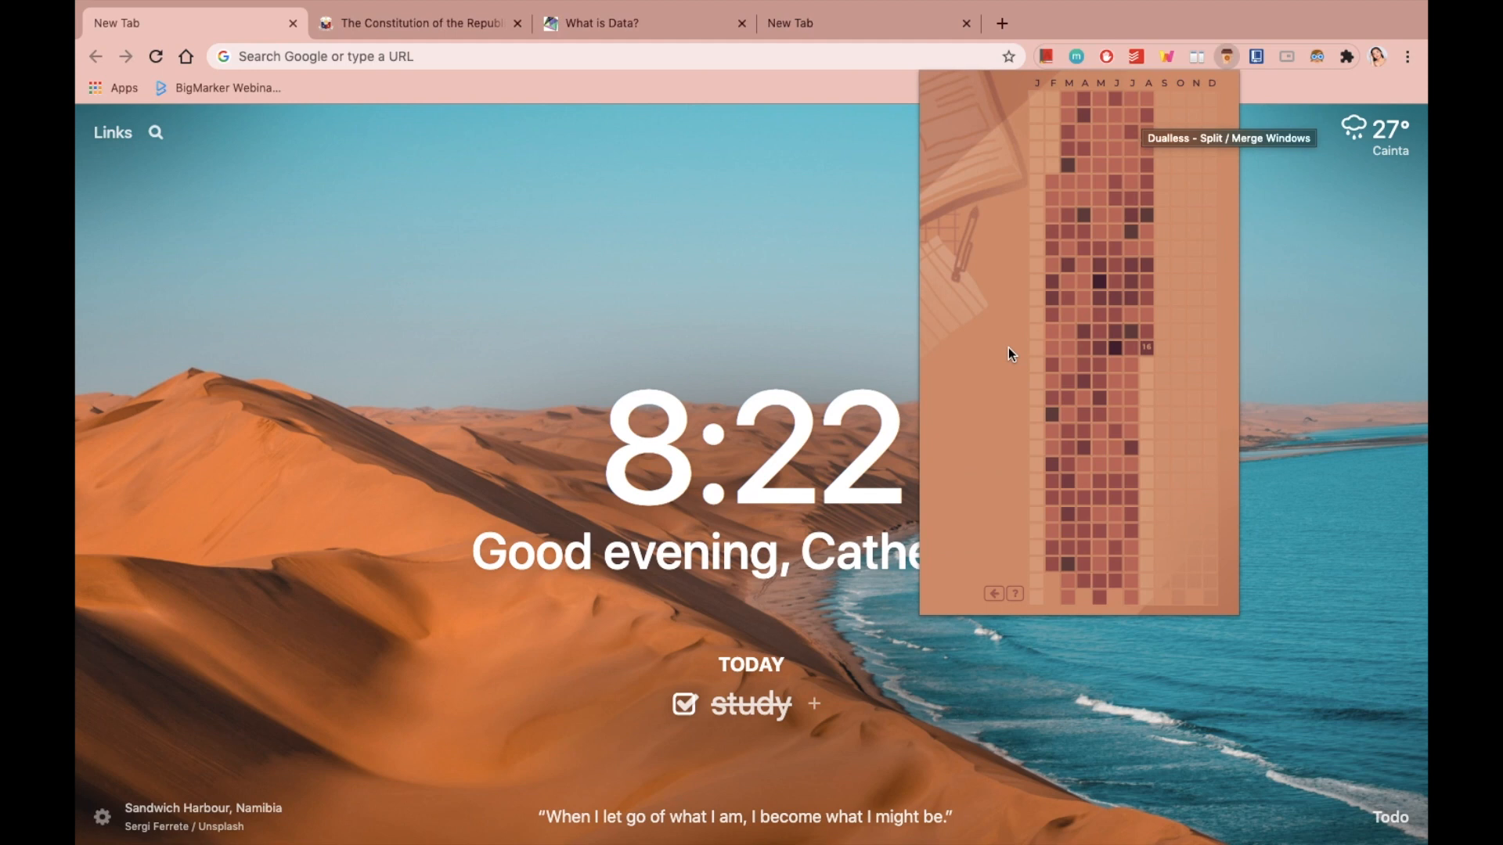
mouse_move(1154, 253)
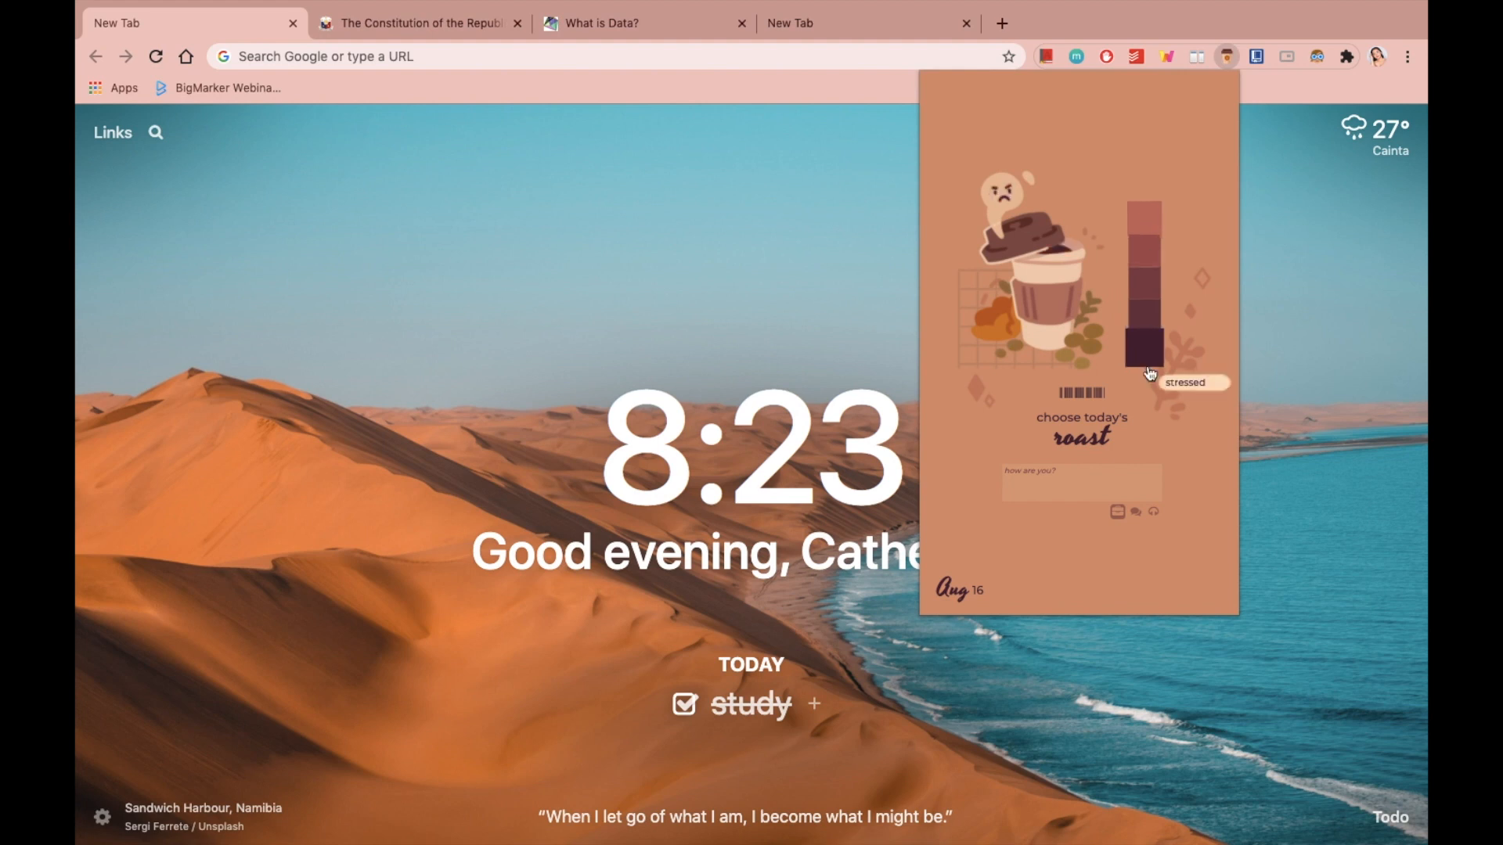
mouse_move(1154, 313)
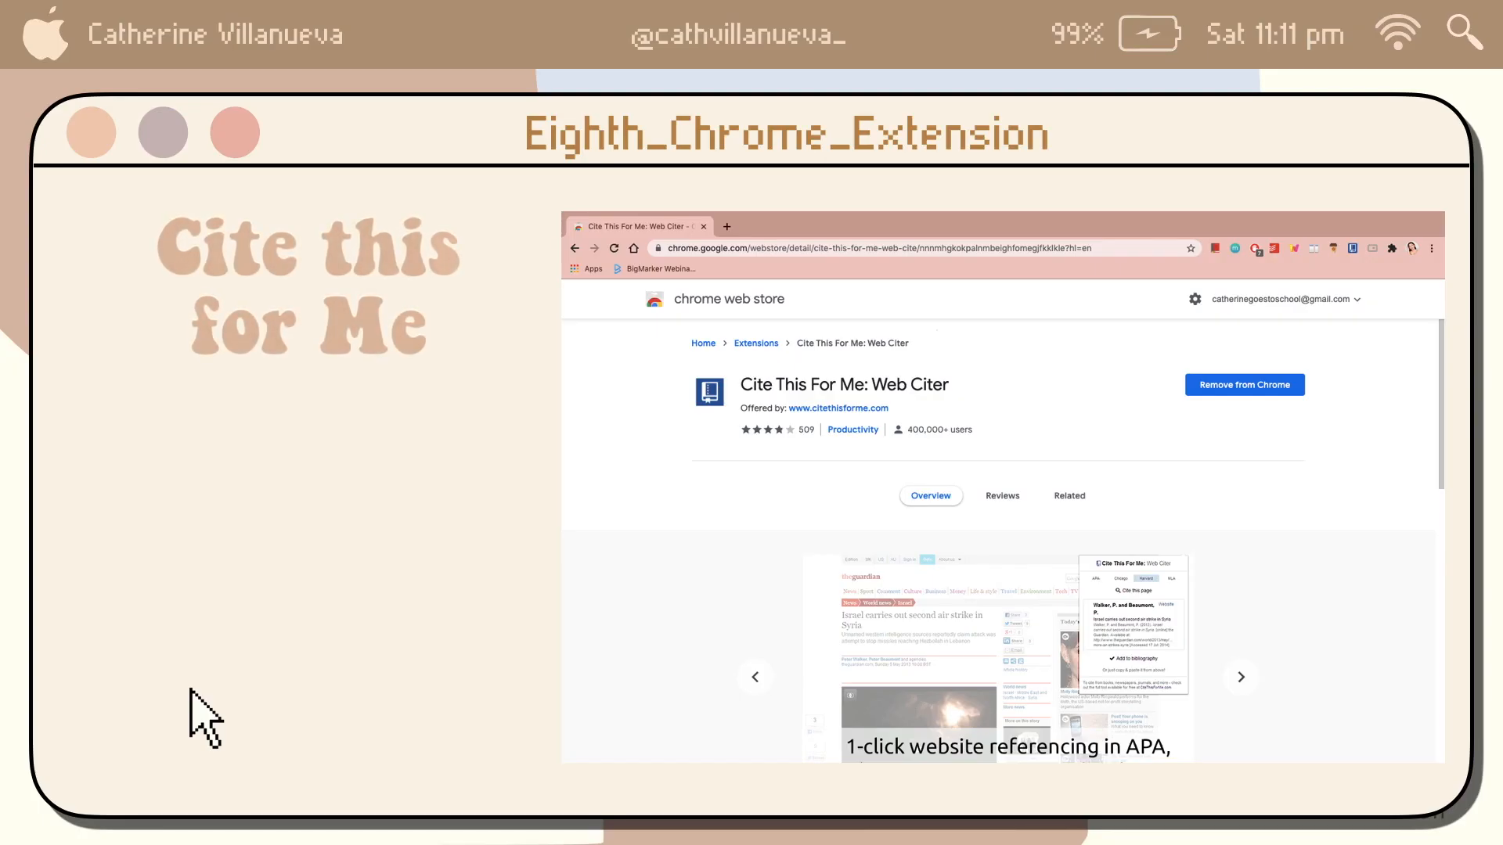
mouse_move(578, 573)
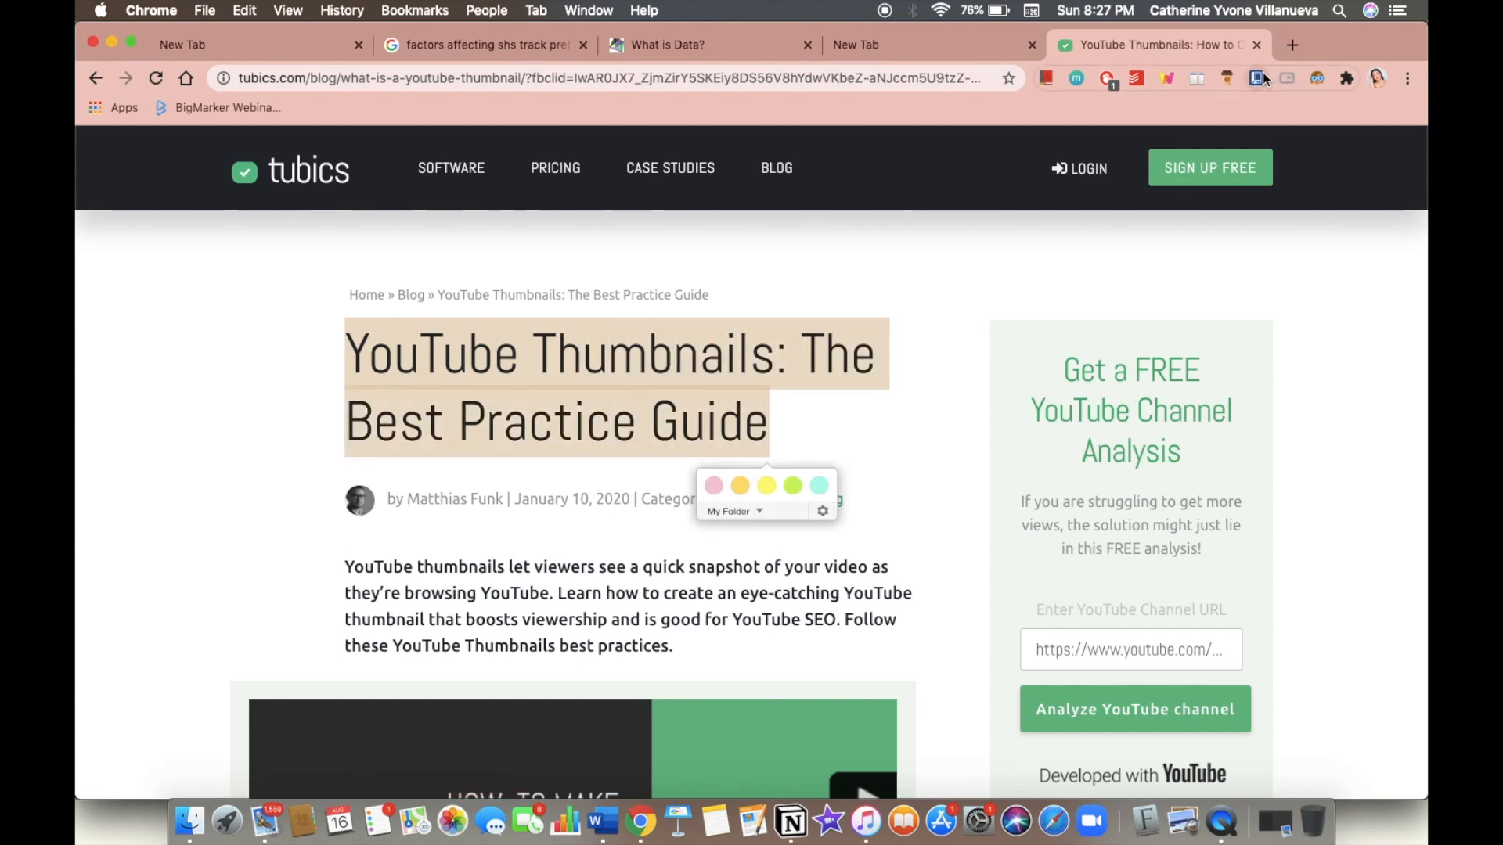
Generate a Cite This For Me citation for the tubics article, trying Chicago then APA style
click(1257, 79)
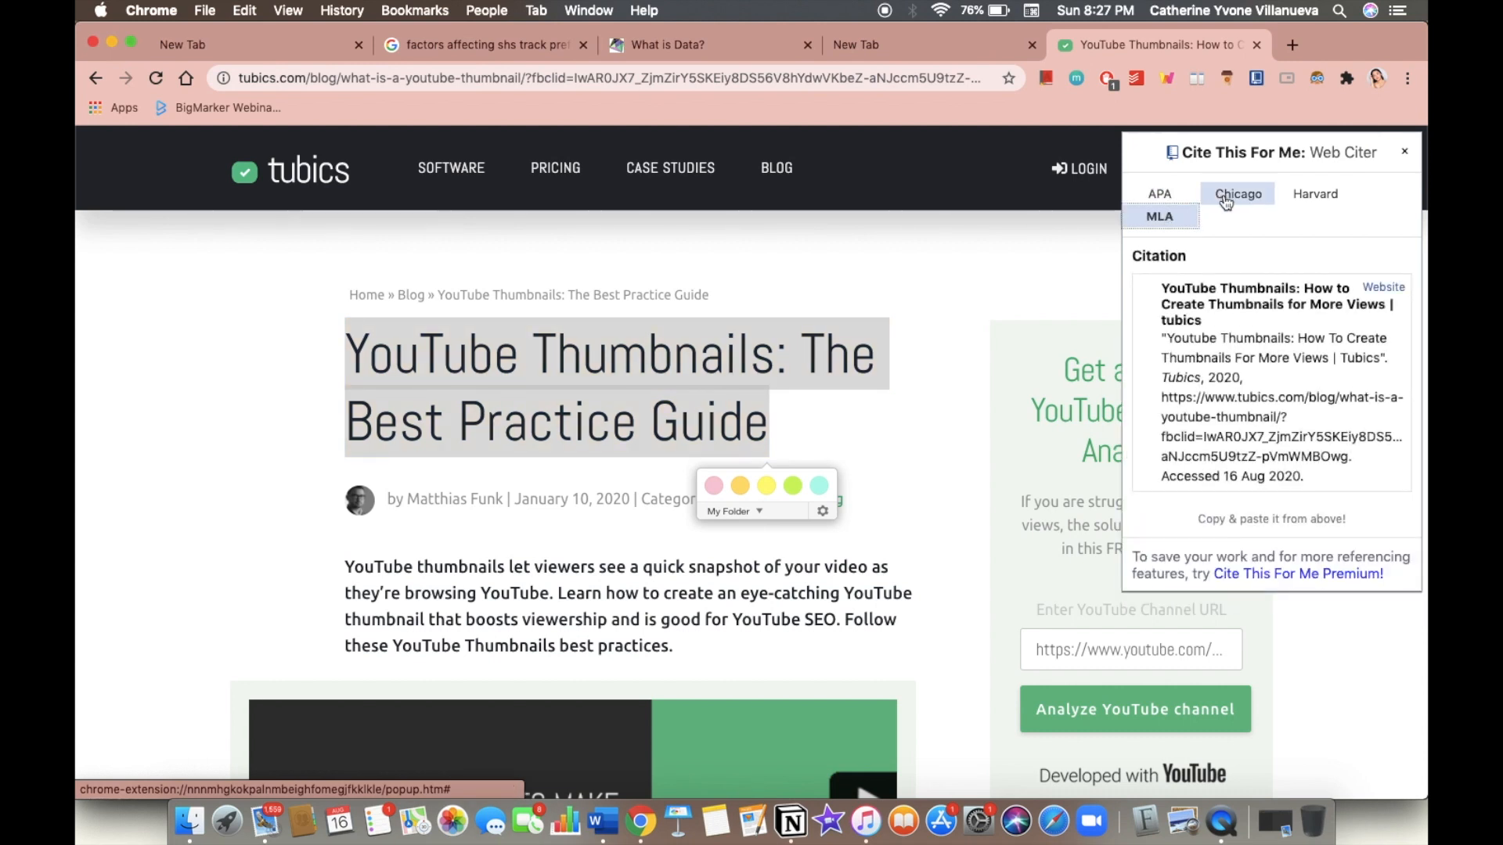
click(1159, 194)
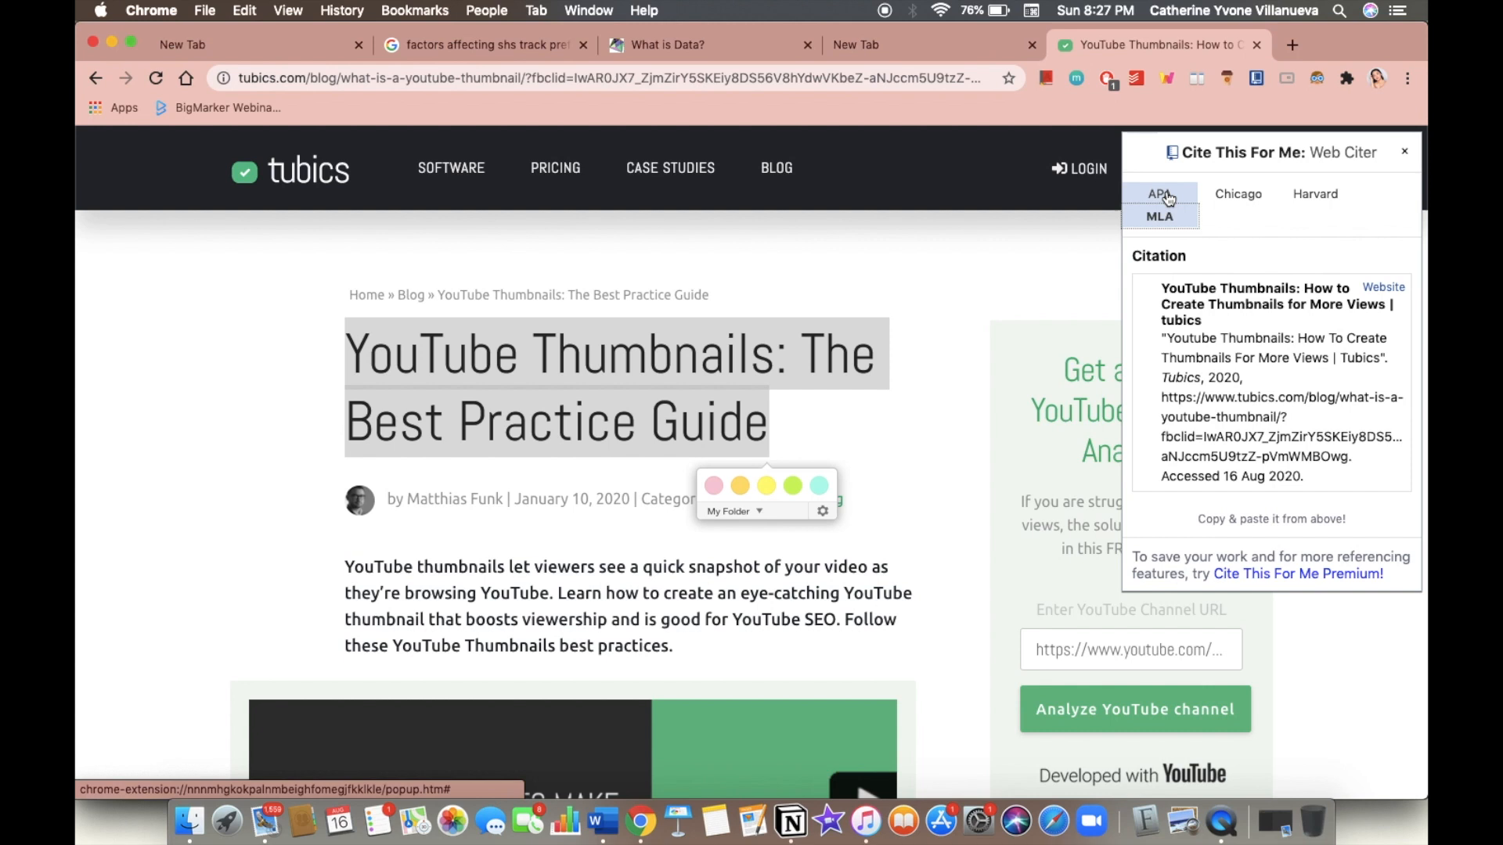
click(1161, 194)
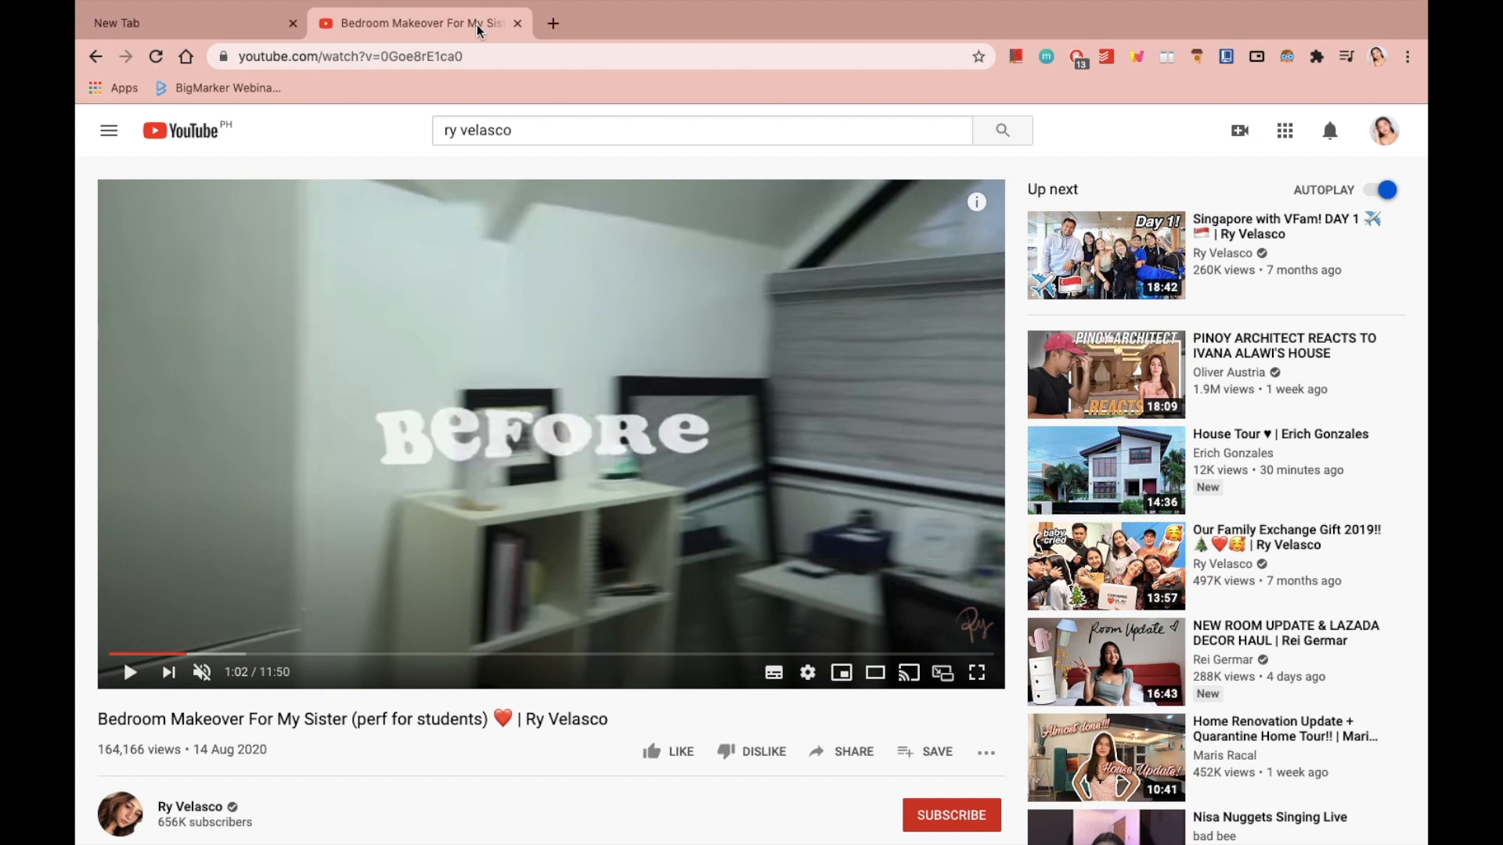
mouse_move(426, 515)
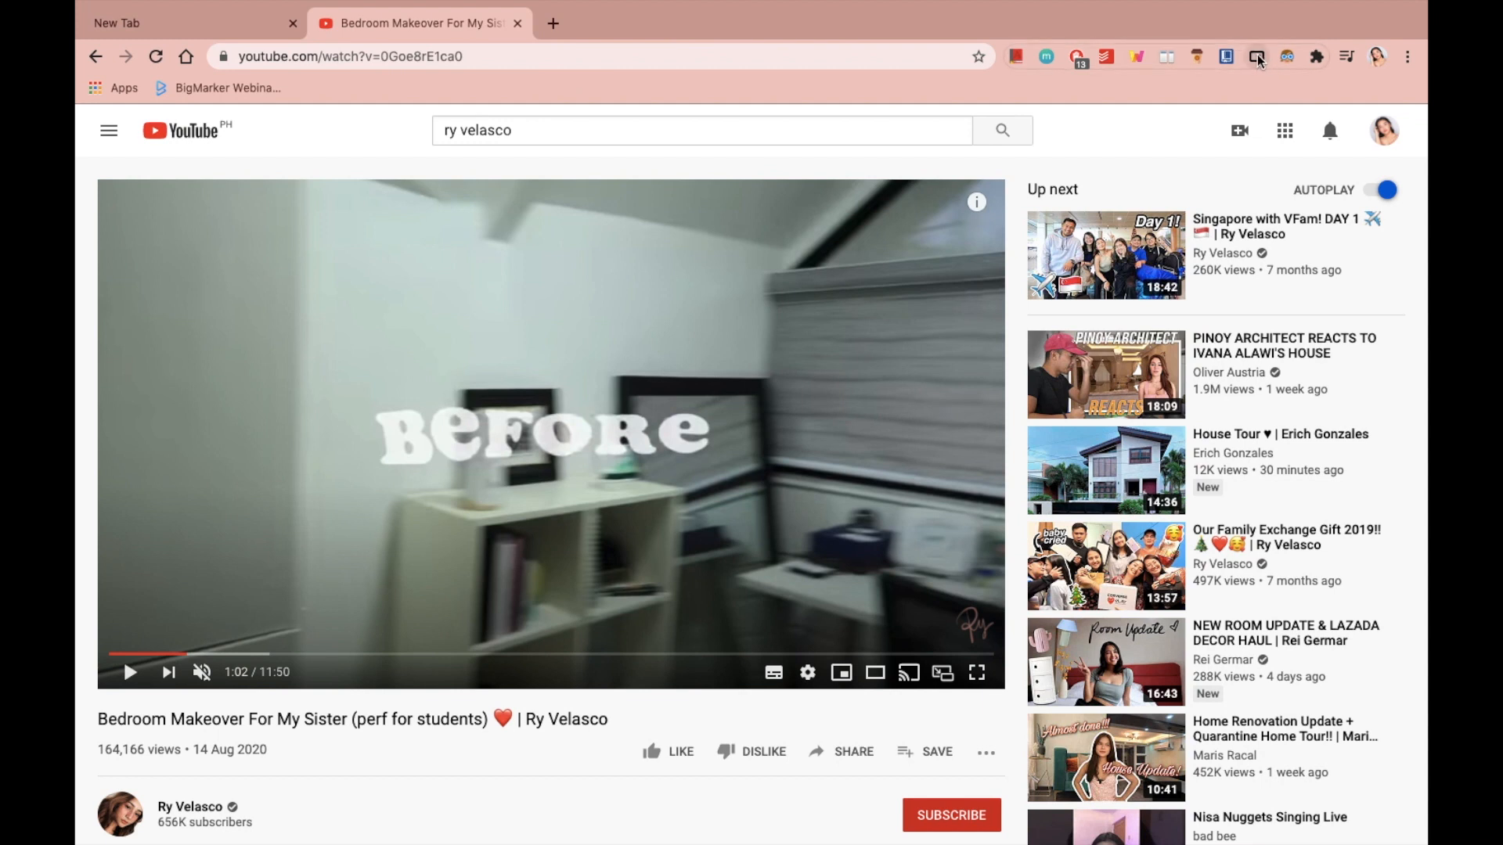
Pop the bedroom makeover video into a floating picture-in-picture window over the Word document
click(942, 678)
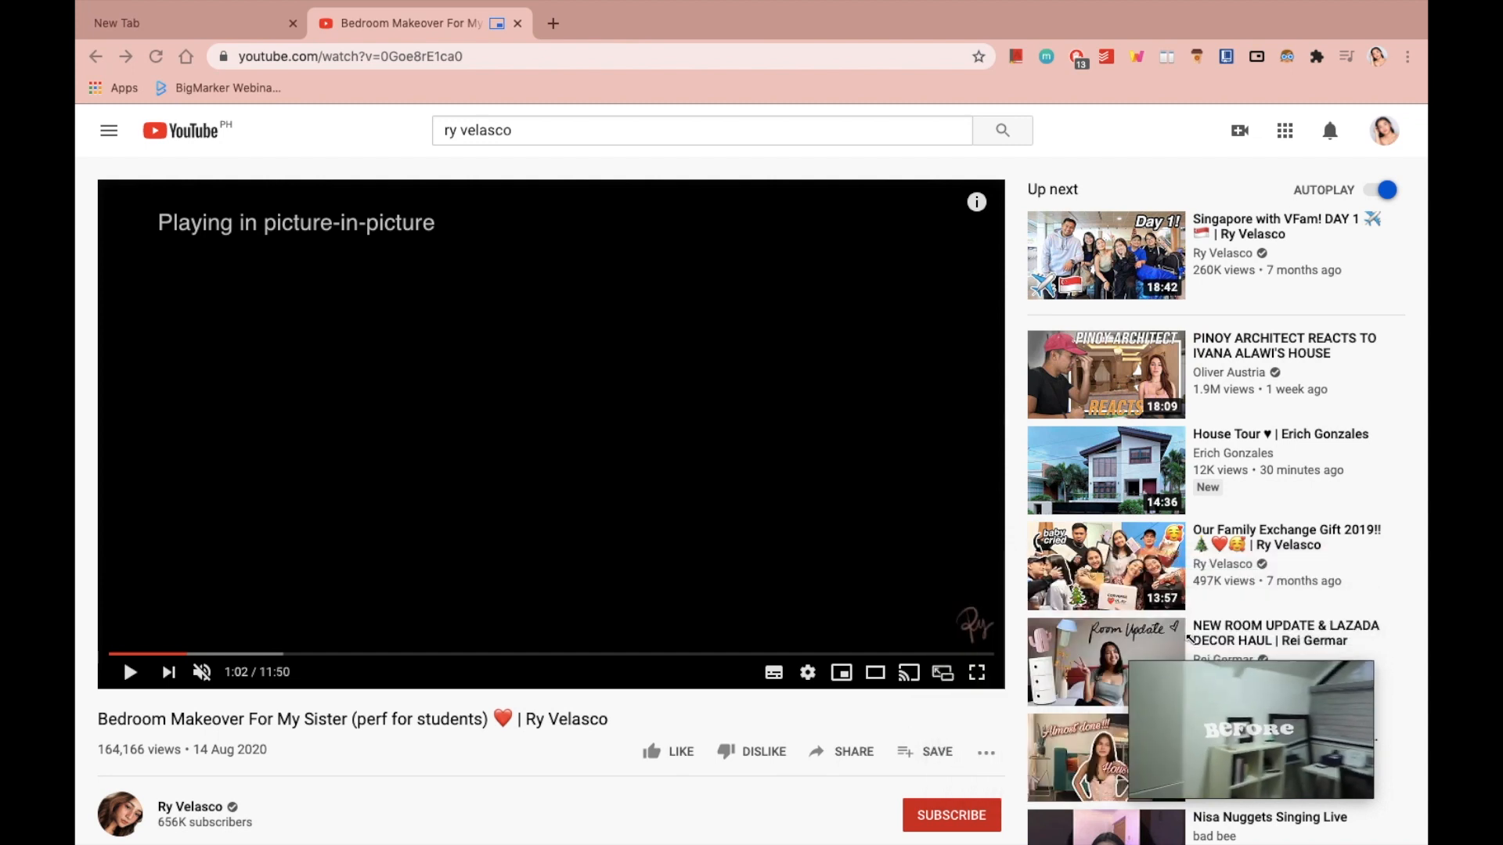
mouse_move(1159, 661)
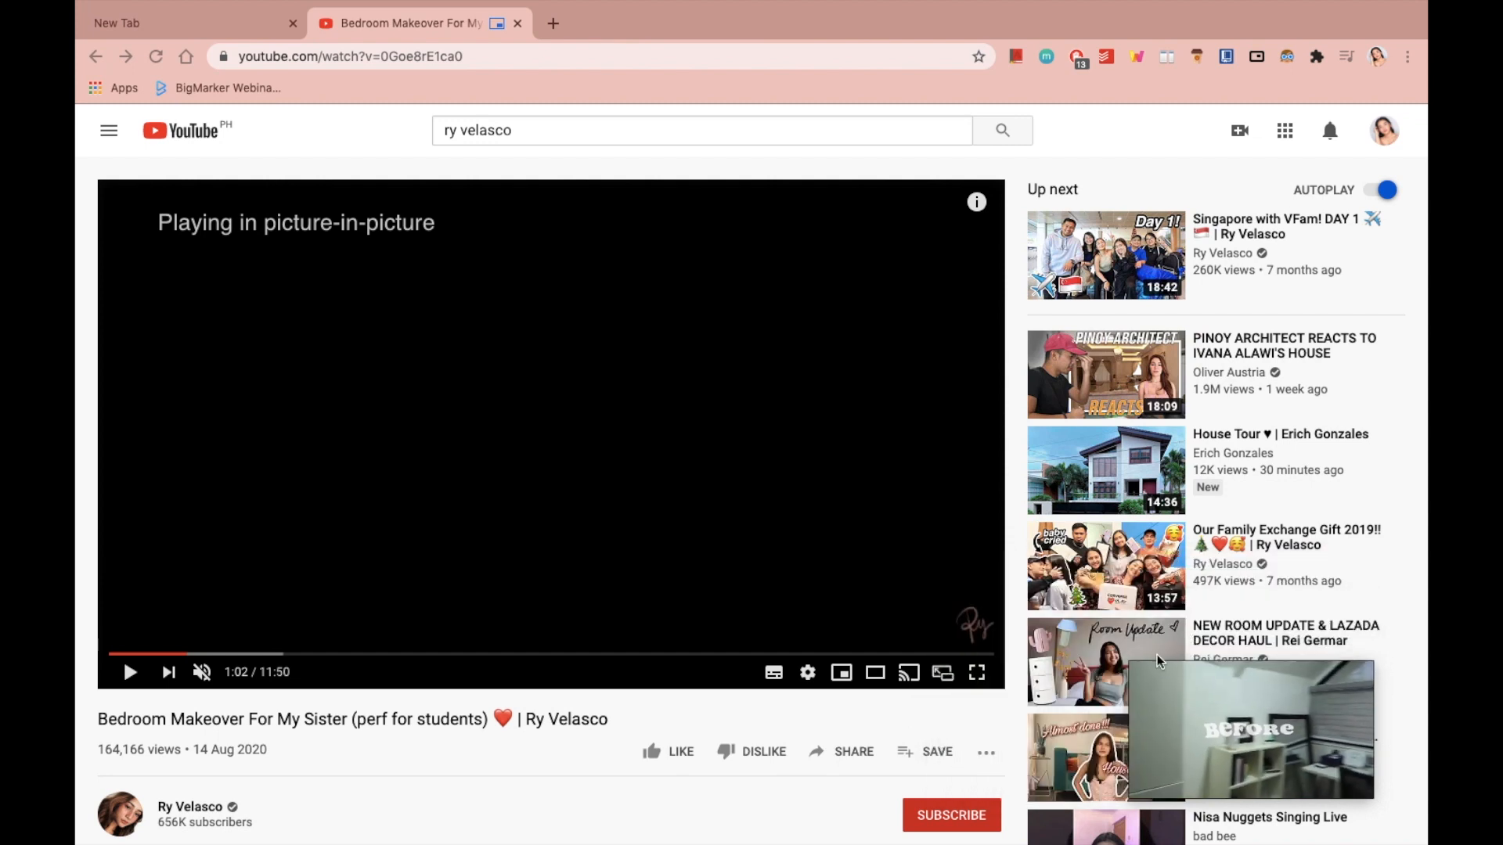
click(778, 23)
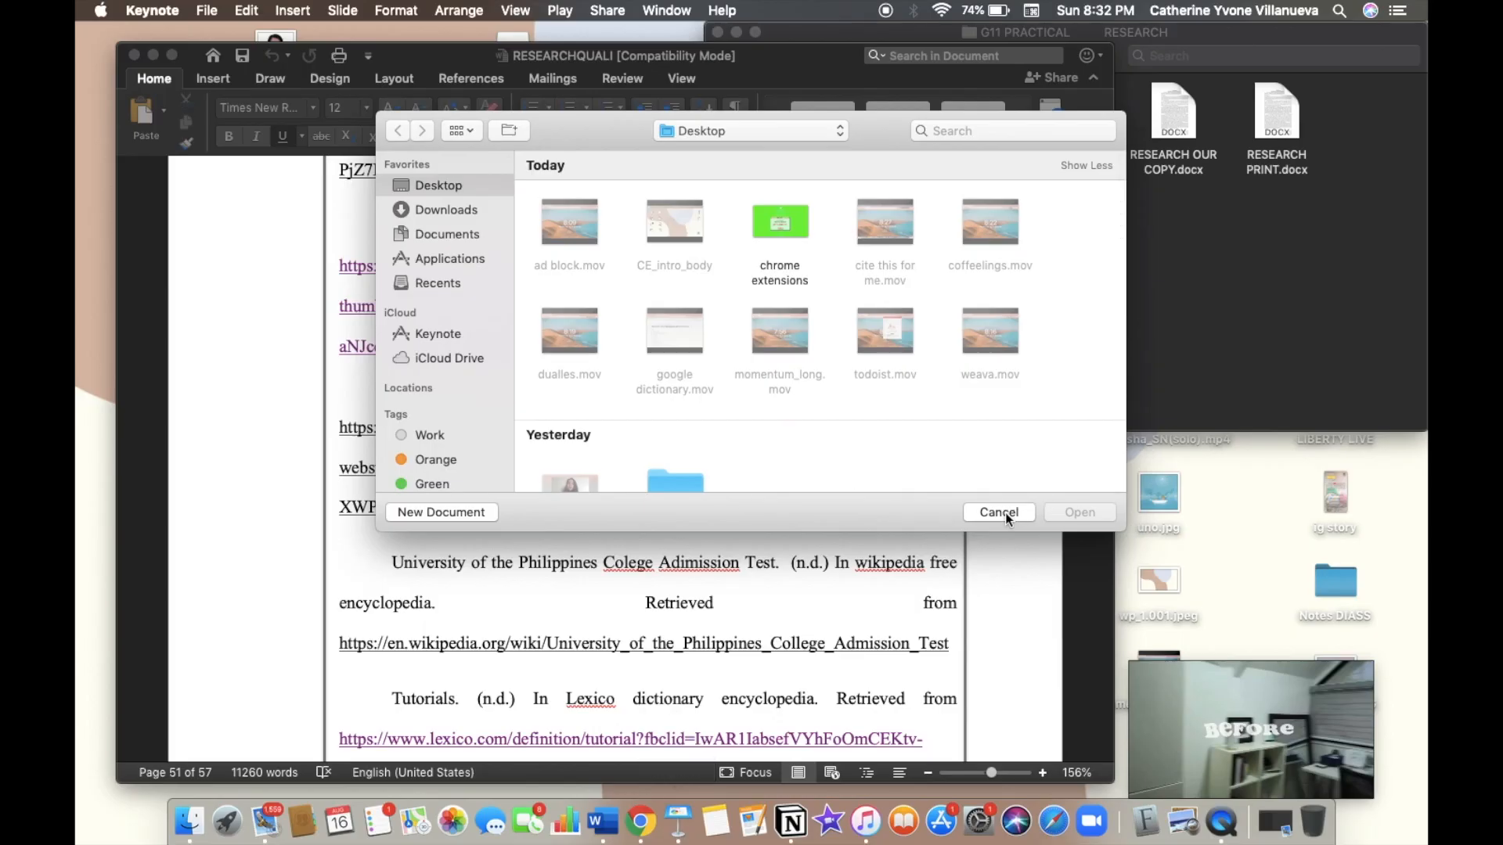
Cancel the Open dialog and scroll the RESEARCHQUALI paper to its discussion pages
click(997, 512)
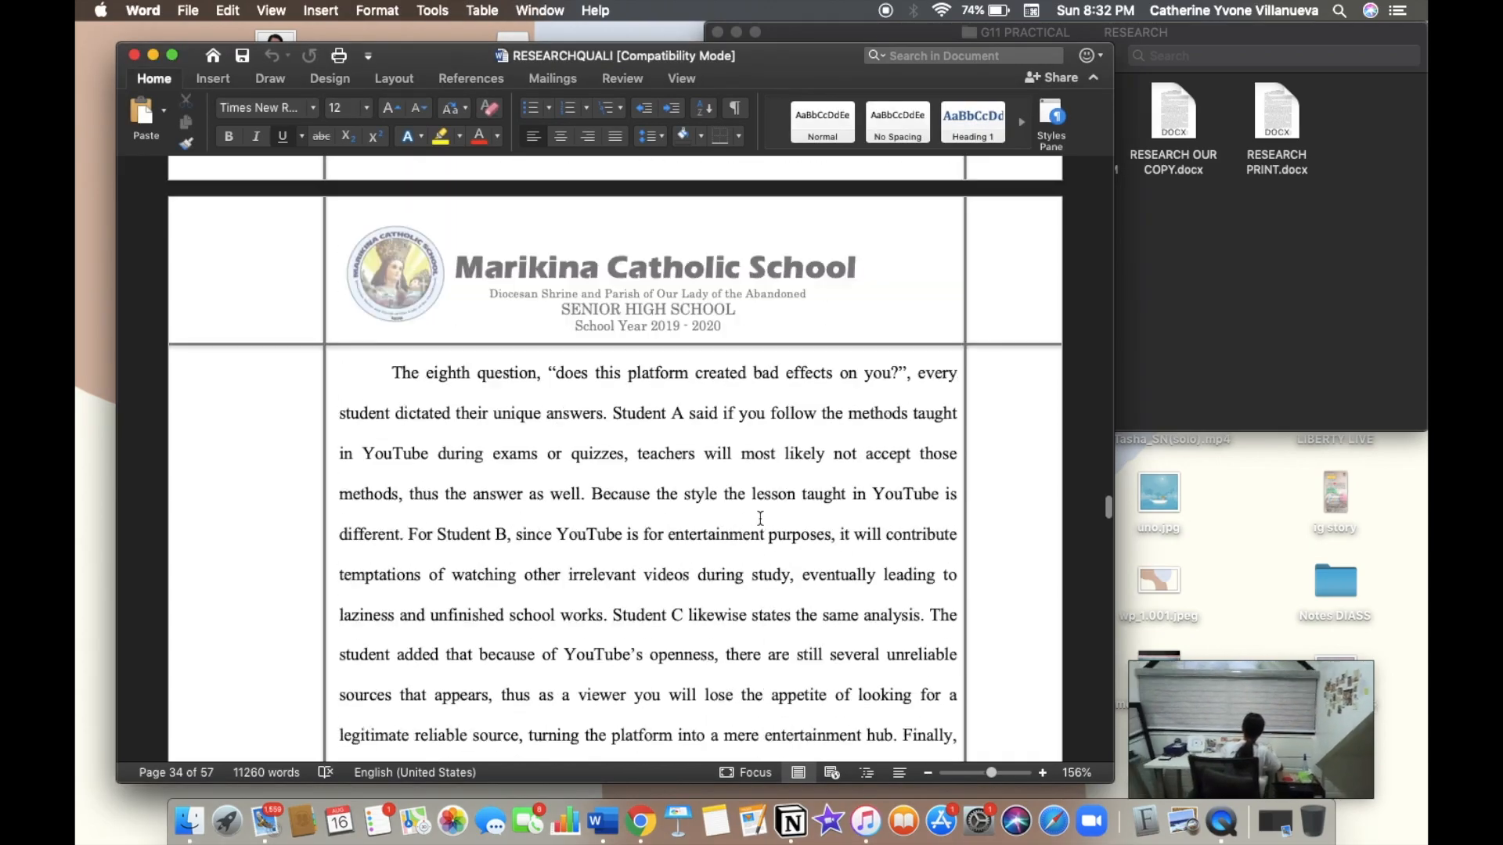
scroll(up, 3)
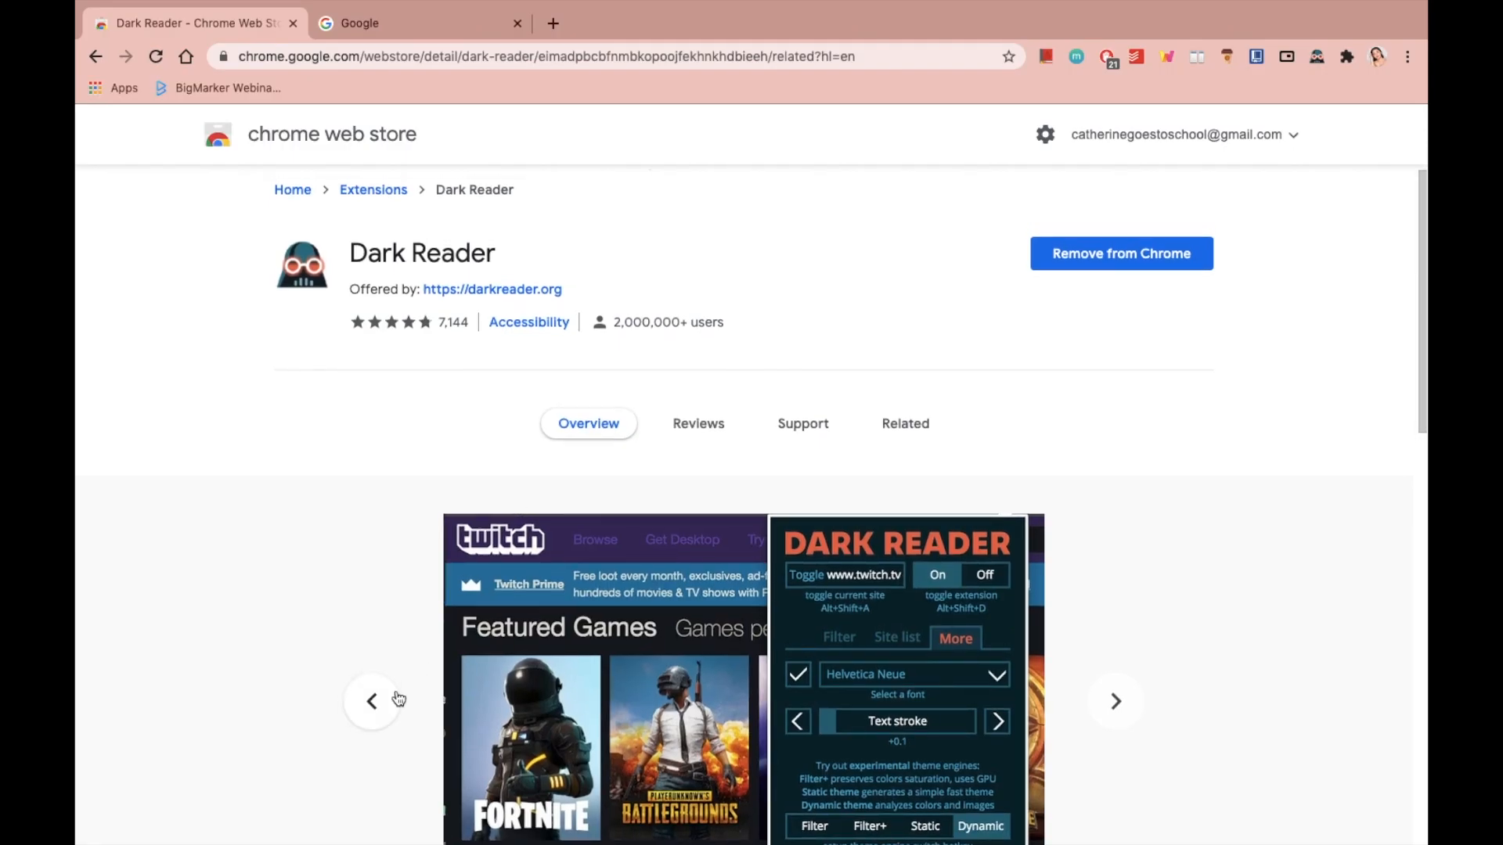
Return to the Google homepage and enable Dark Reader with its dark theme
click(292, 23)
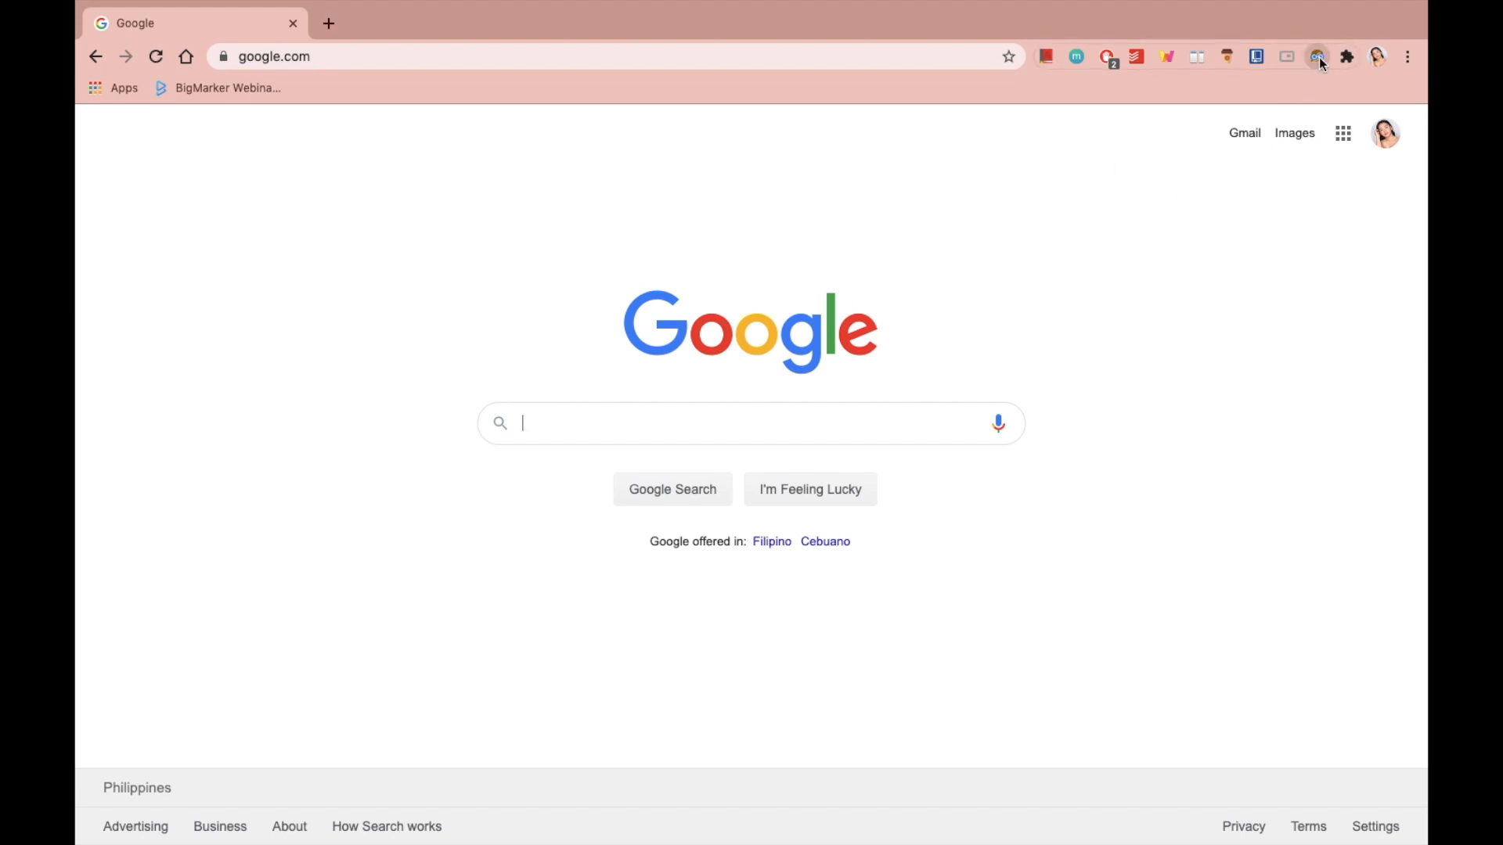
click(1317, 56)
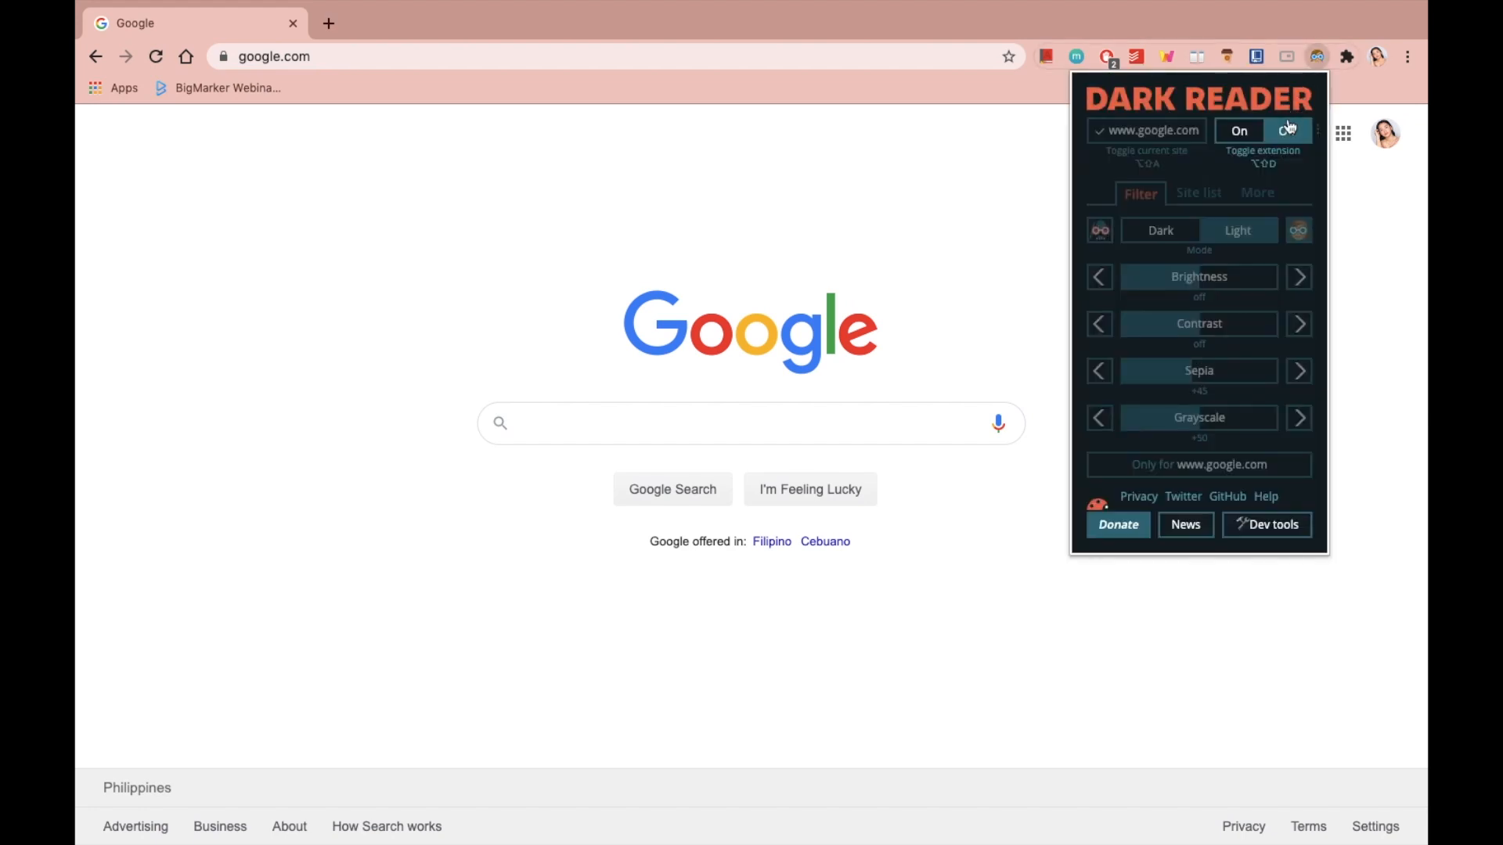
click(1284, 130)
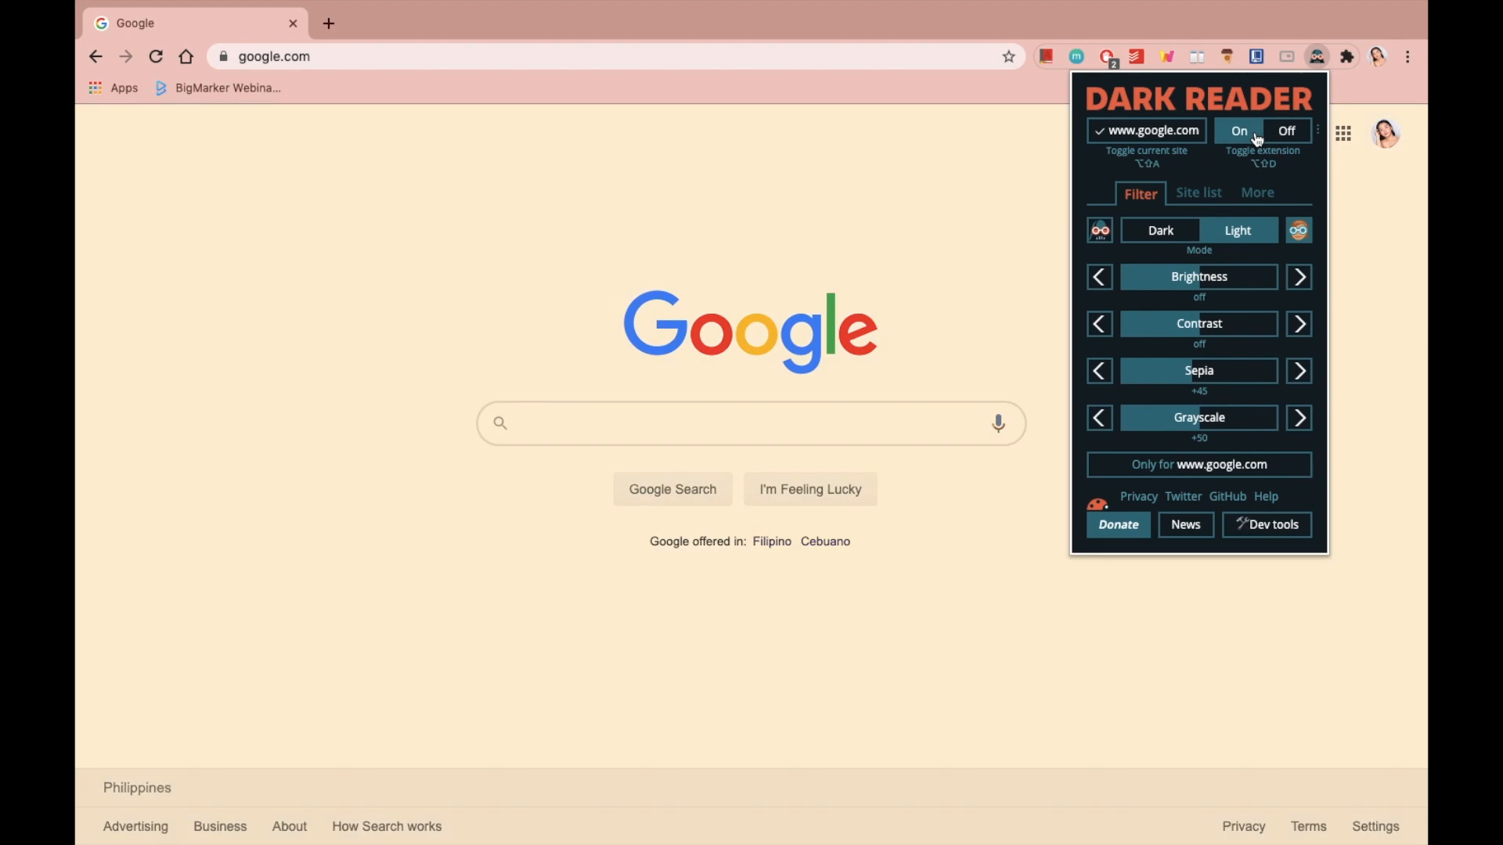
click(1161, 230)
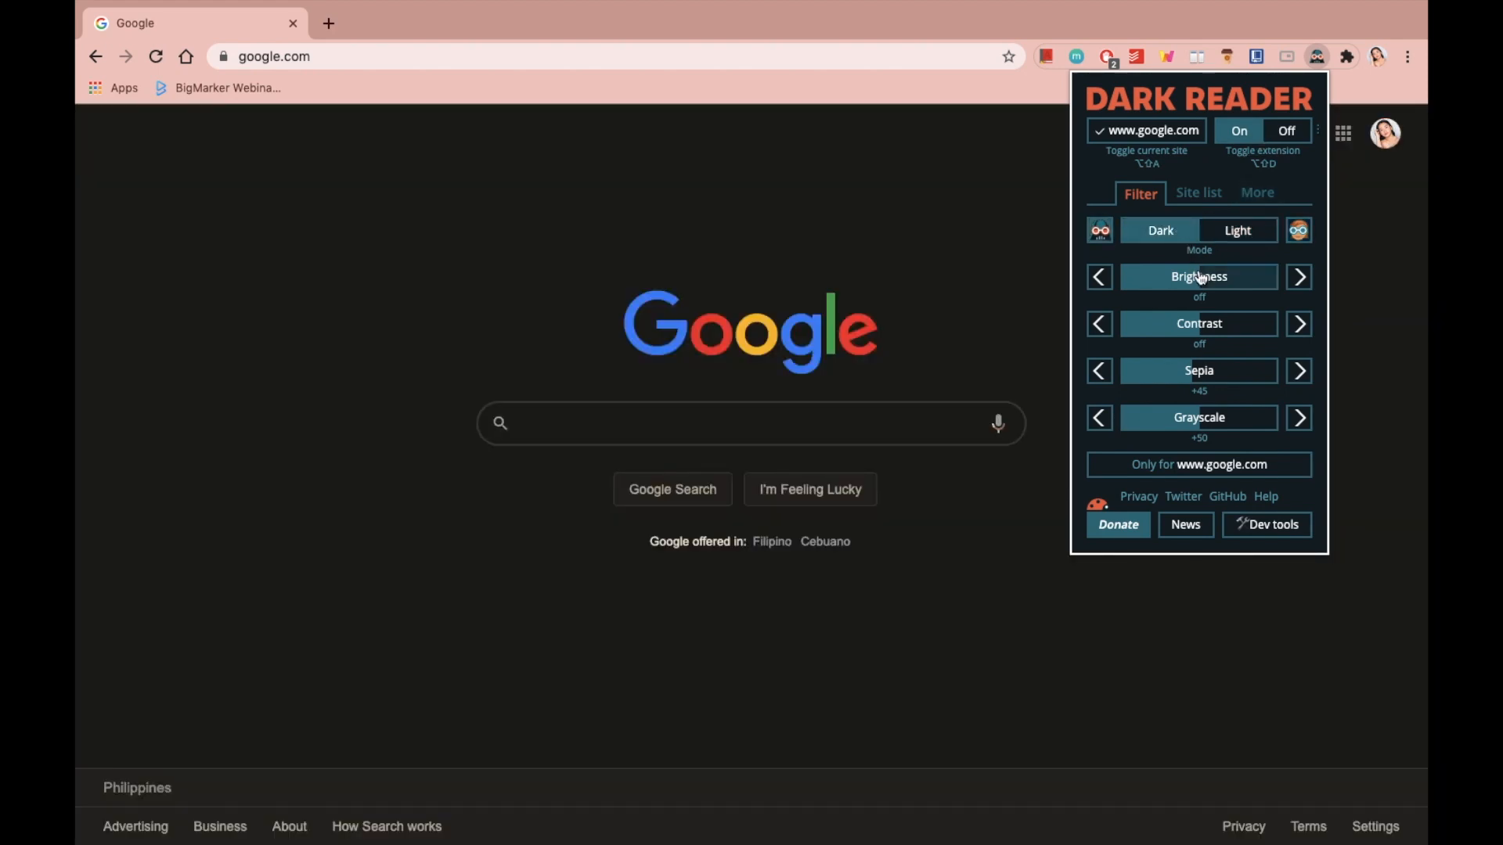
Switch Dark Reader to the light theme, adjust contrast, sepia and grayscale, then leave the page
click(1300, 277)
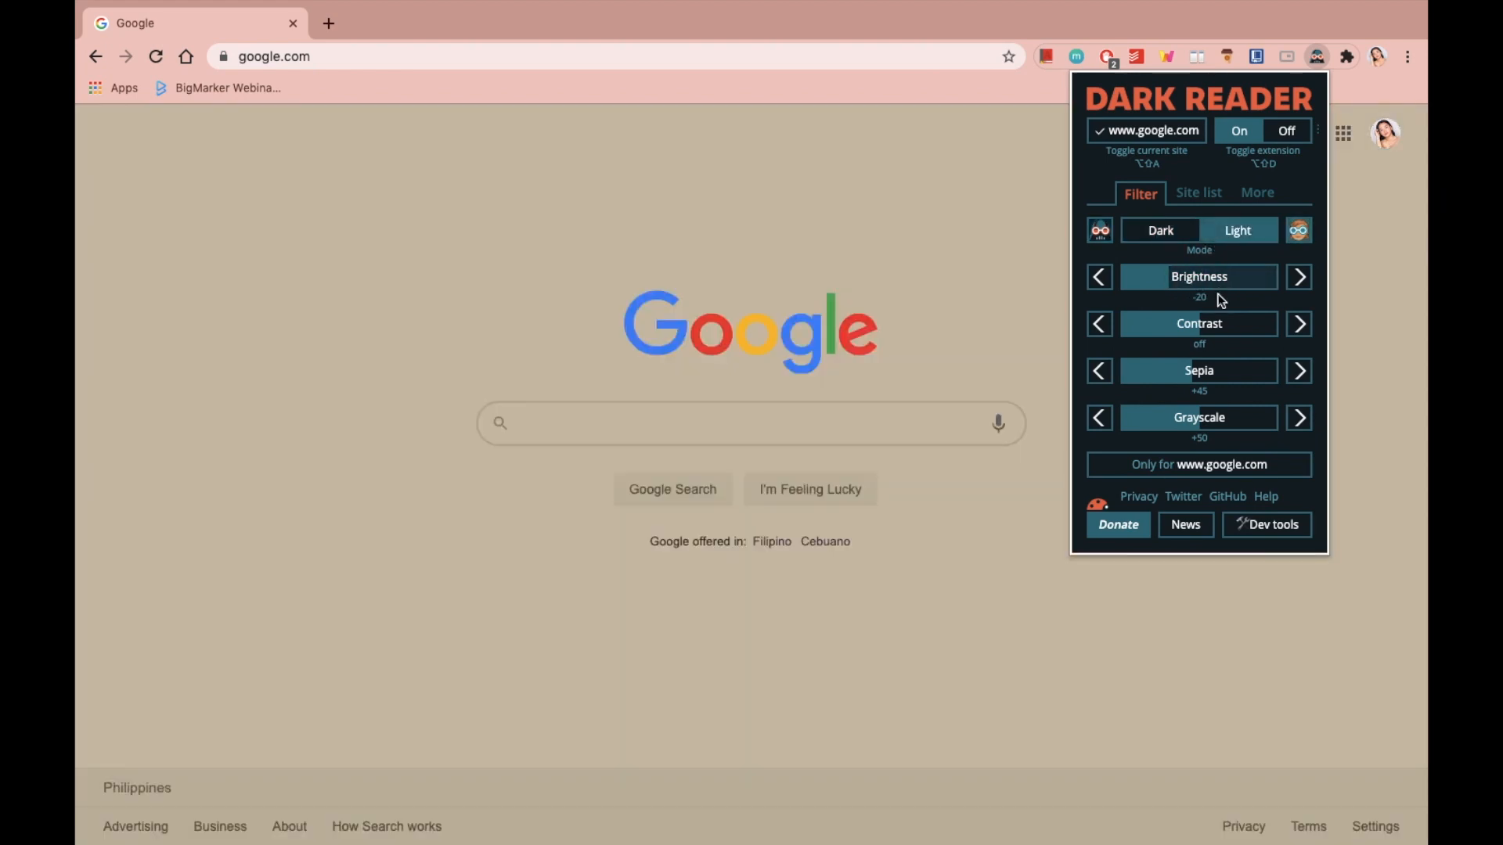
click(1099, 322)
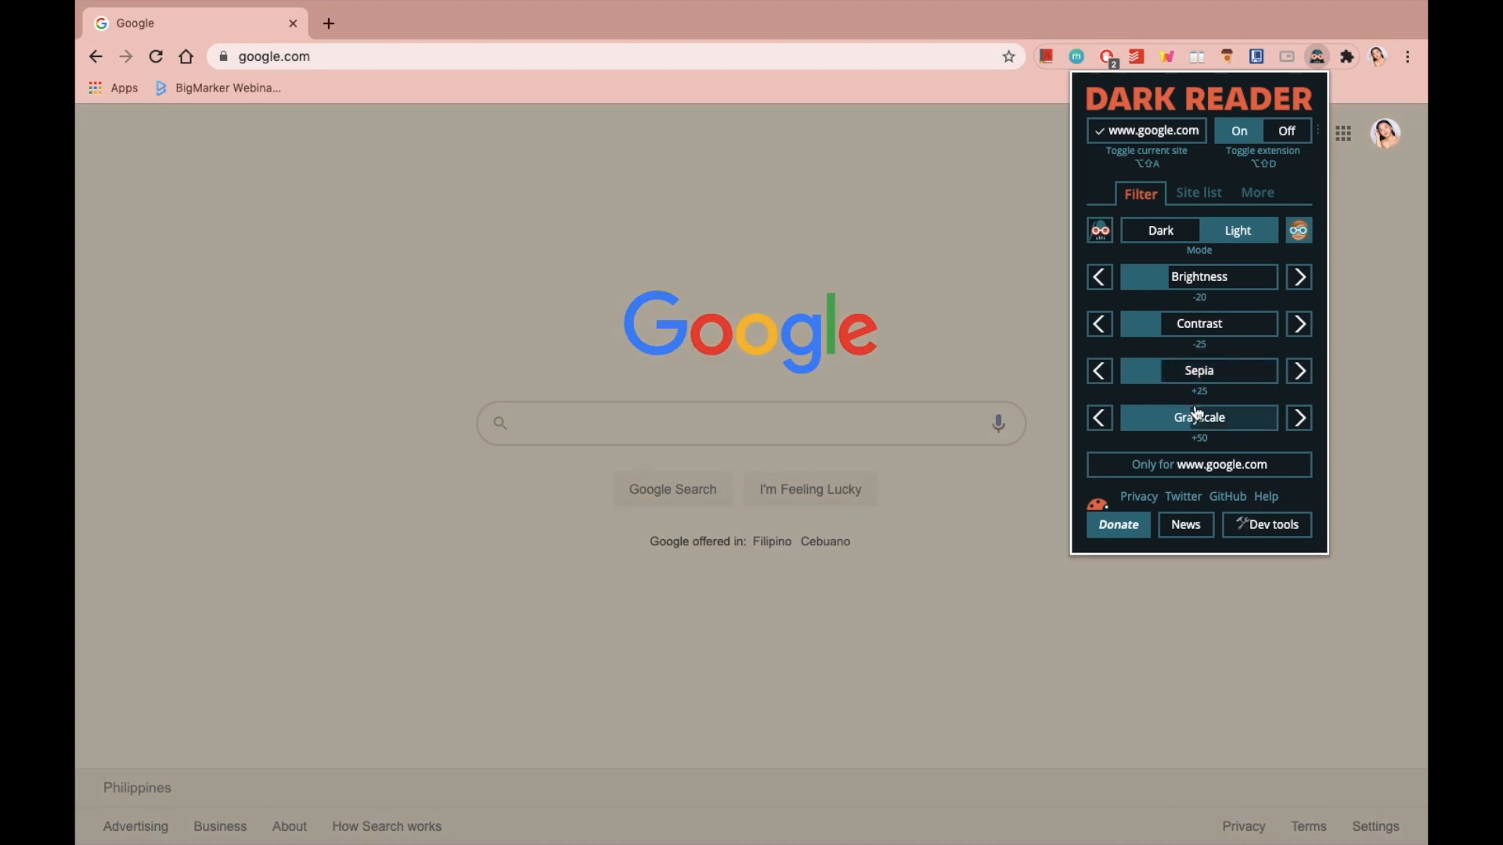
click(1299, 417)
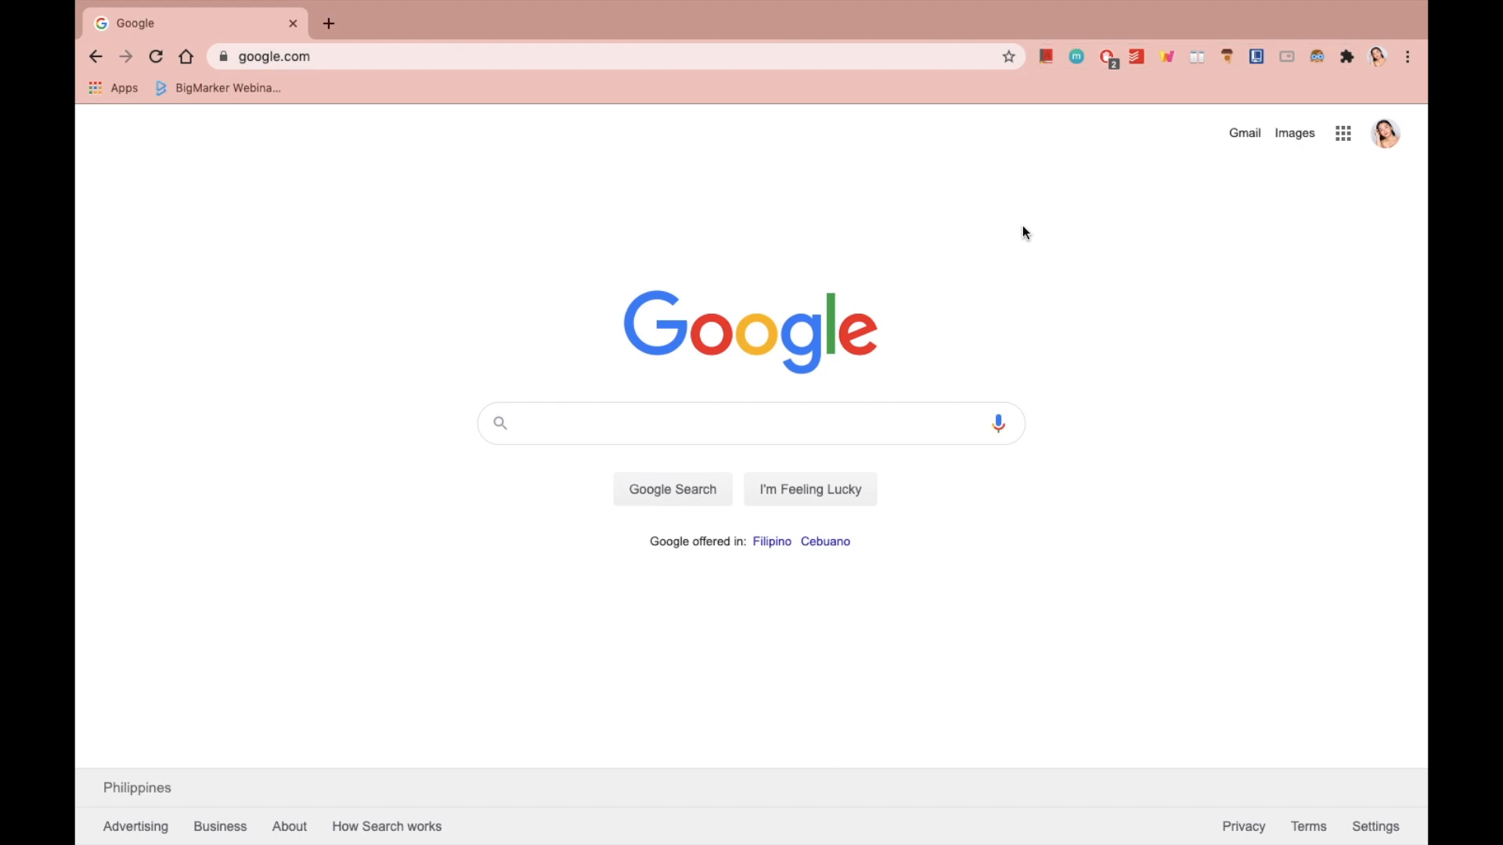
click(328, 24)
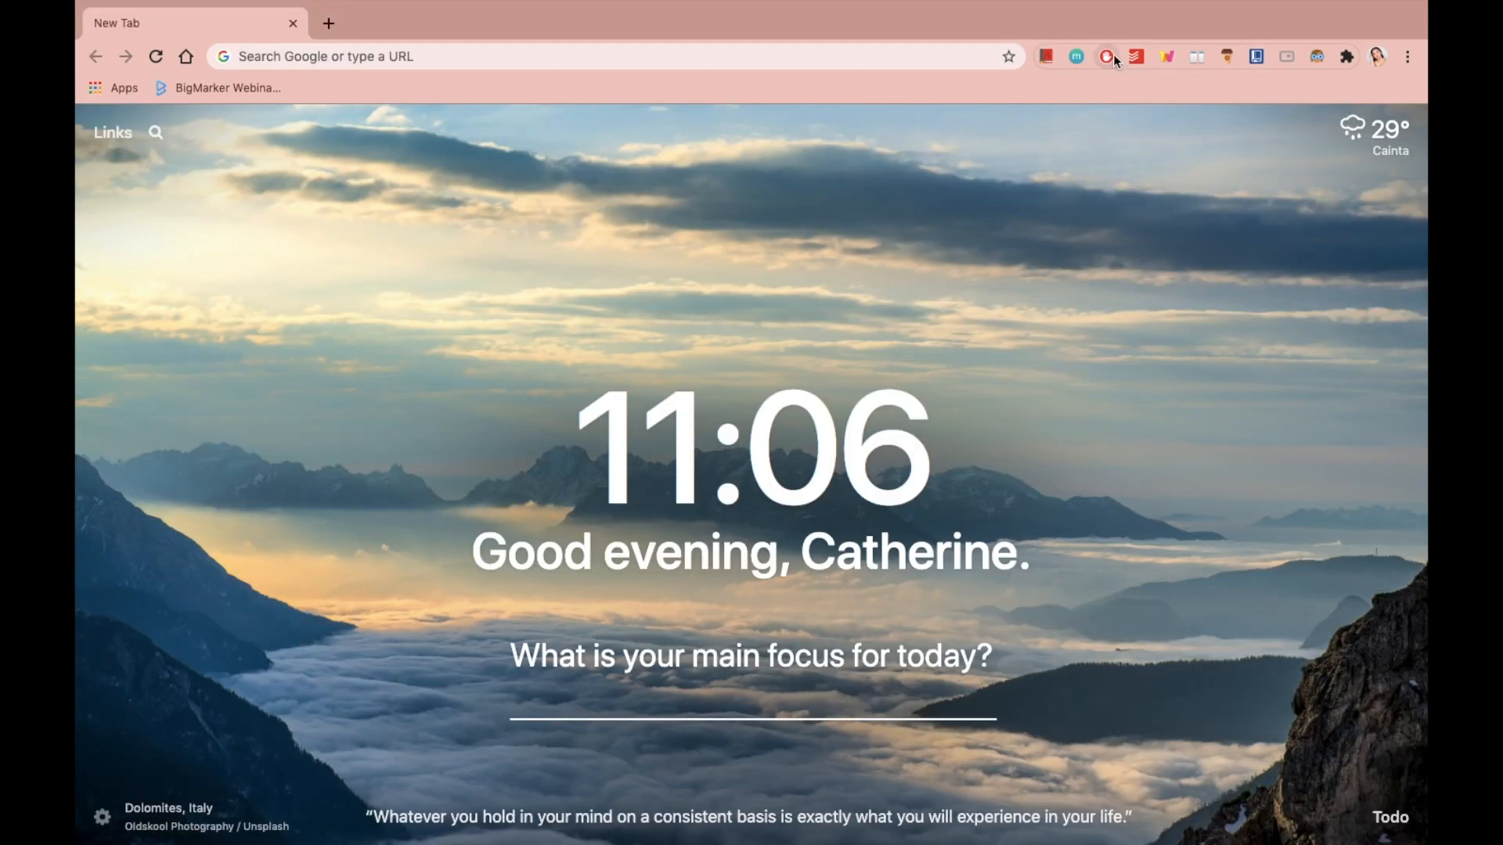
mouse_move(1167, 62)
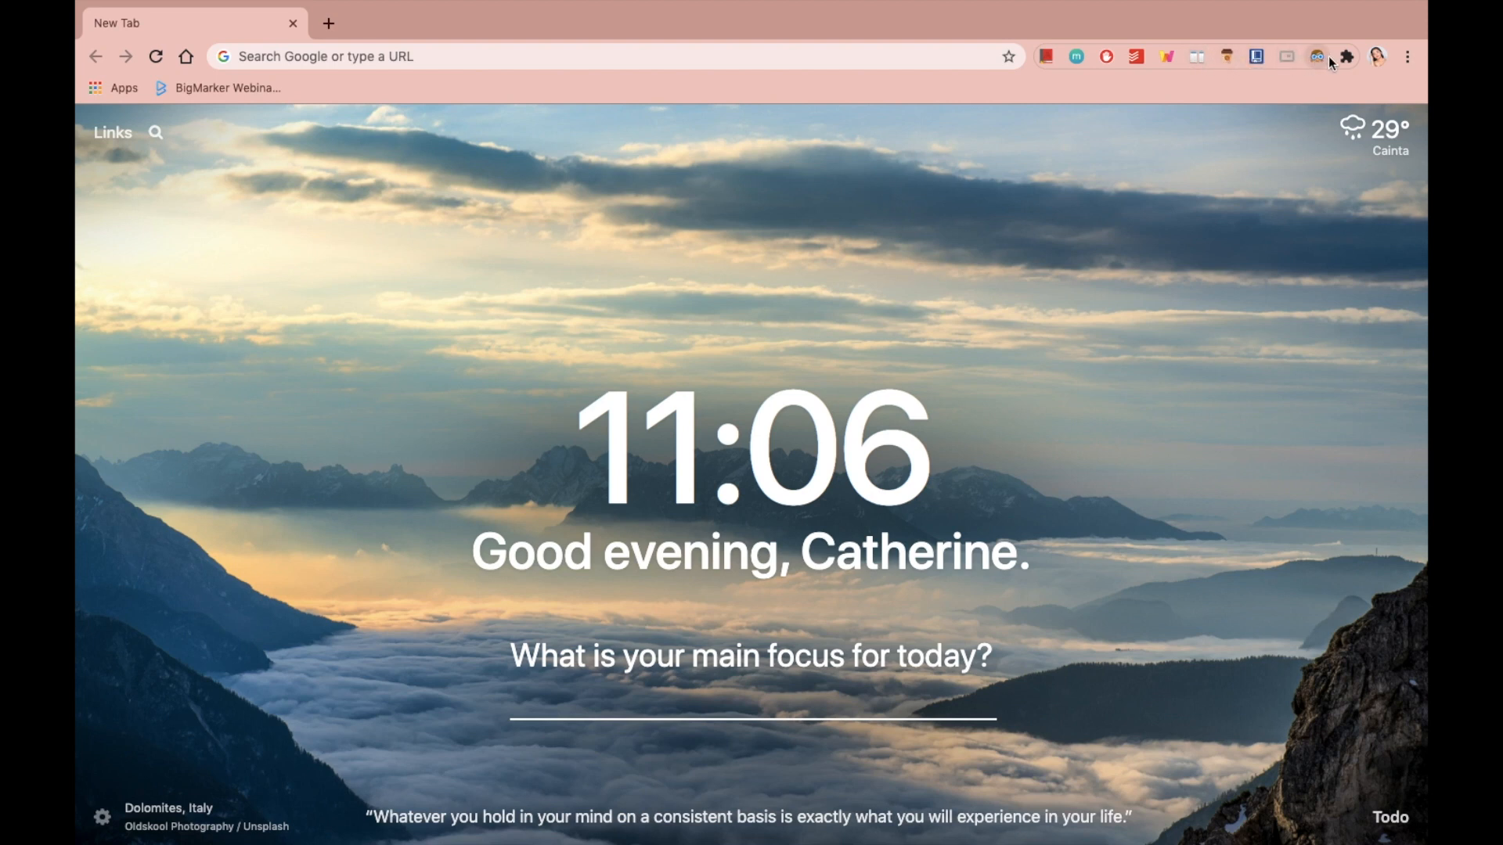
List all installed extensions, including Dark Reader, Dualless and coffeelings, from the puzzle-piece icon
click(1347, 56)
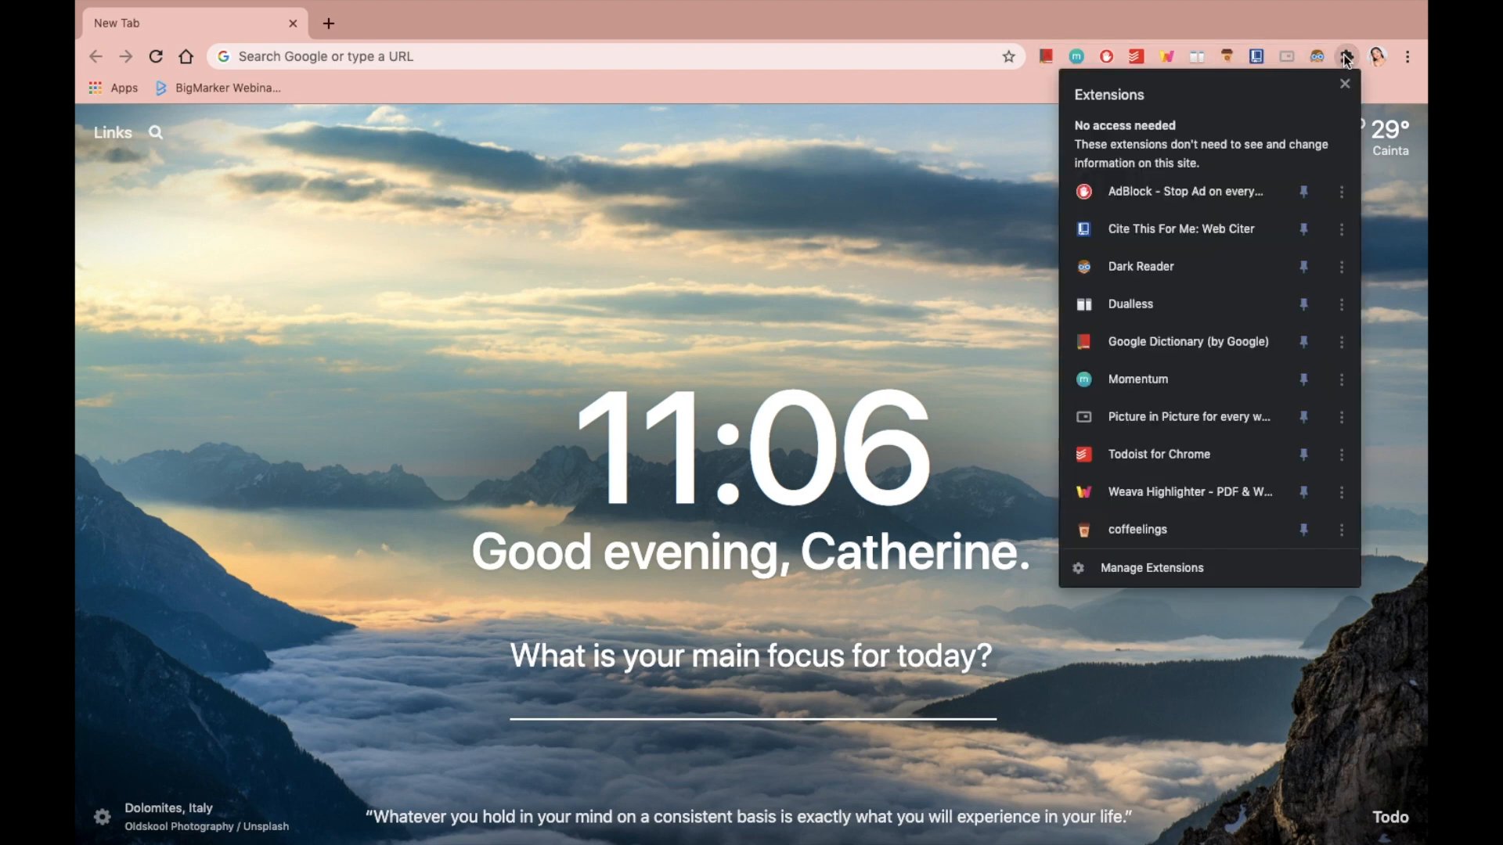